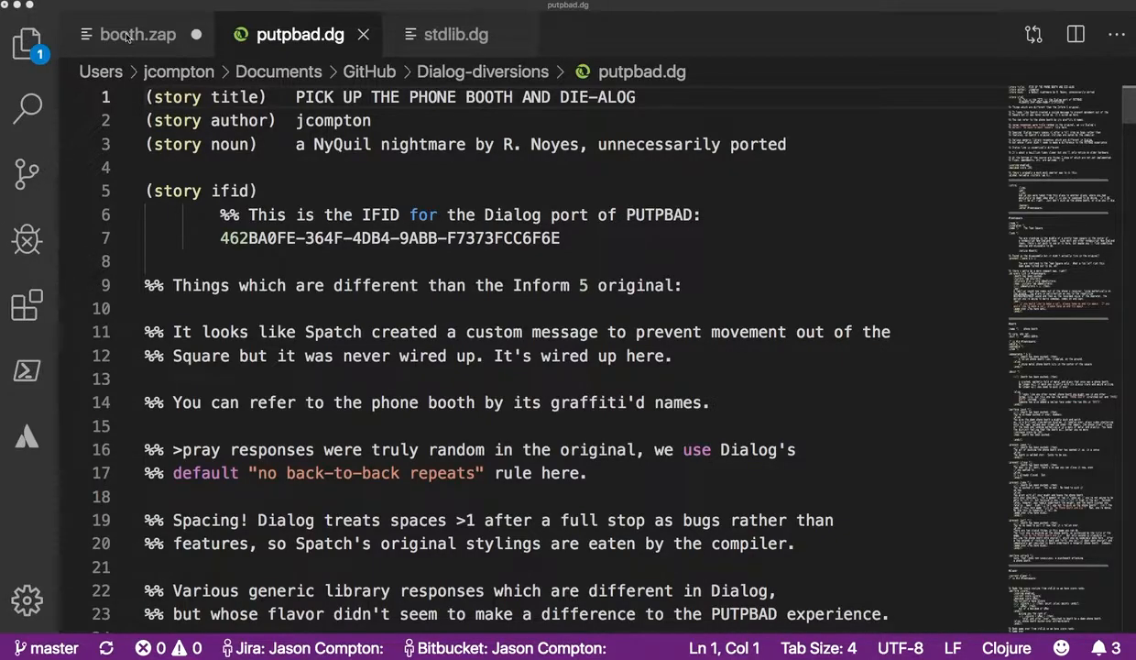
- Show the compiled booth.zap assembly listing with its wear, remove and eat responses
left_click(137, 34)
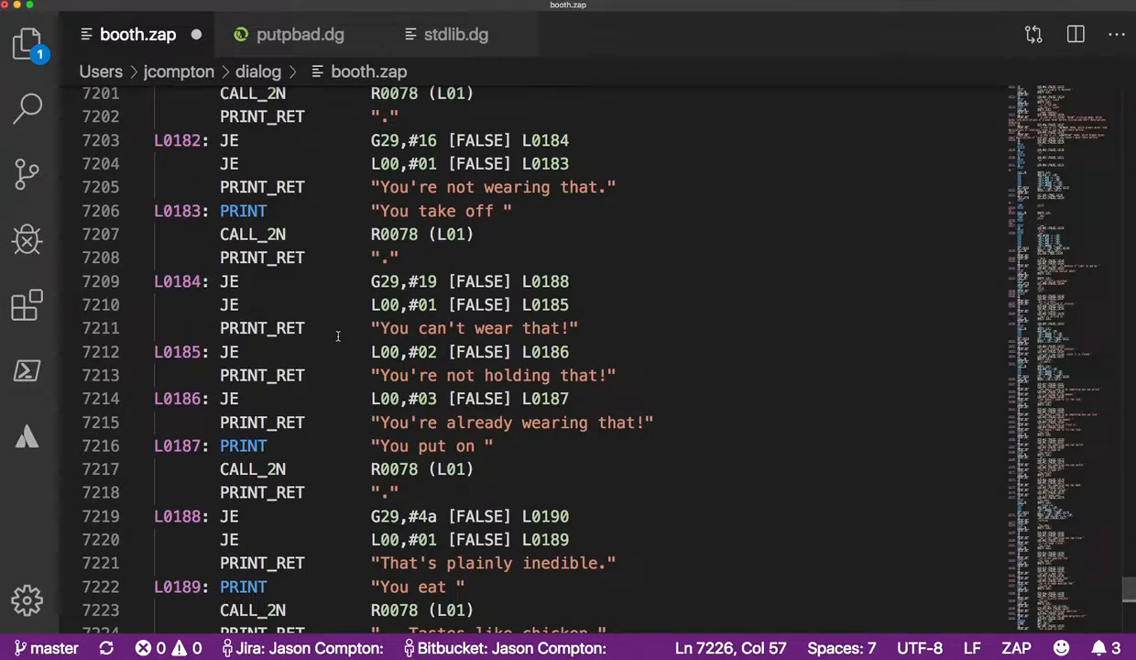
mouse_move(208, 195)
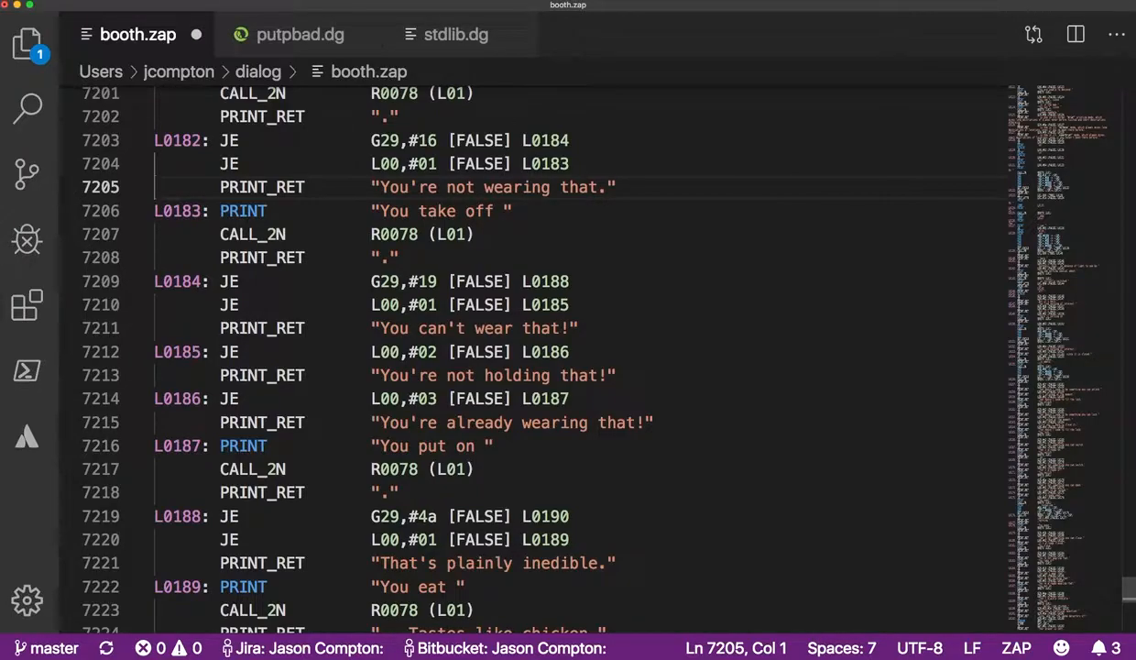
- Highlight booth.zap's prayer responses, lines 7229-7248, from L0192 to the Big Guy Upstairs message
scroll("down", 3)
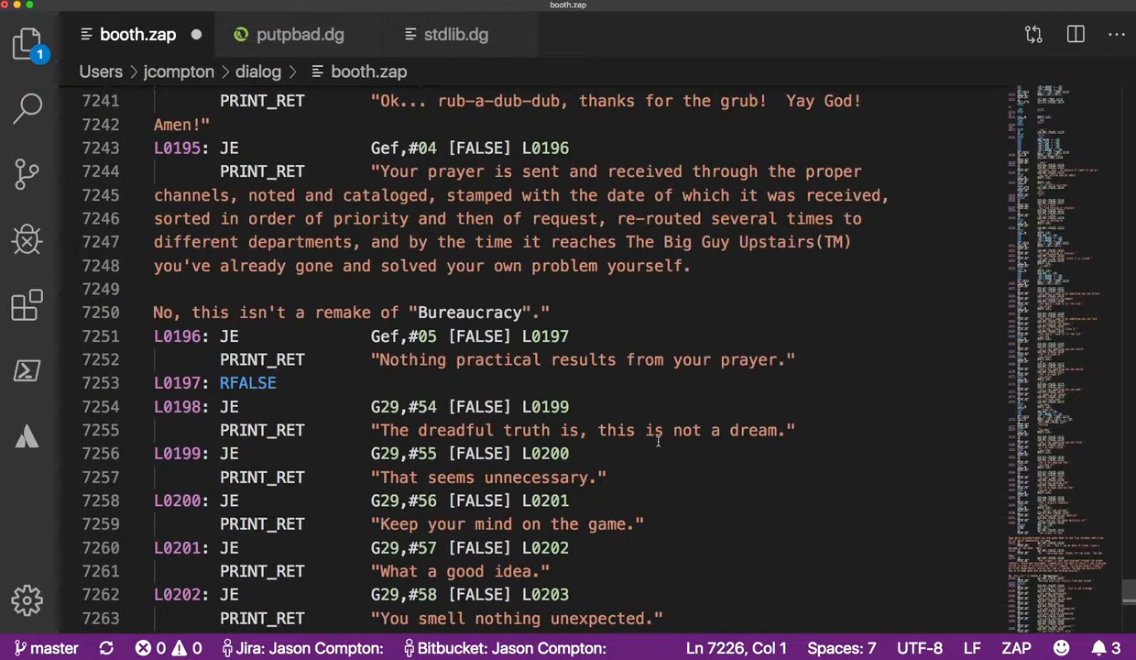
scroll("up", 3)
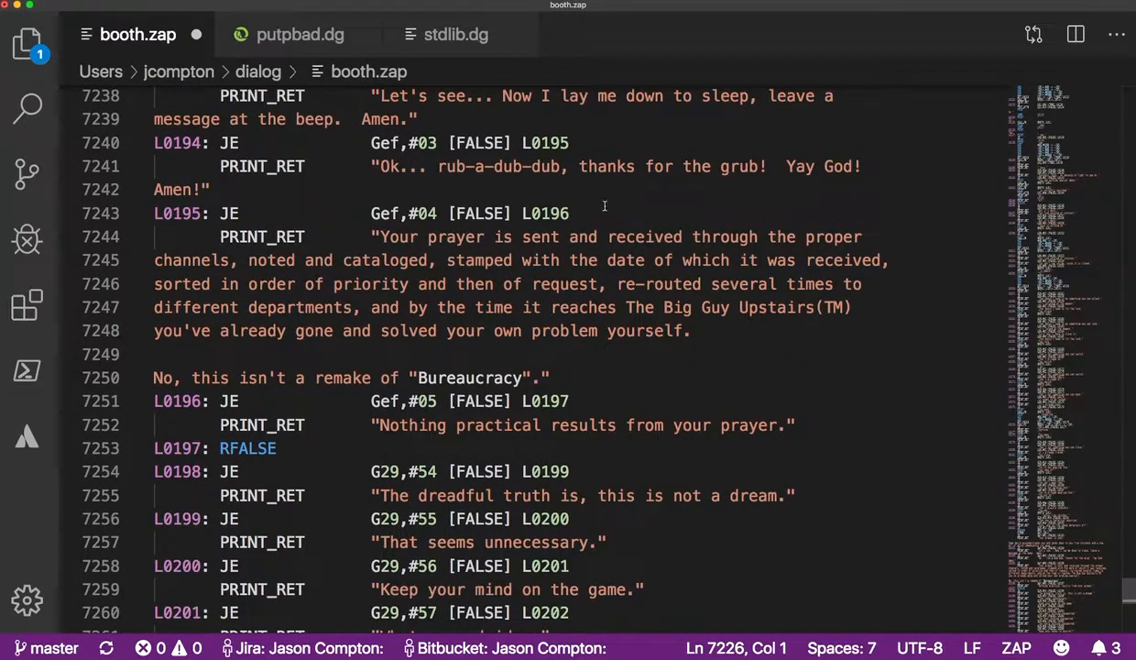
left_click(815, 200)
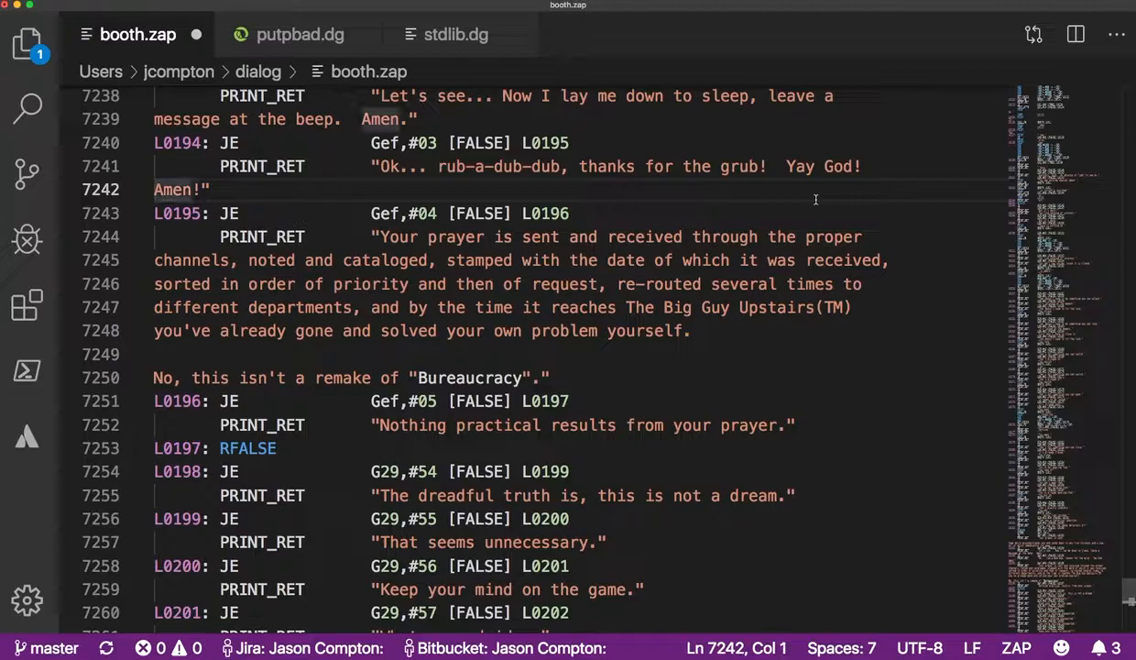
scroll("up", 3)
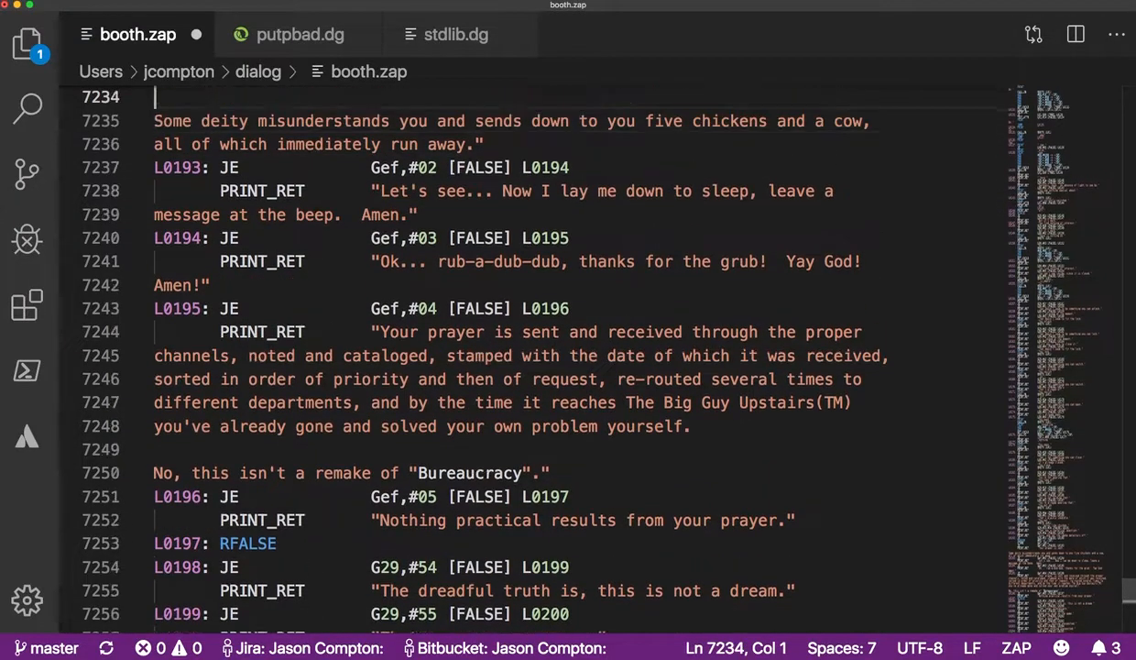
scroll("up", 3)
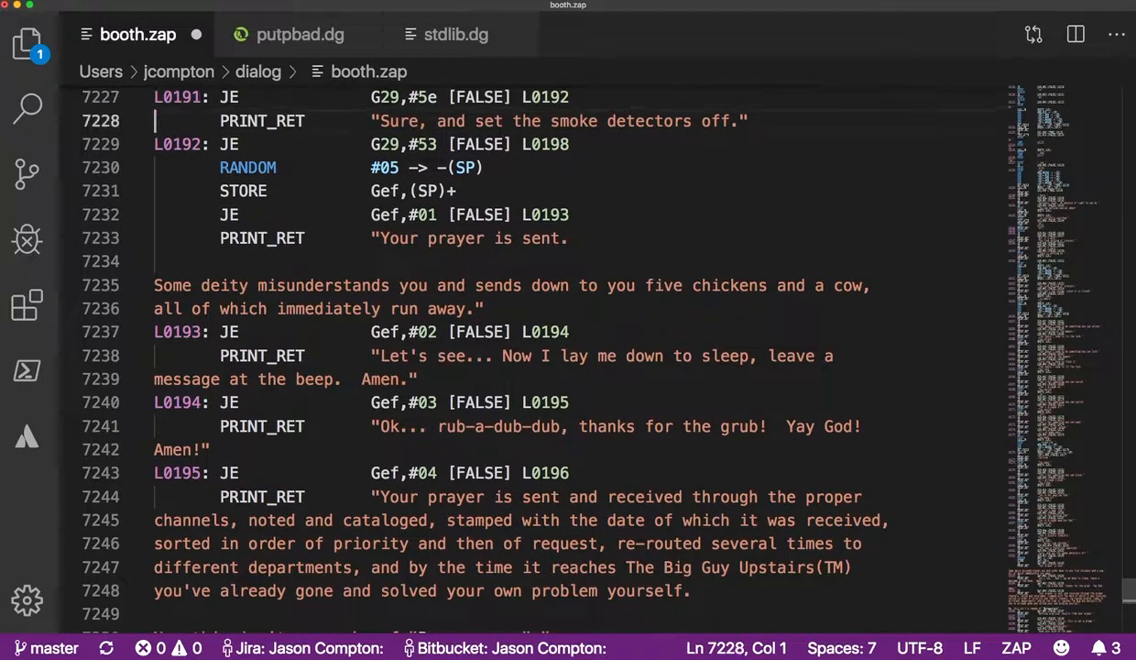
left_click_drag(154, 144, 155, 497)
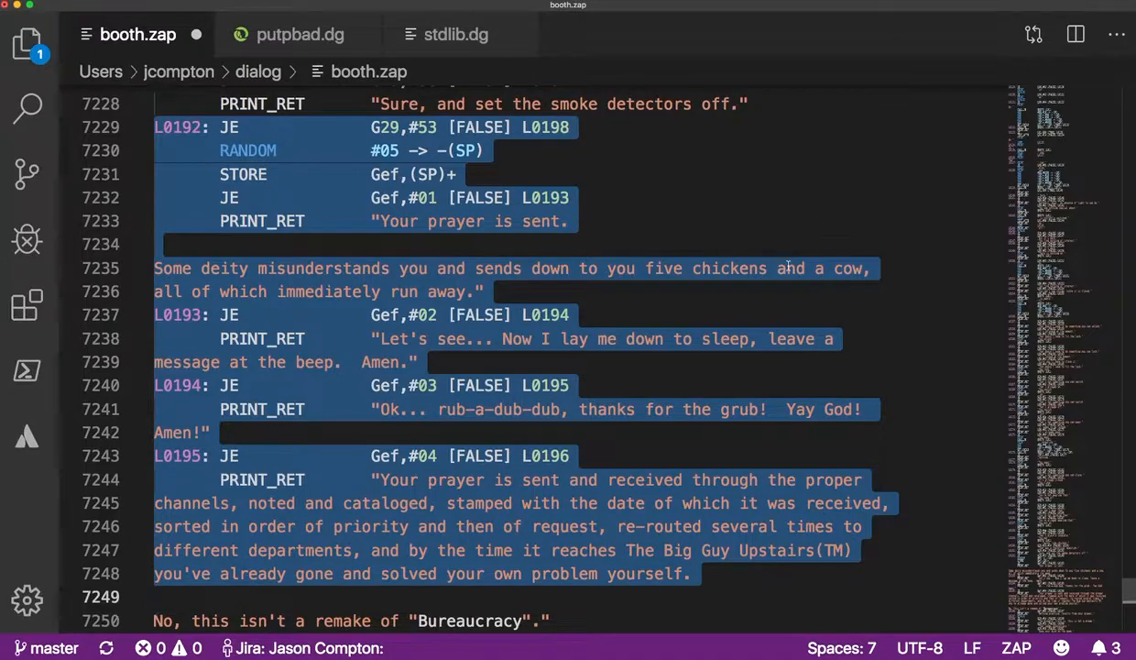
- Scroll booth.zap down to routine R0209 with the booth-lifting death message
scroll("down", 3)
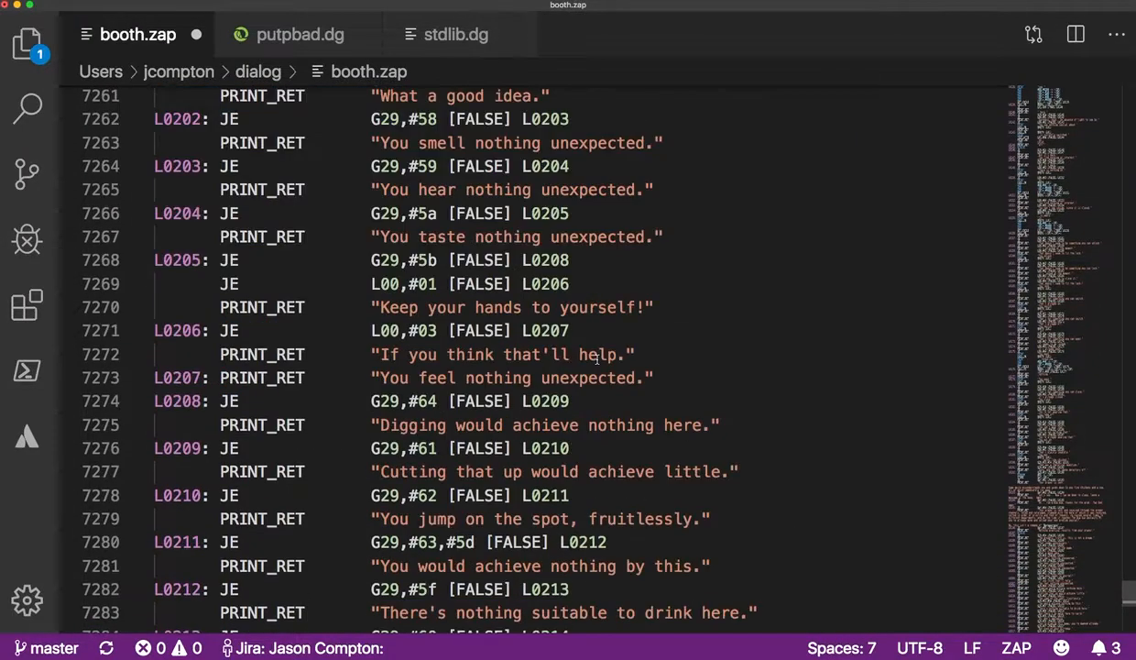
scroll("down", 3)
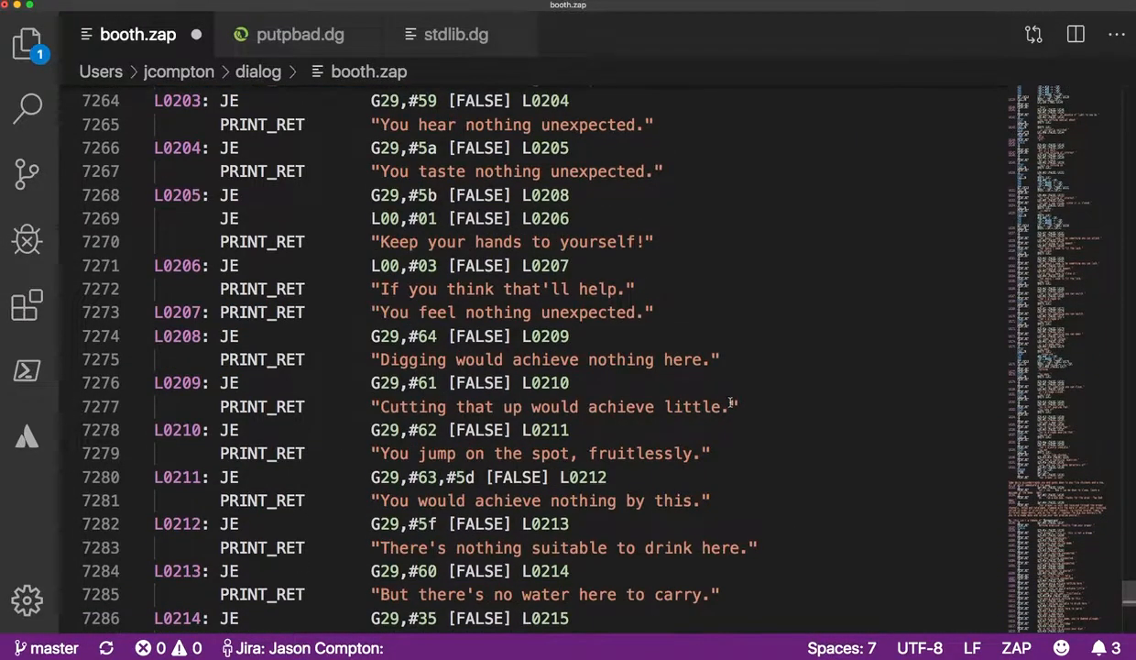
scroll("down", 3)
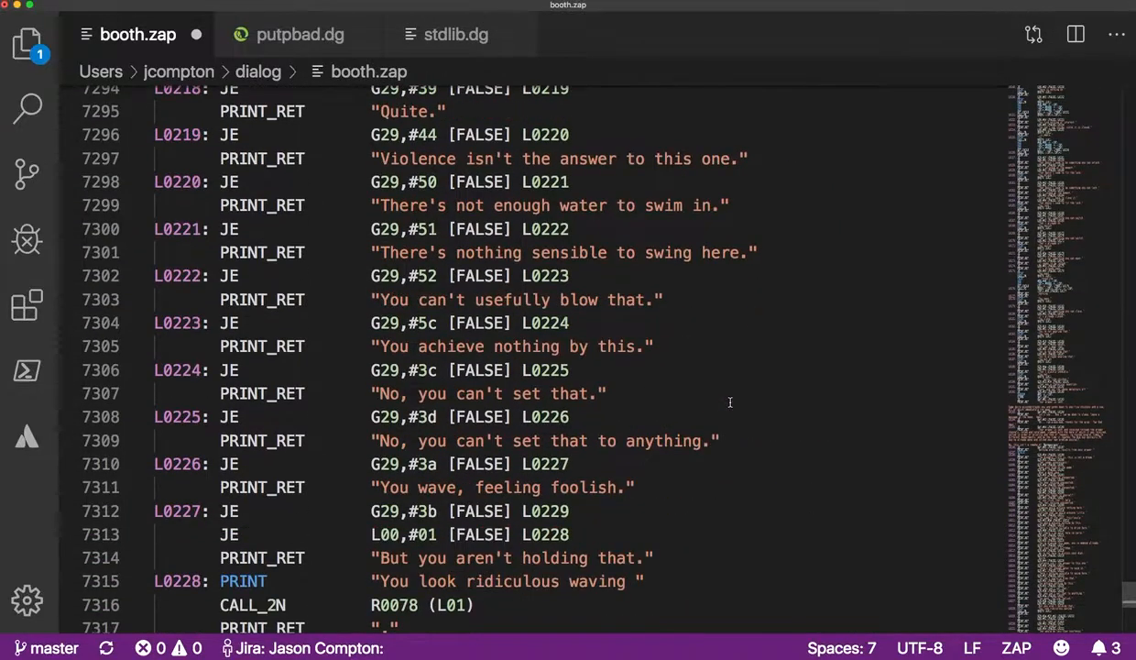
scroll("down", 3)
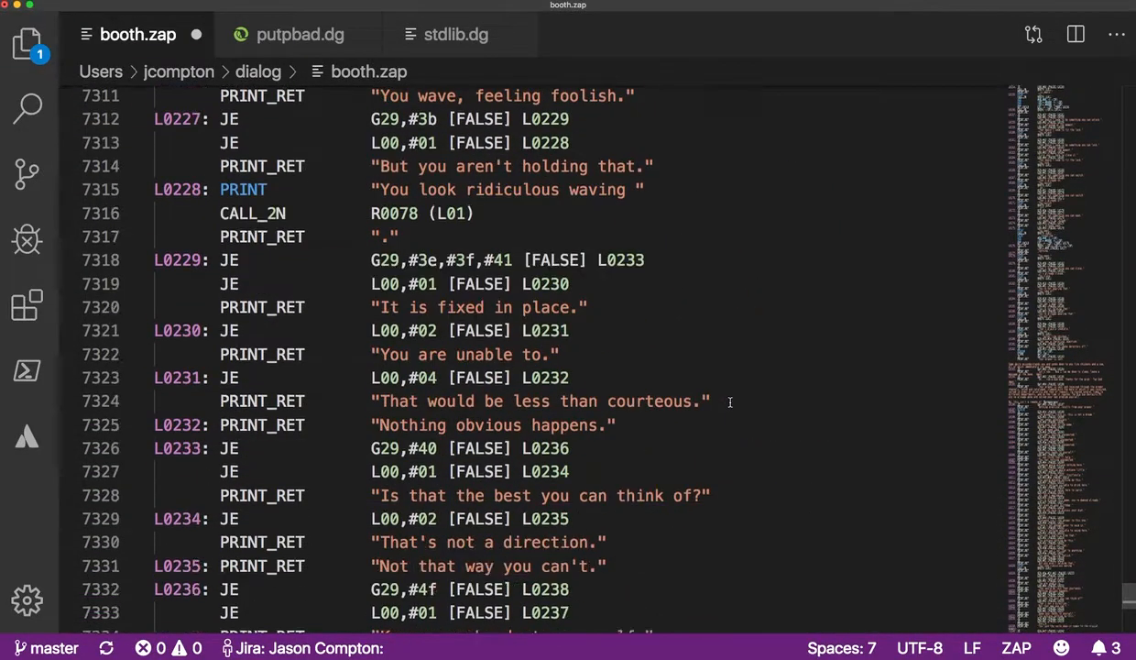
scroll("down", 3)
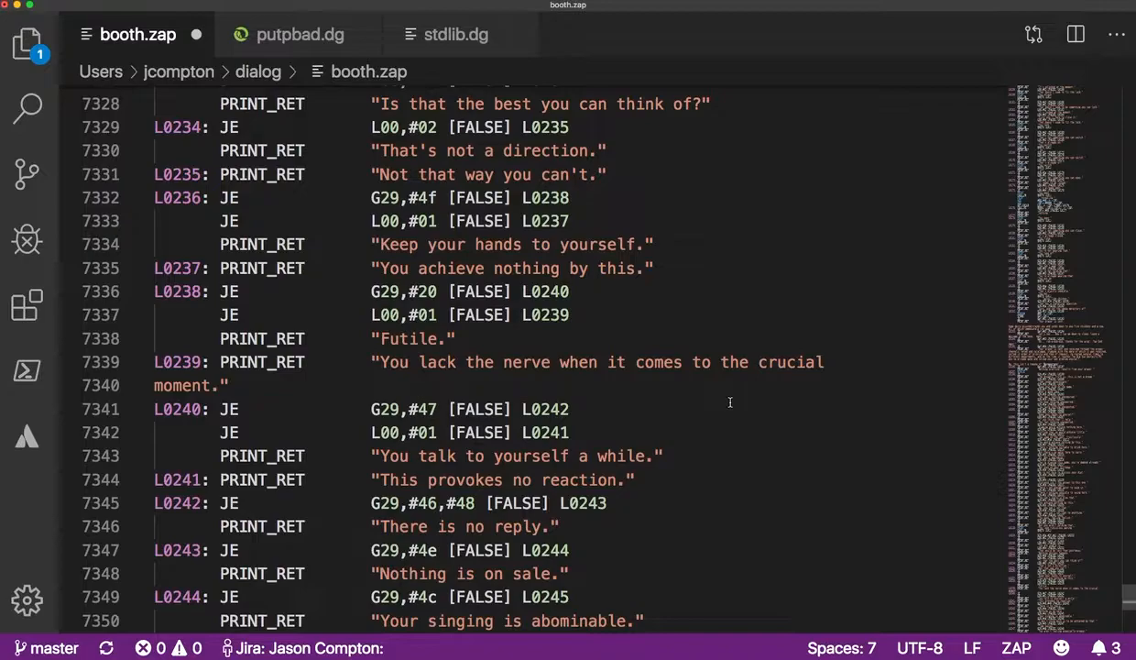
scroll("down", 3)
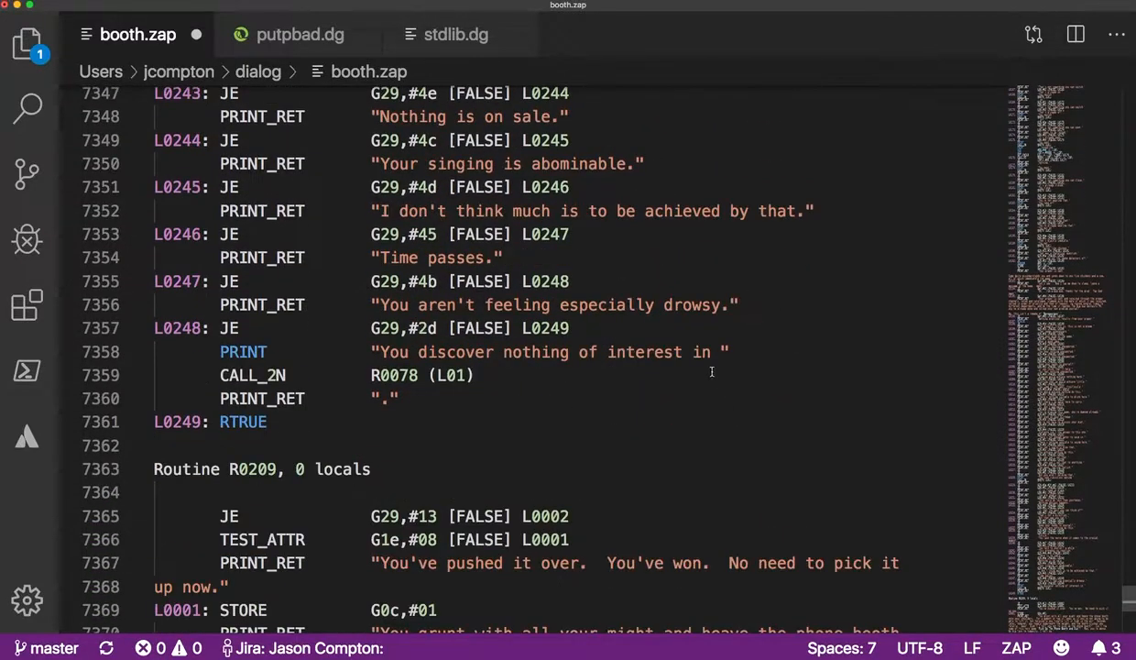
scroll("down", 3)
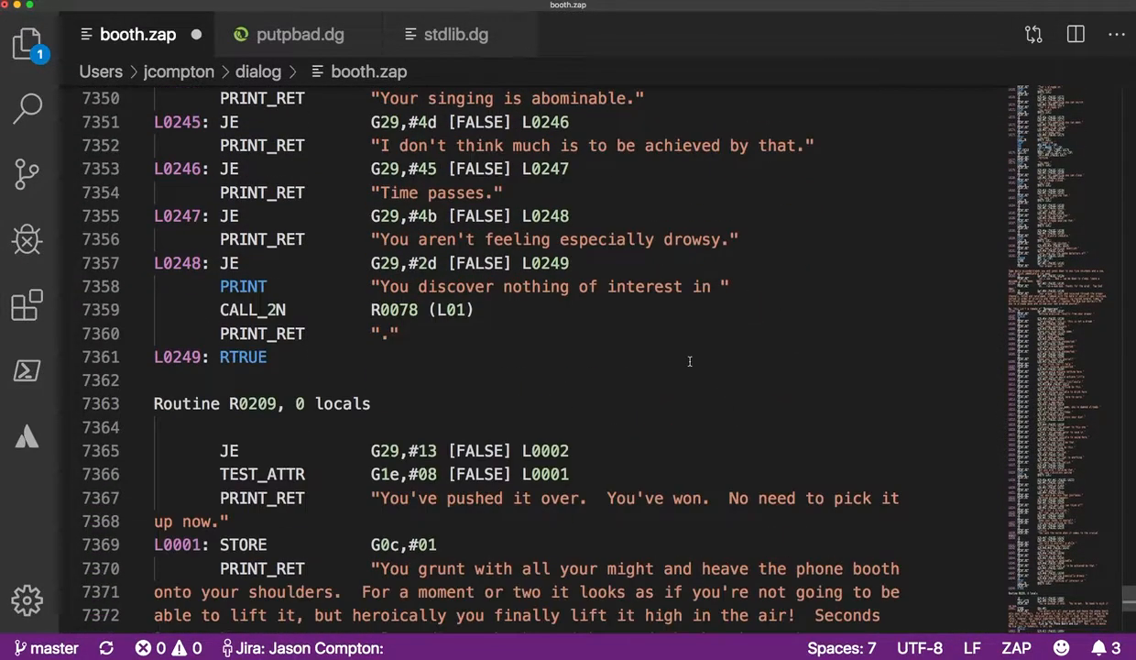
scroll("down", 3)
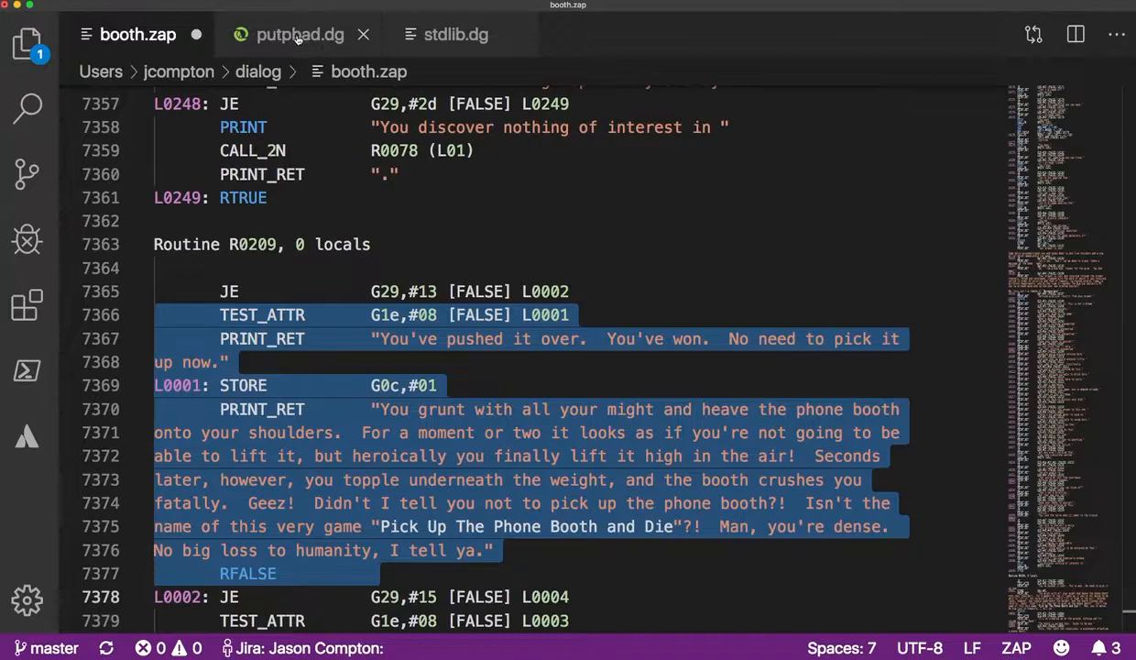
- Return to putpbad.dg and read its story header and Inform 5 porting notes
left_click(301, 34)
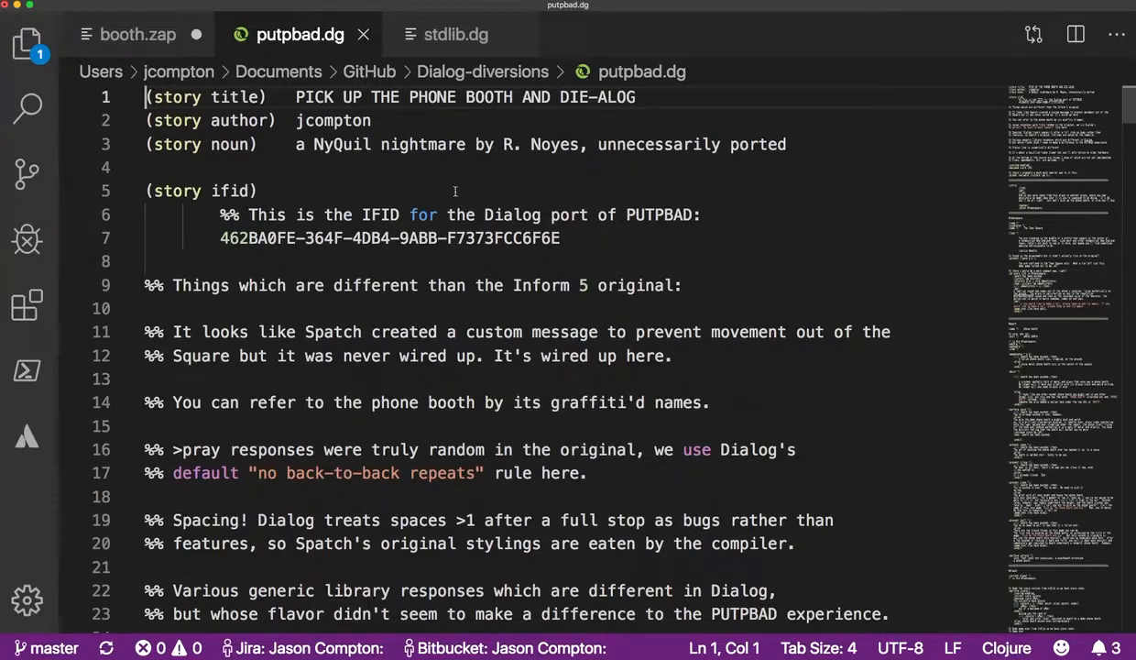
scroll("down", 3)
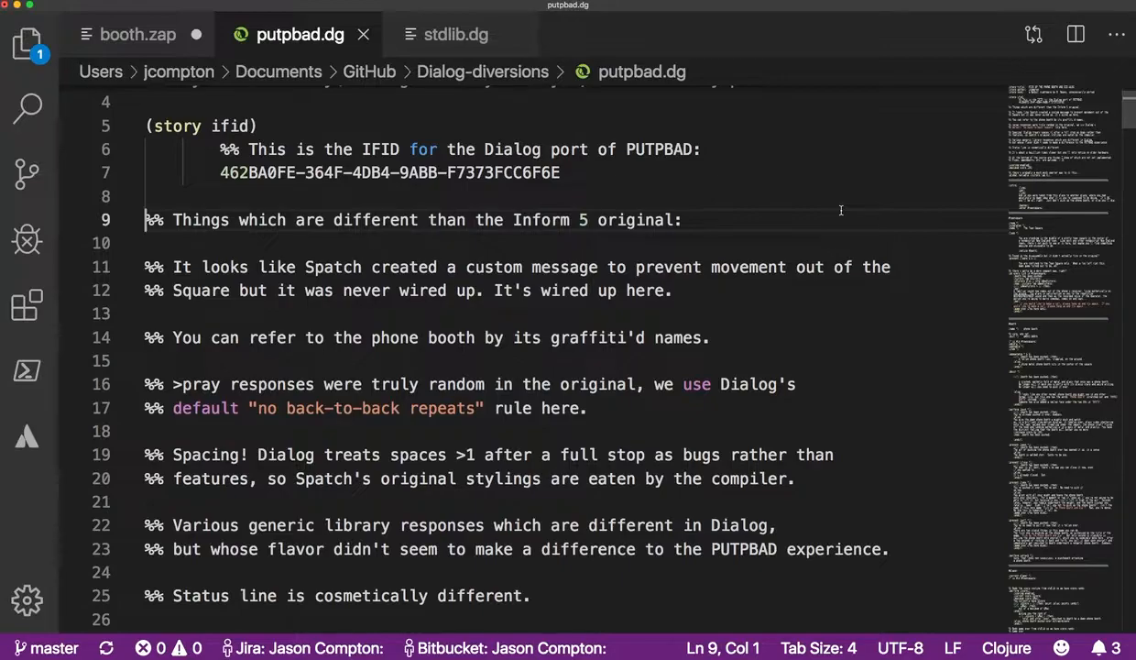
mouse_move(875, 267)
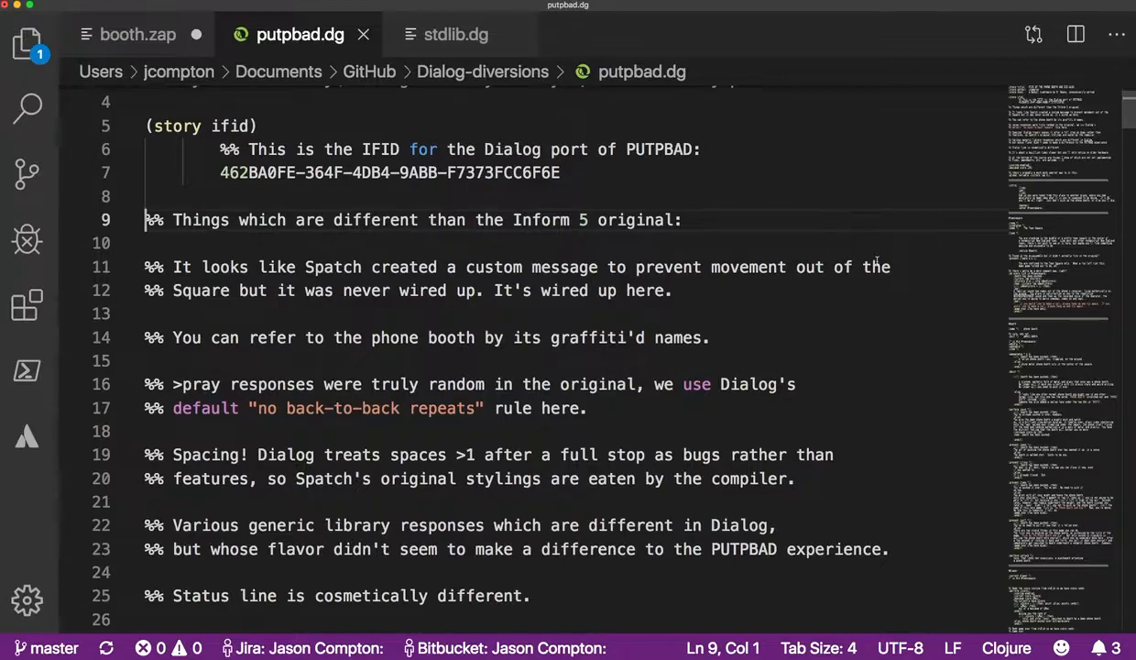
- Scroll putpbad.dg to the scoring settings, victory-lap variable and intro text near line 40
scroll("down", 3)
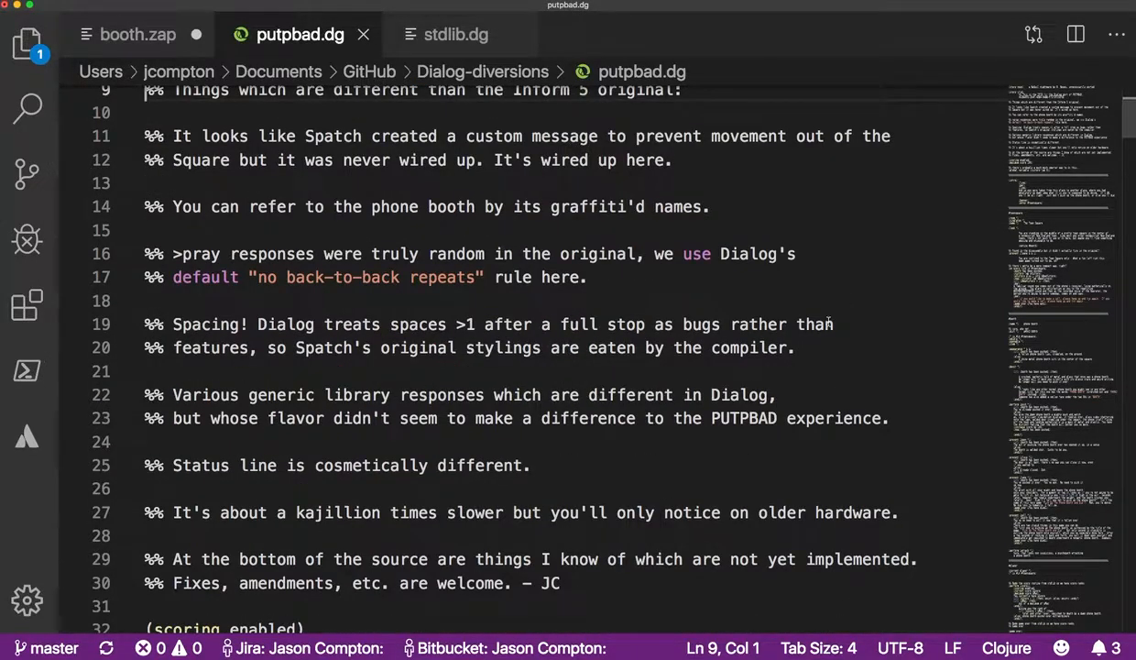
scroll("down", 3)
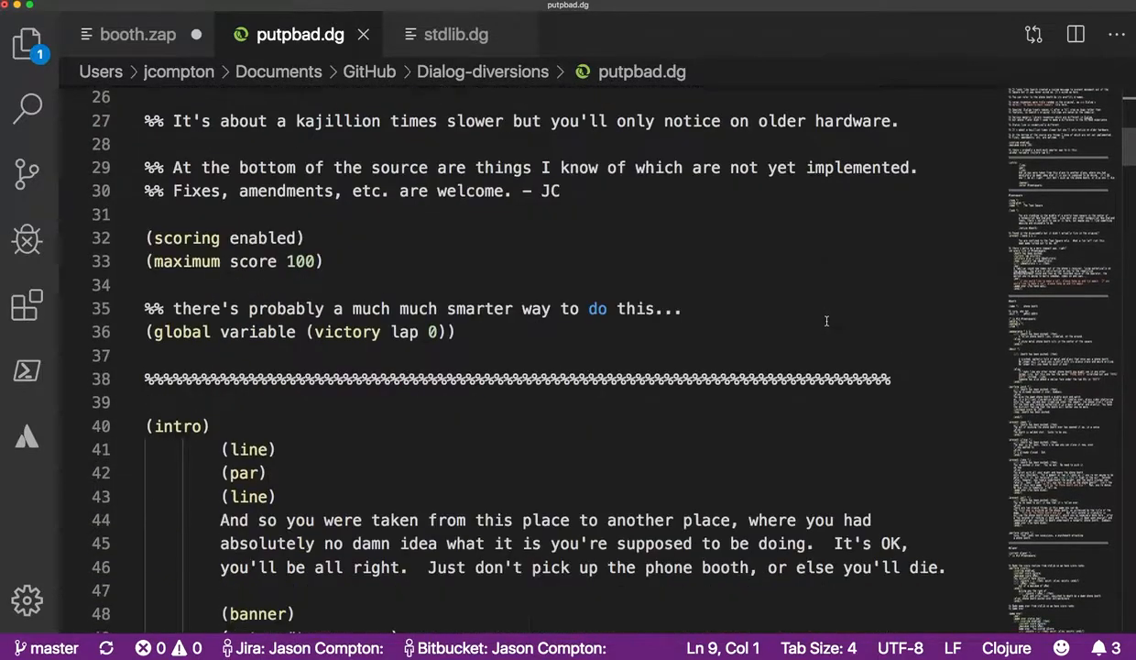
scroll("down", 3)
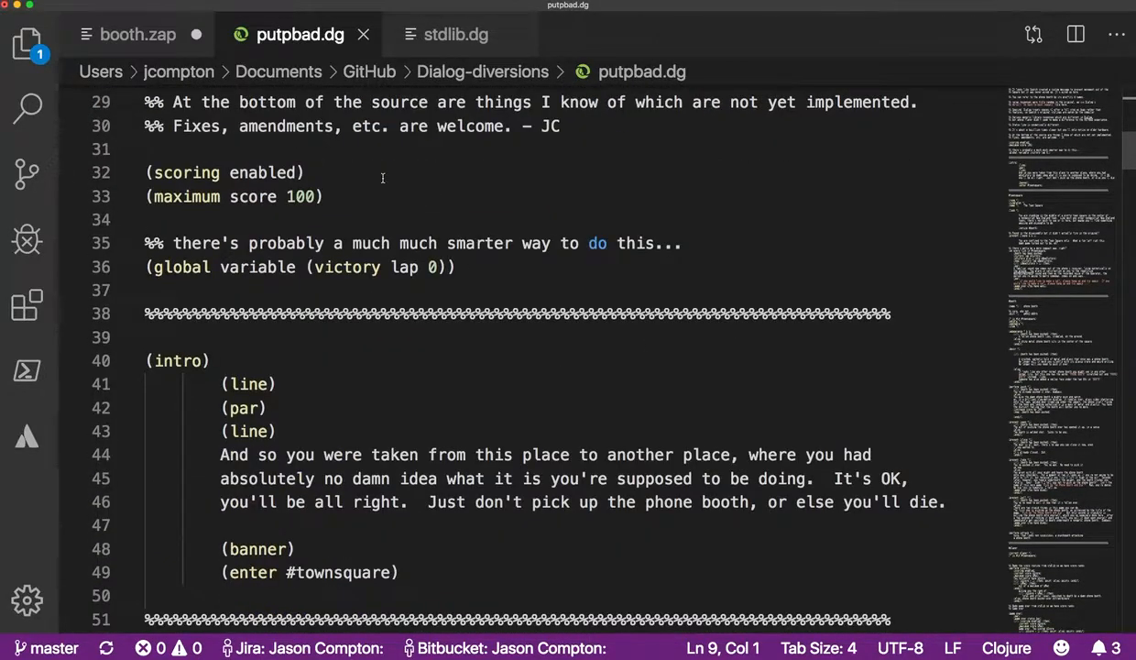
scroll("down", 3)
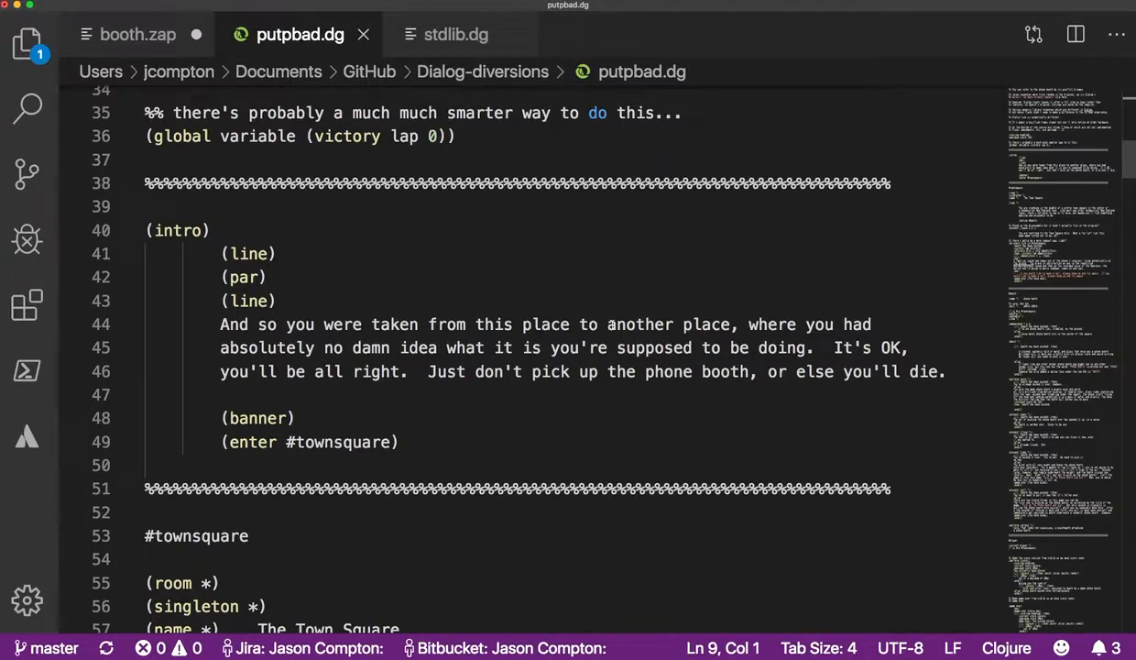
scroll("up", 3)
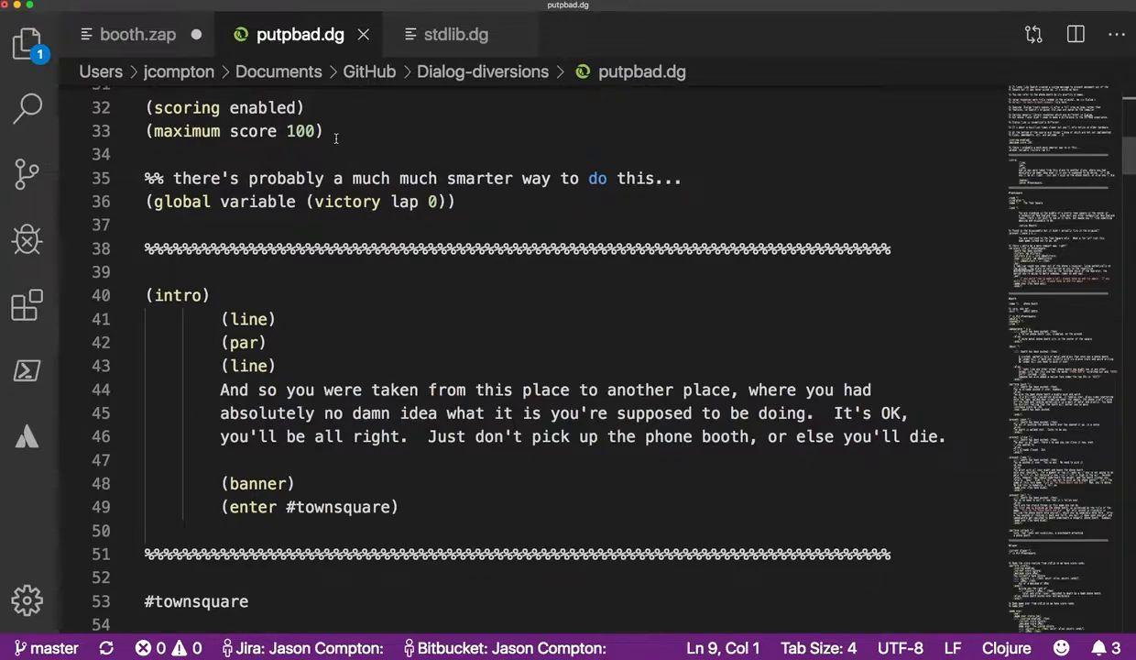
mouse_move(302, 304)
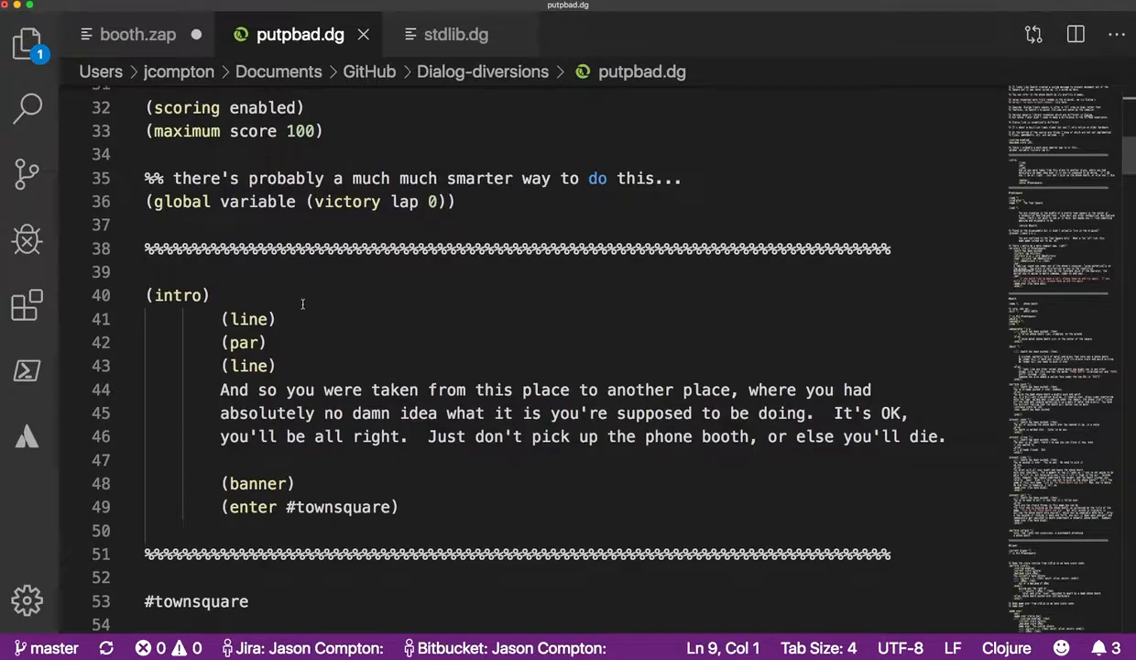
- Bring the #townsquare room, its look description and per-tick victory-lap rule into view
scroll("down", 3)
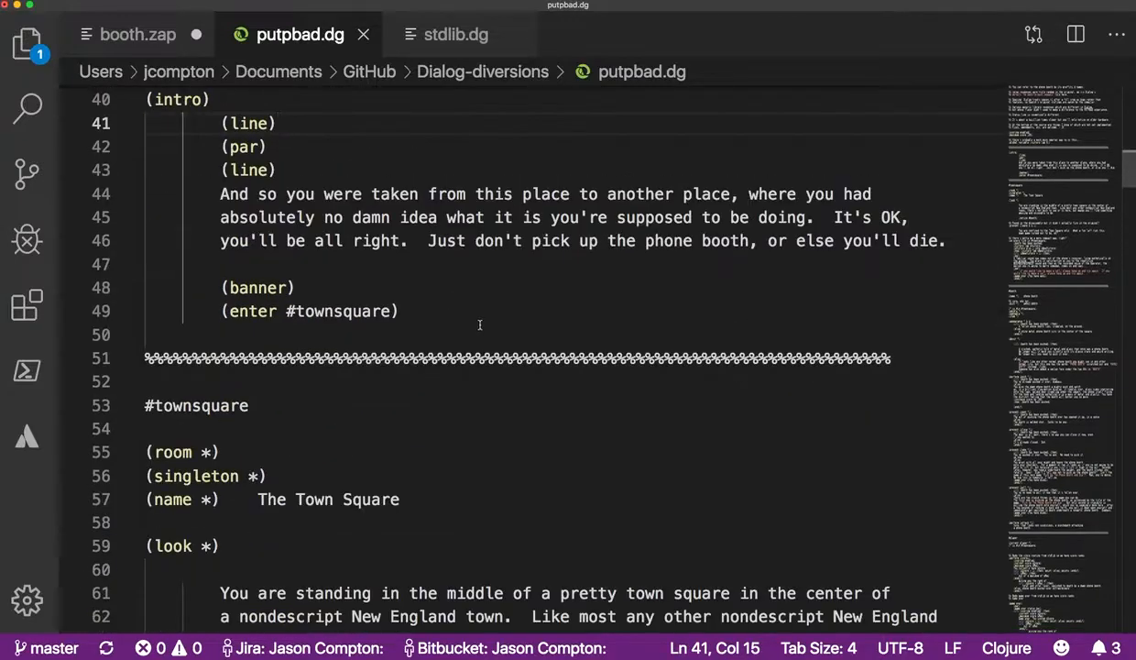
scroll("down", 3)
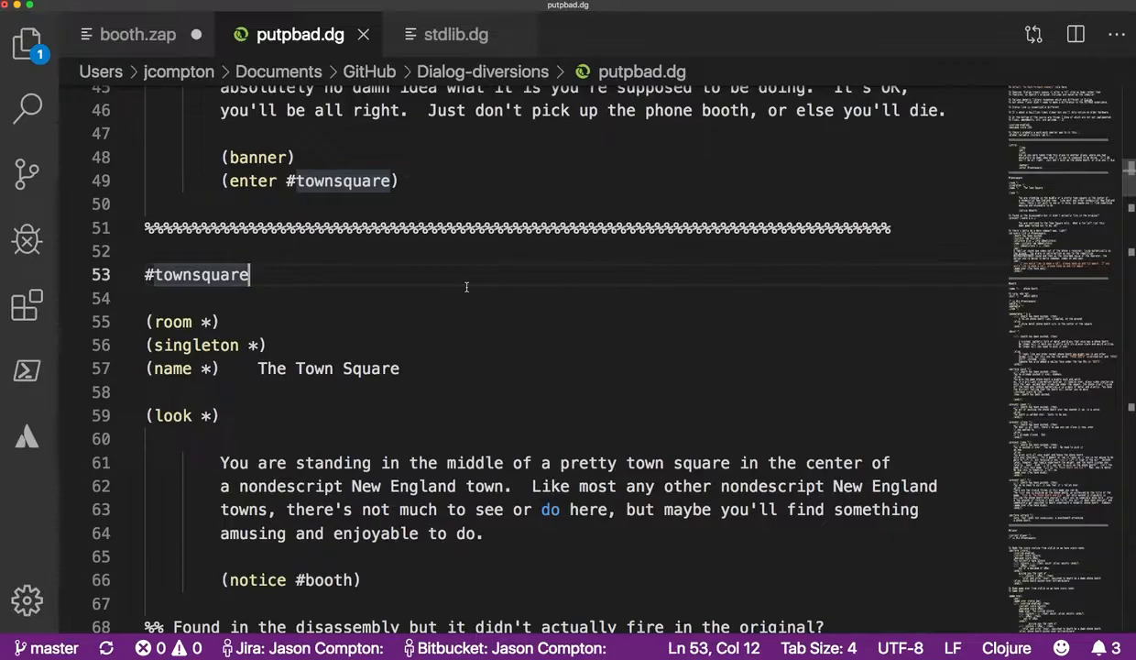
double_click(196, 275)
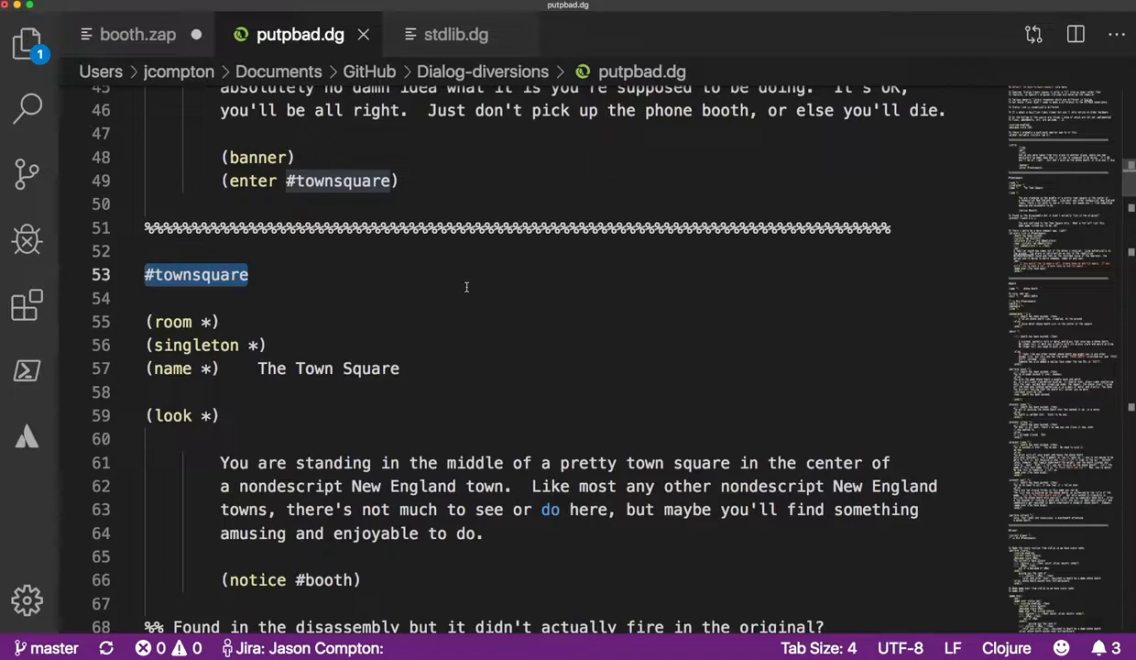
scroll("down", 3)
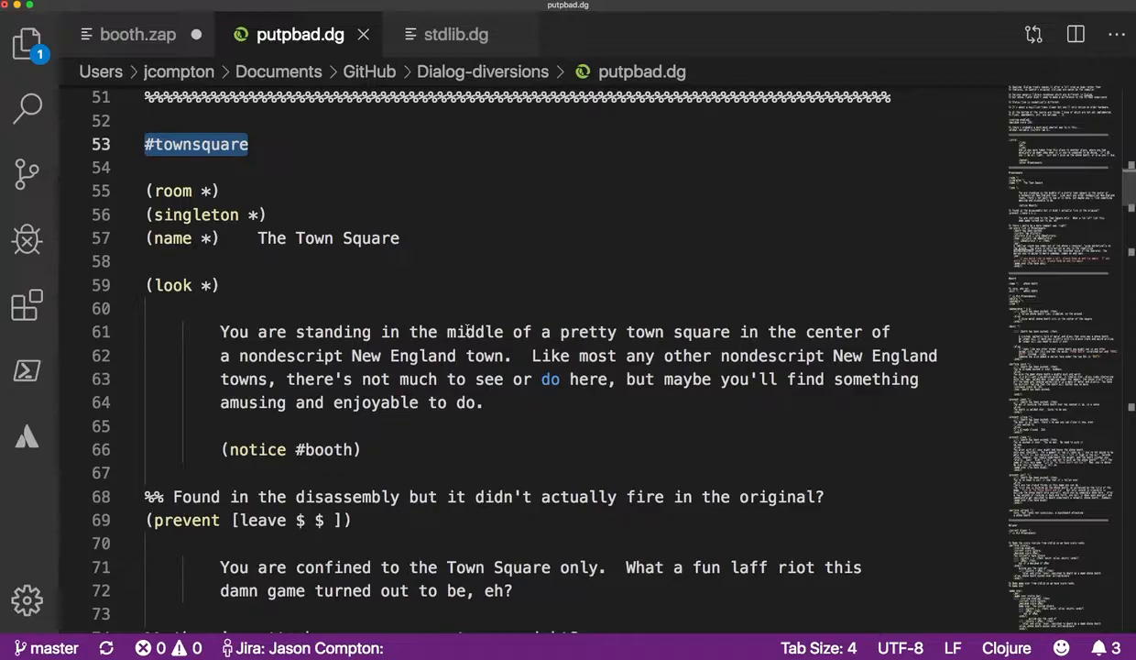
mouse_move(365, 201)
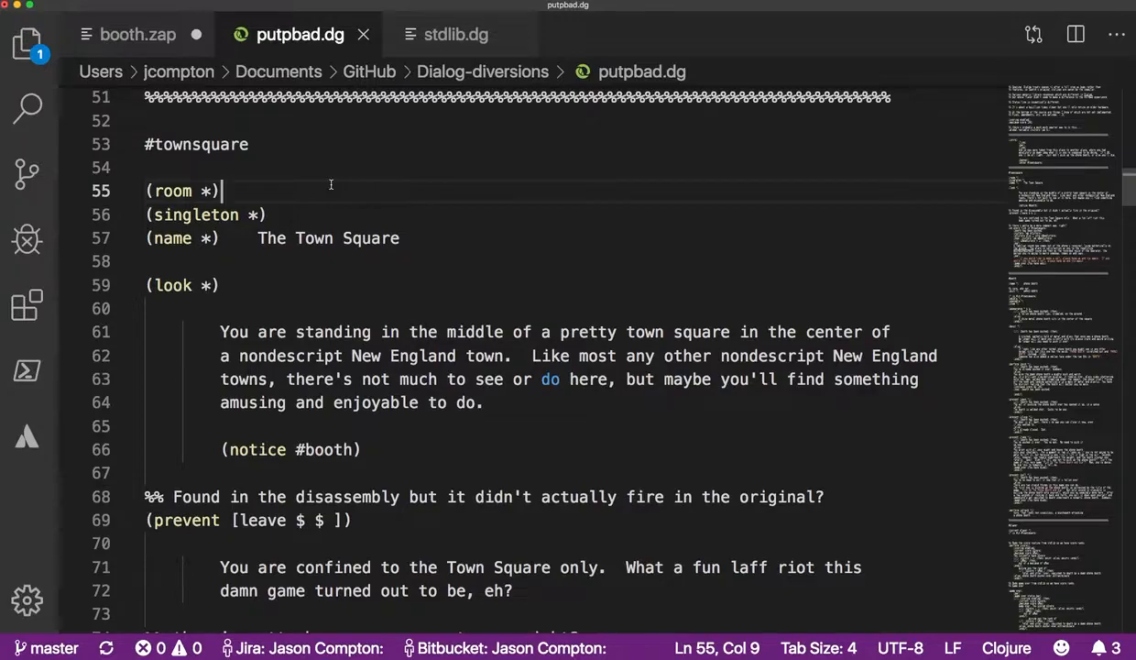
scroll("down", 3)
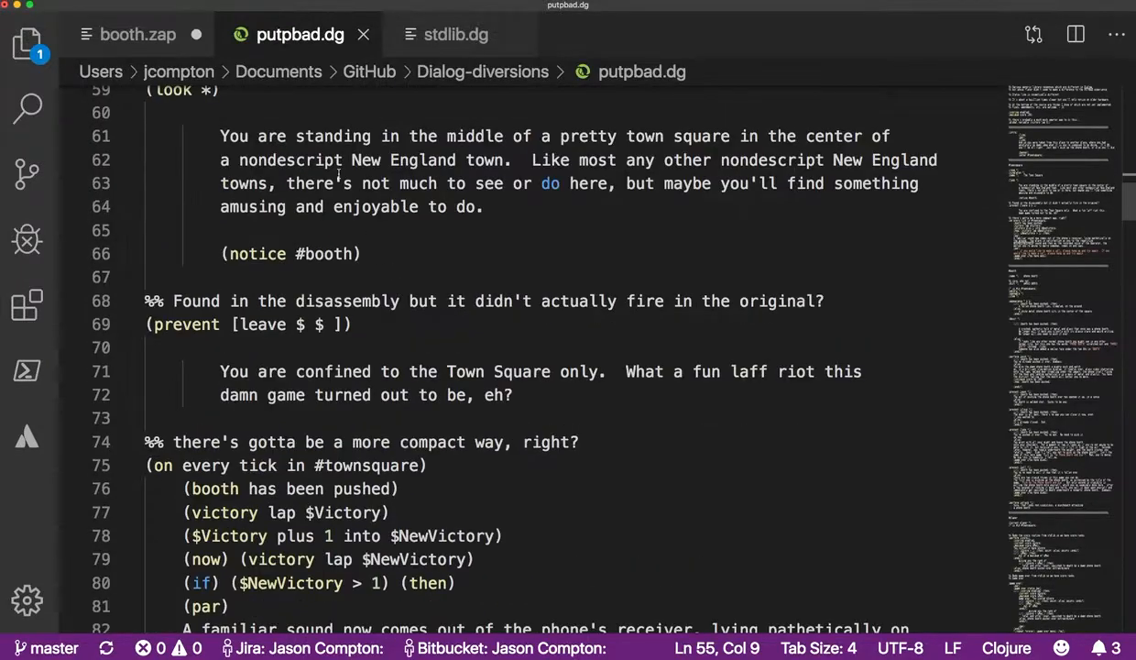
left_click_drag(220, 135, 486, 206)
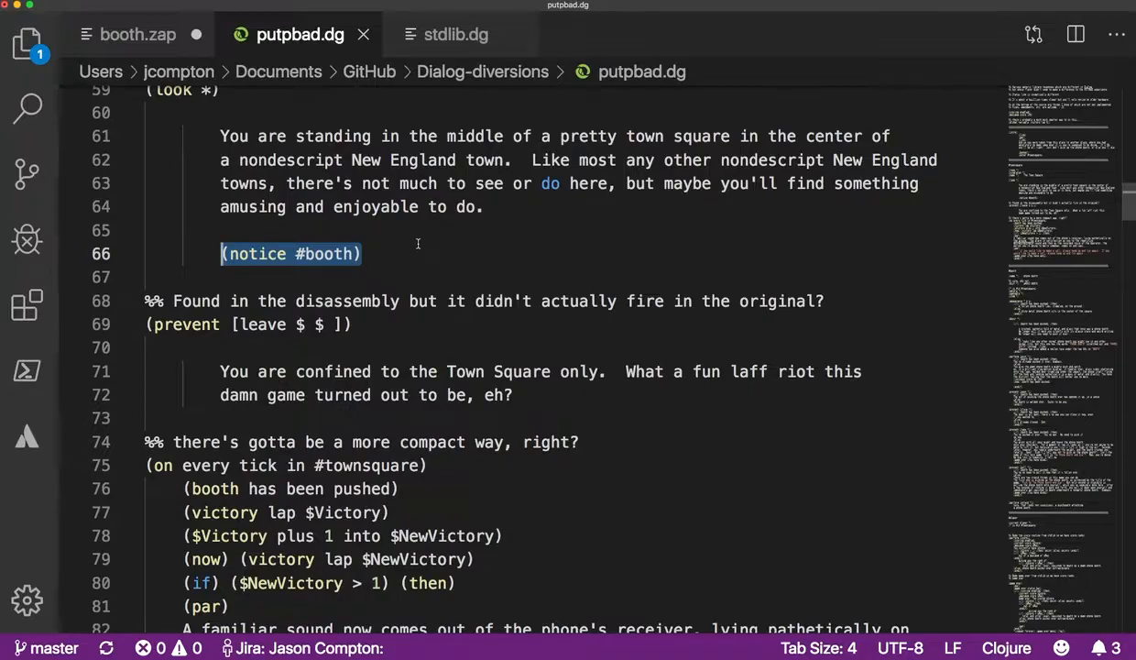
mouse_move(492, 271)
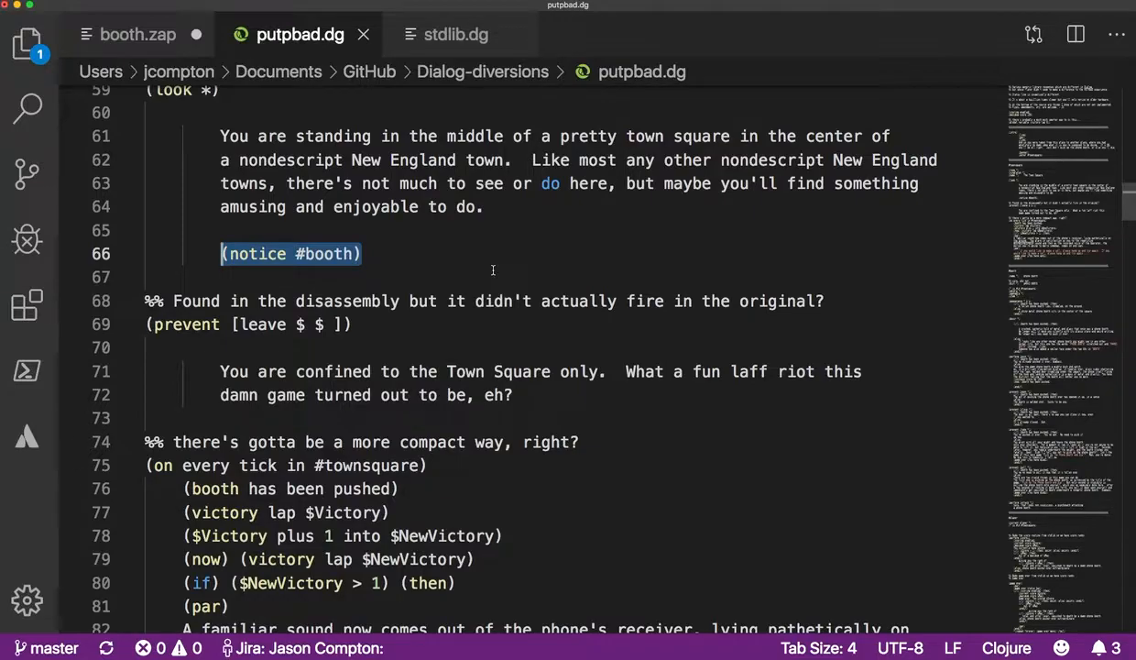
left_click(146, 300)
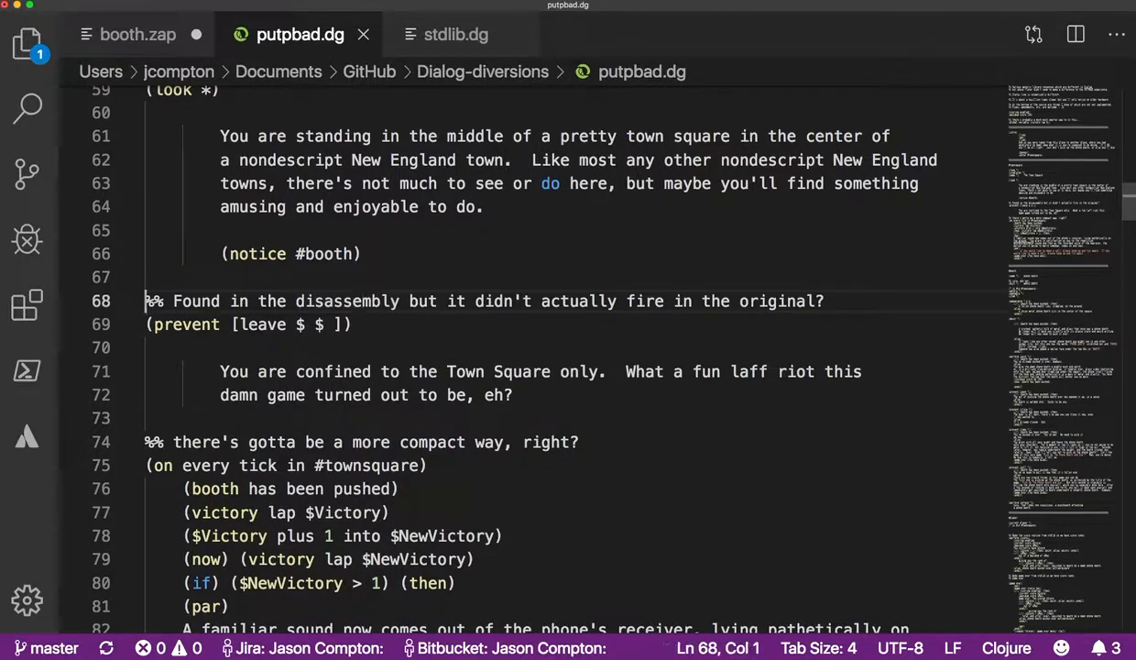
left_click_drag(144, 300, 362, 324)
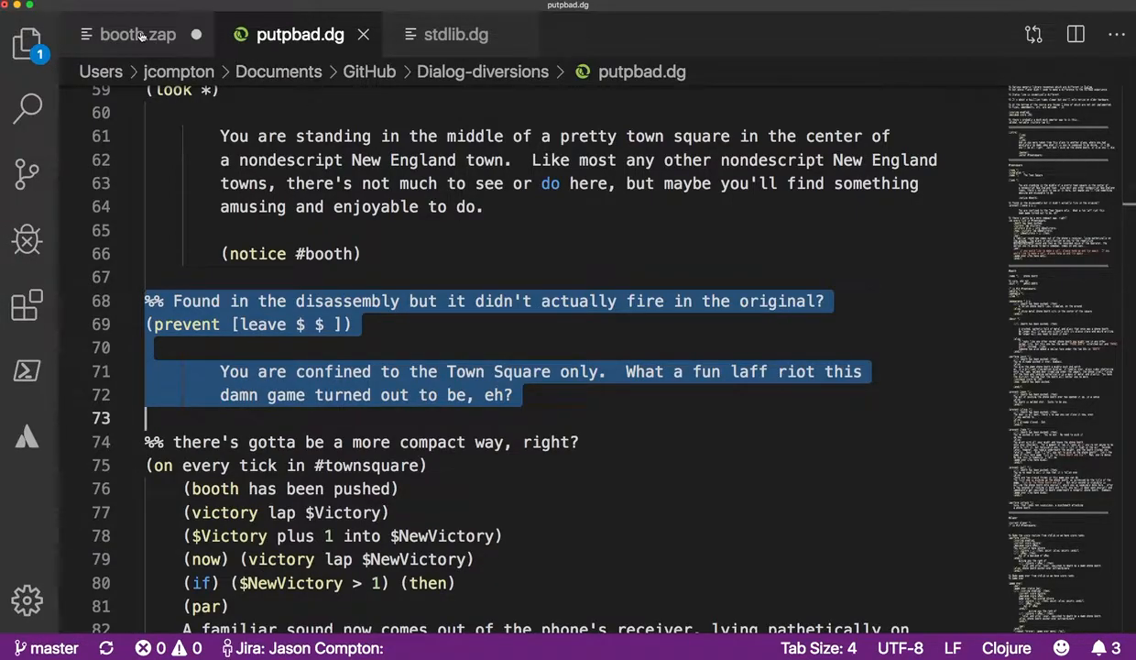
left_click(138, 34)
type("confine")
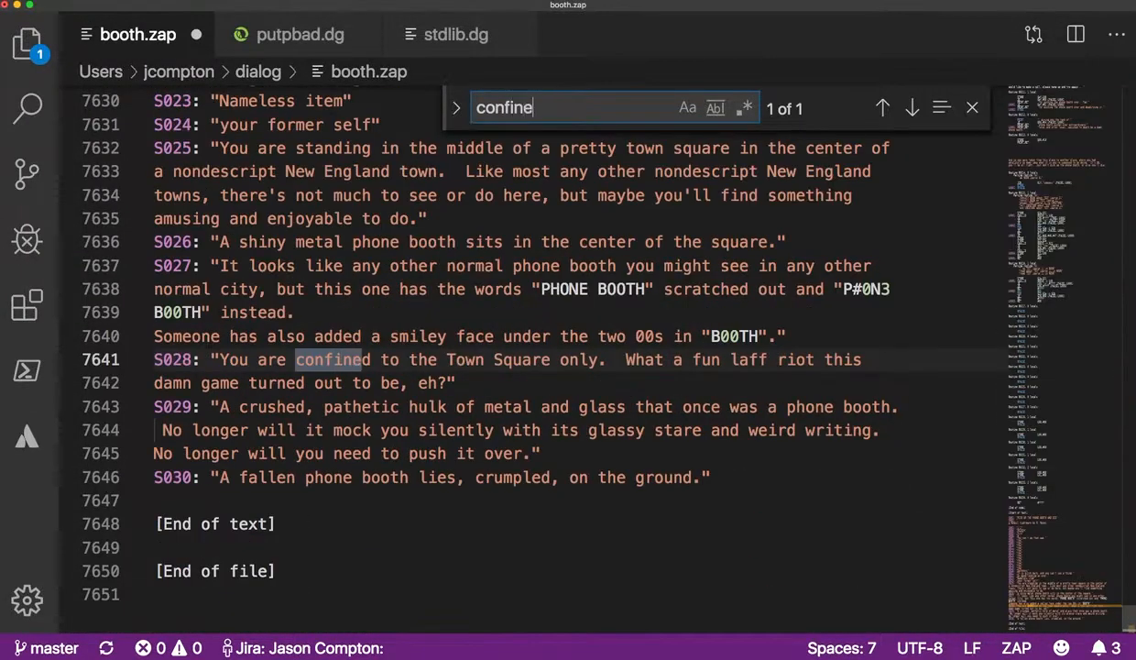
- Search booth.zap for the S028 string label, then return to the putpbad.dg source
left_click(972, 107)
type("S028")
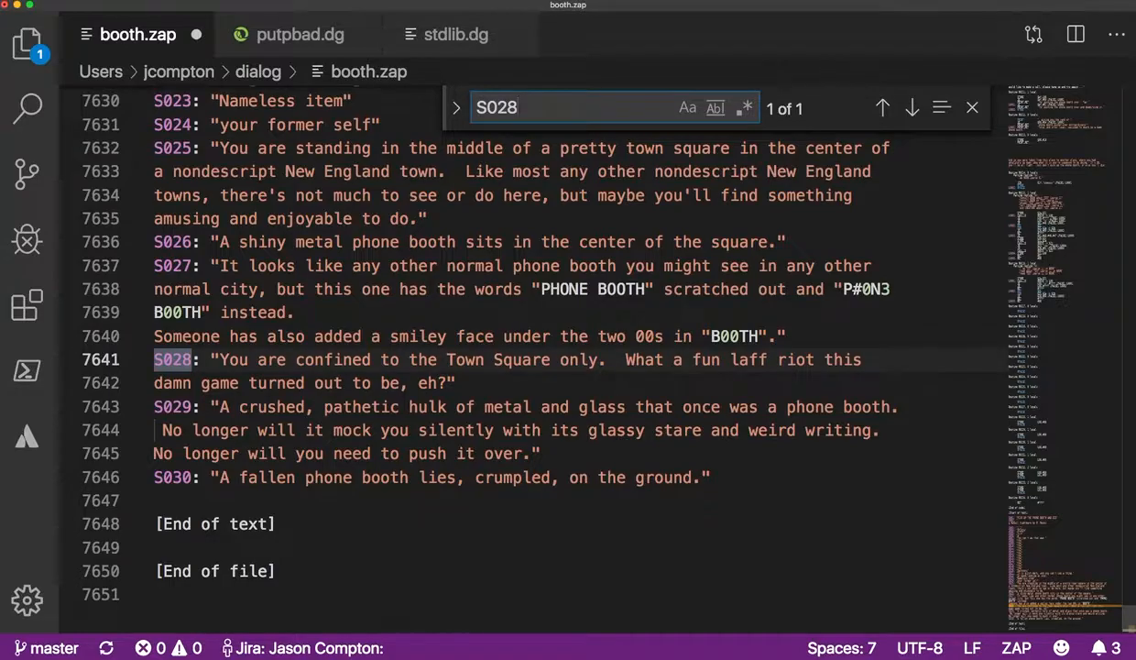
left_click(536, 107)
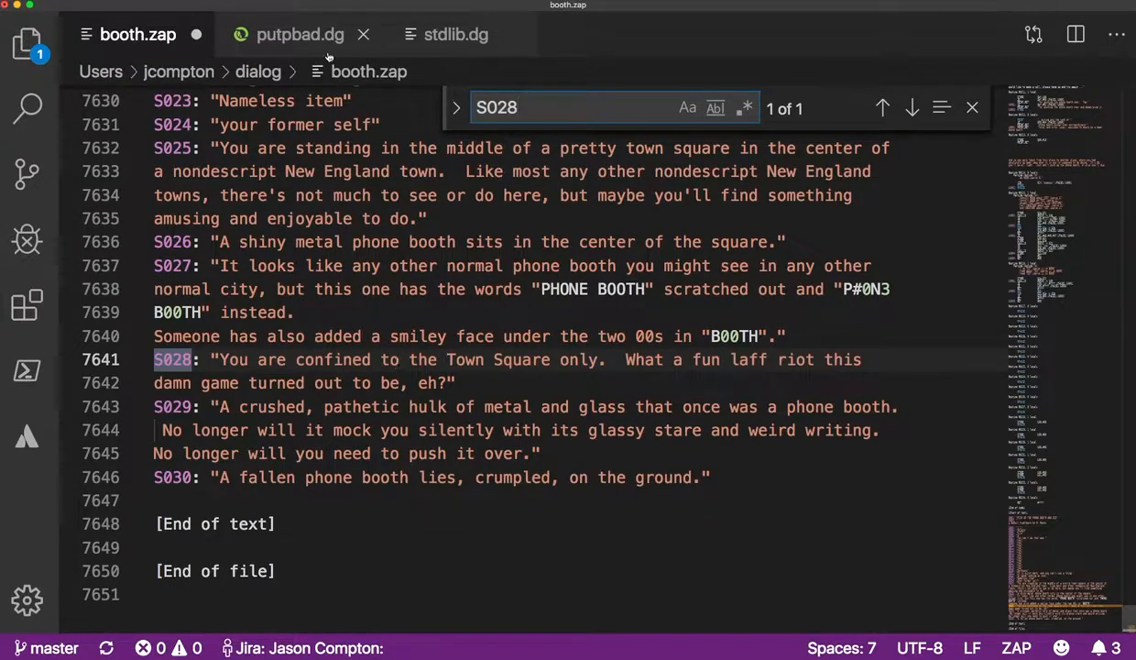
left_click(301, 34)
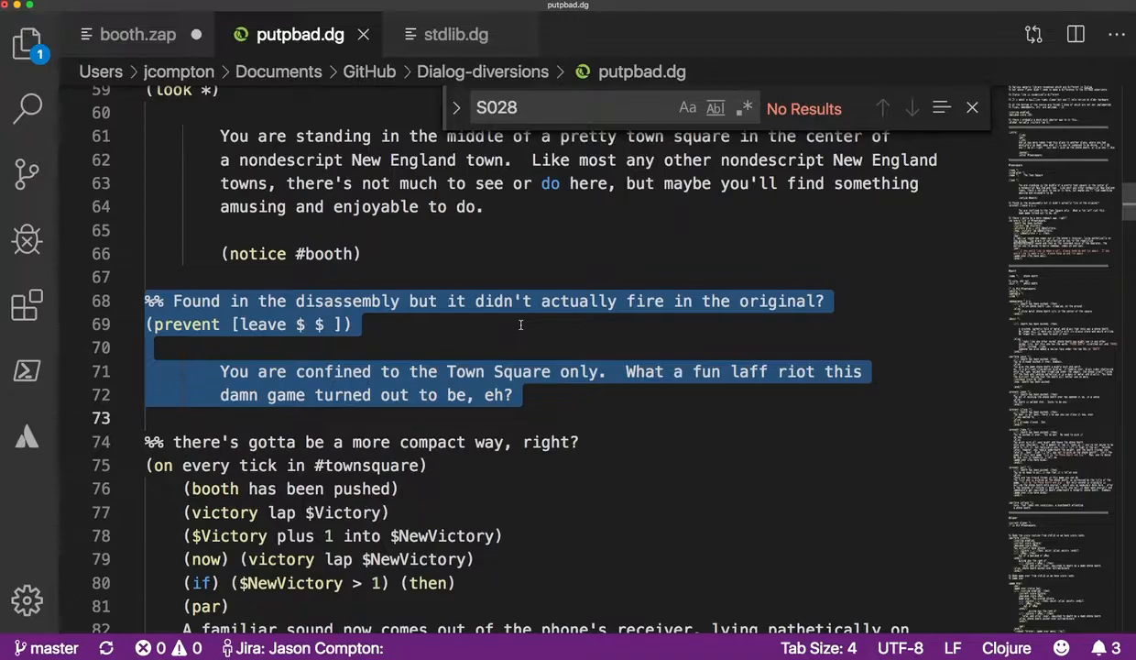
- Dismiss the S028 search and mark the victory-lap winning message text
scroll("down", 3)
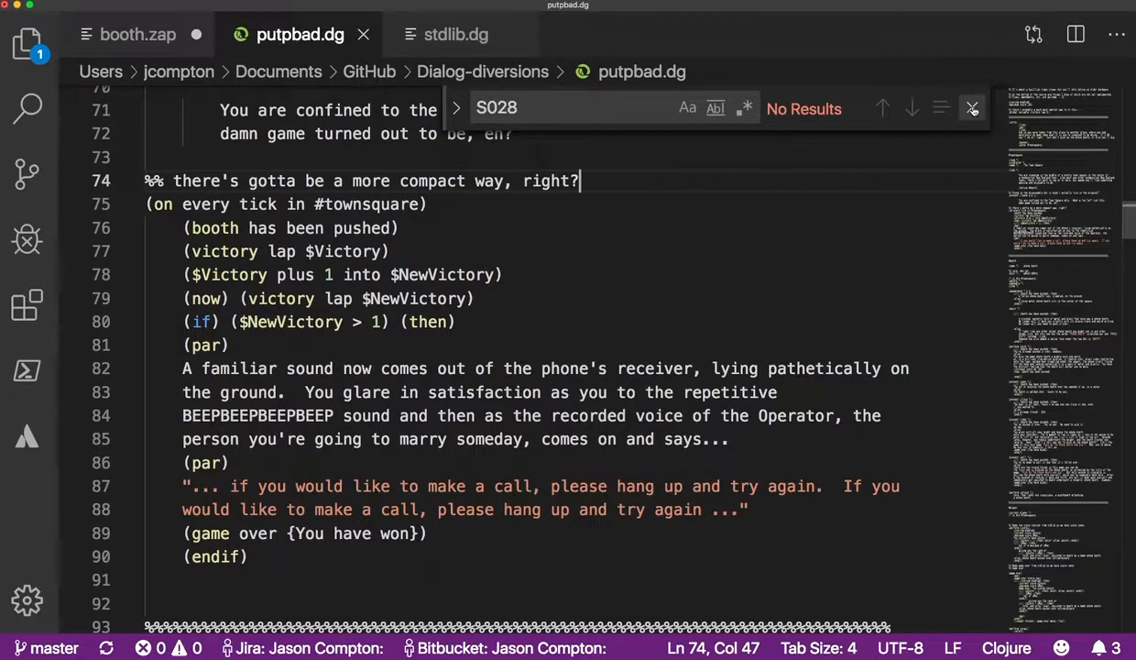
left_click(971, 108)
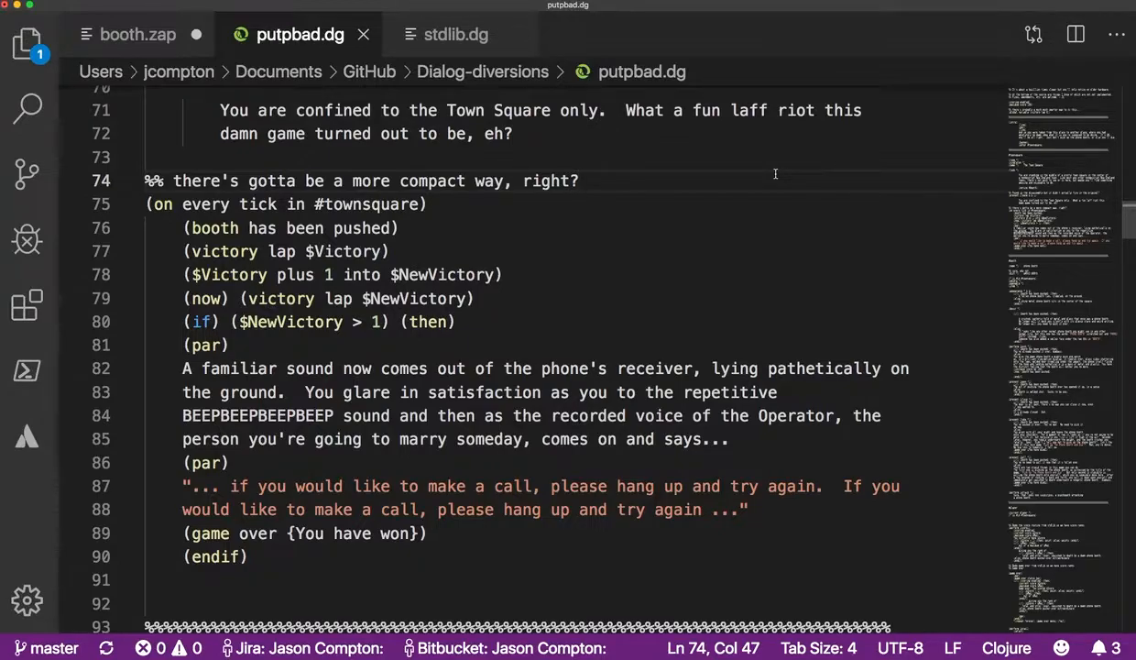
left_click_drag(233, 462, 425, 533)
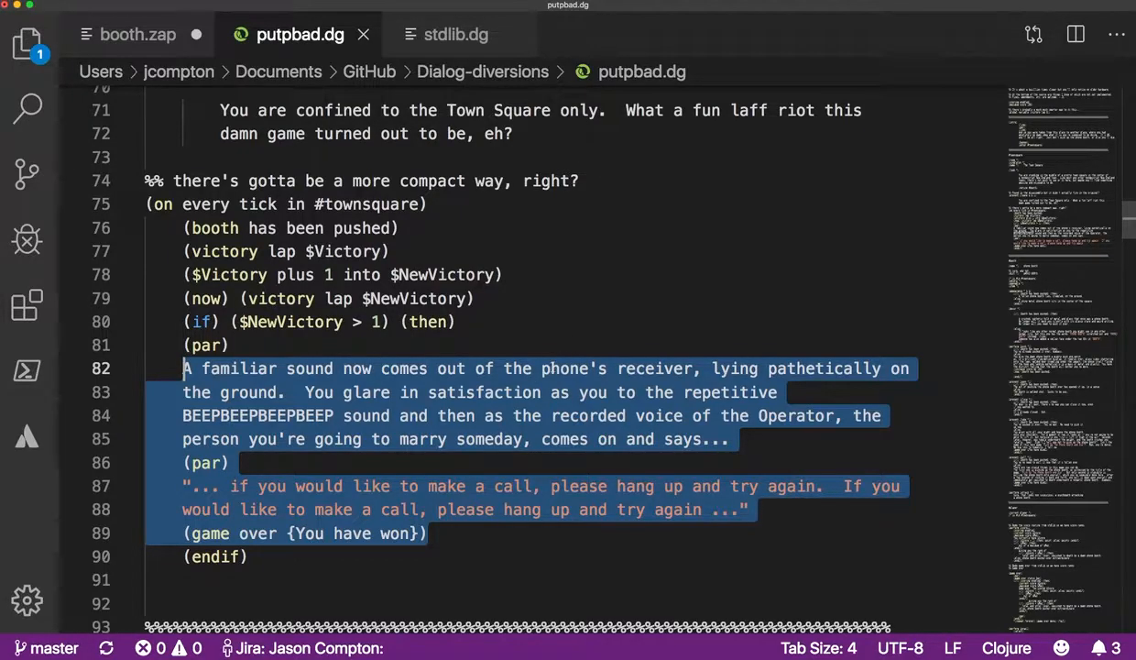
- Scroll down to the start of the #booth object definition
scroll("up", 3)
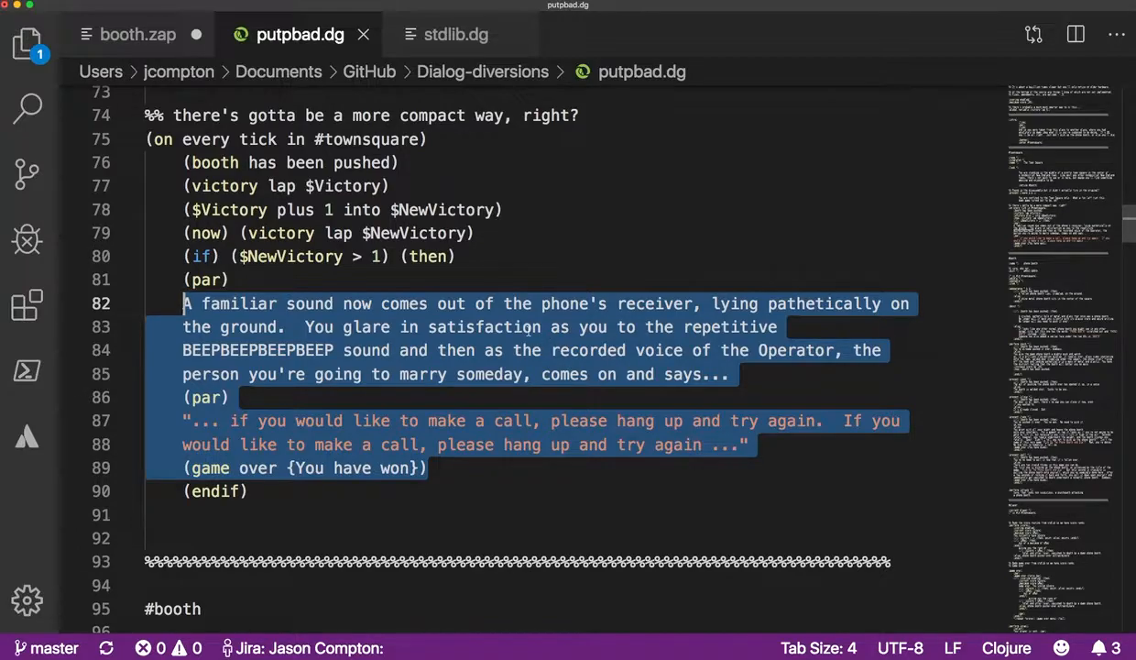
scroll("down", 3)
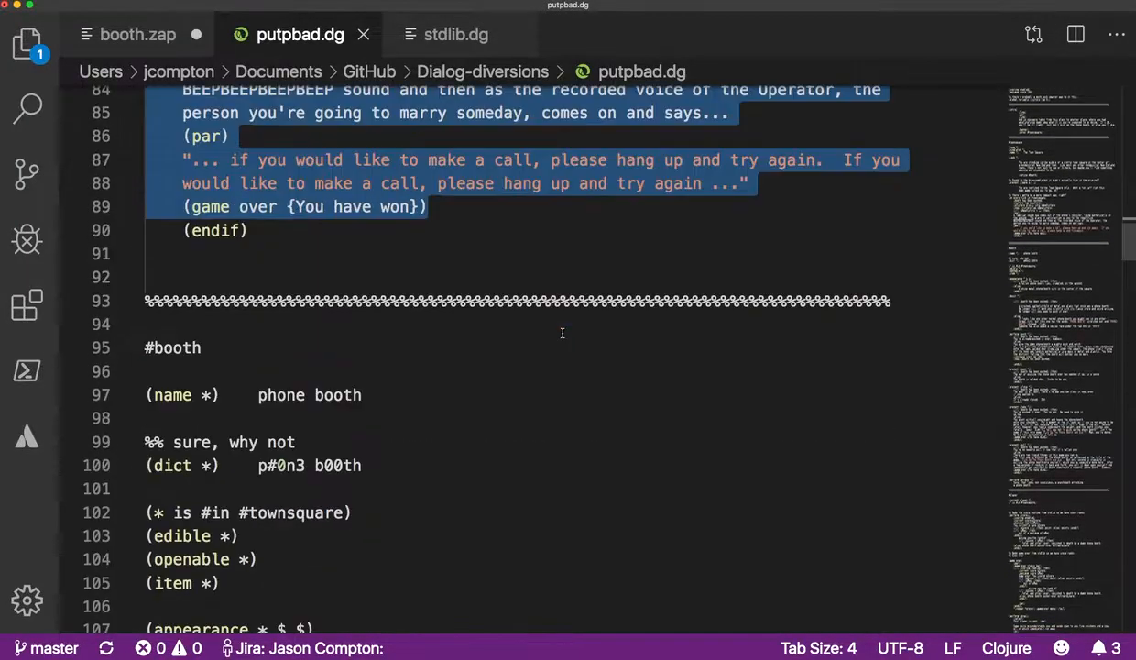
scroll("down", 3)
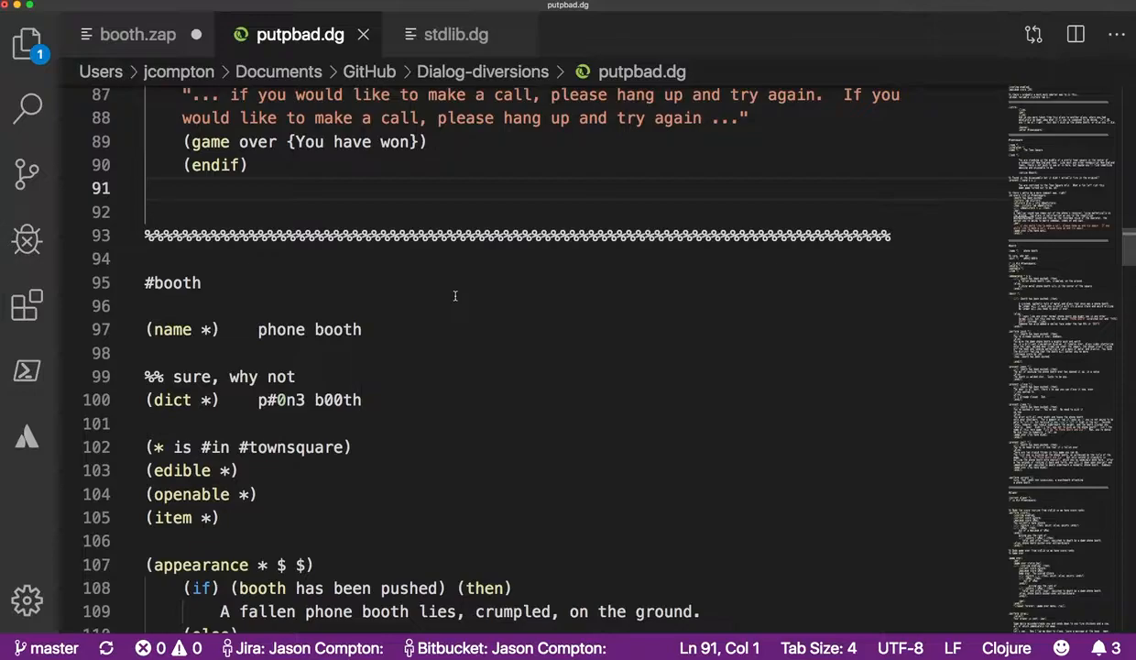
scroll("up", 3)
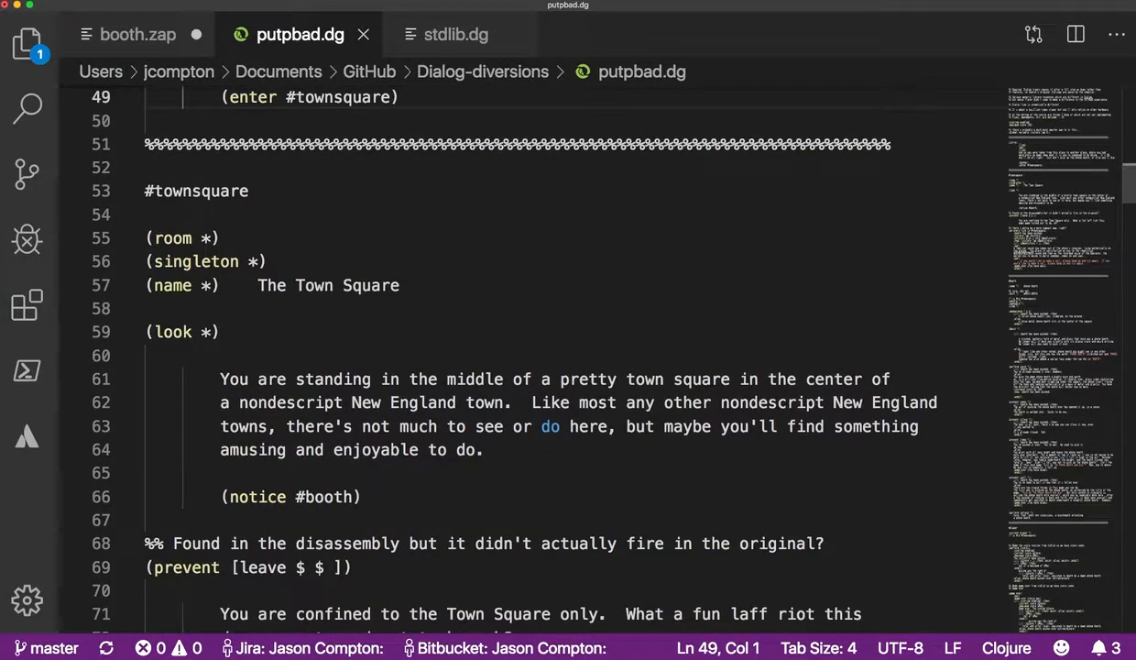
scroll("down", 3)
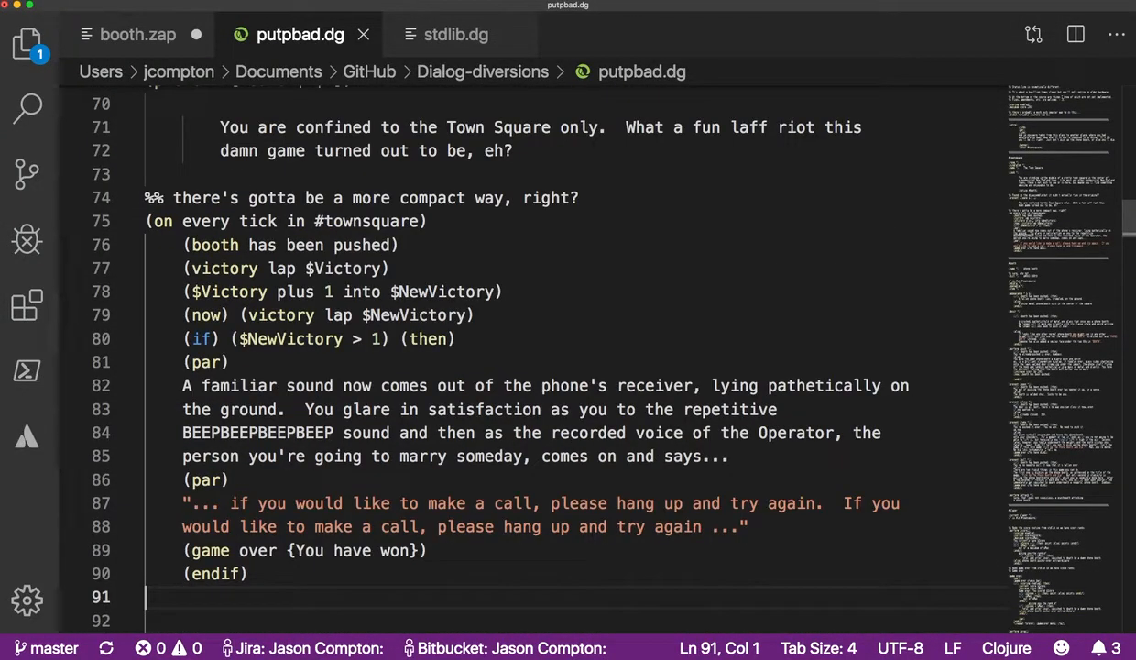
scroll("down", 3)
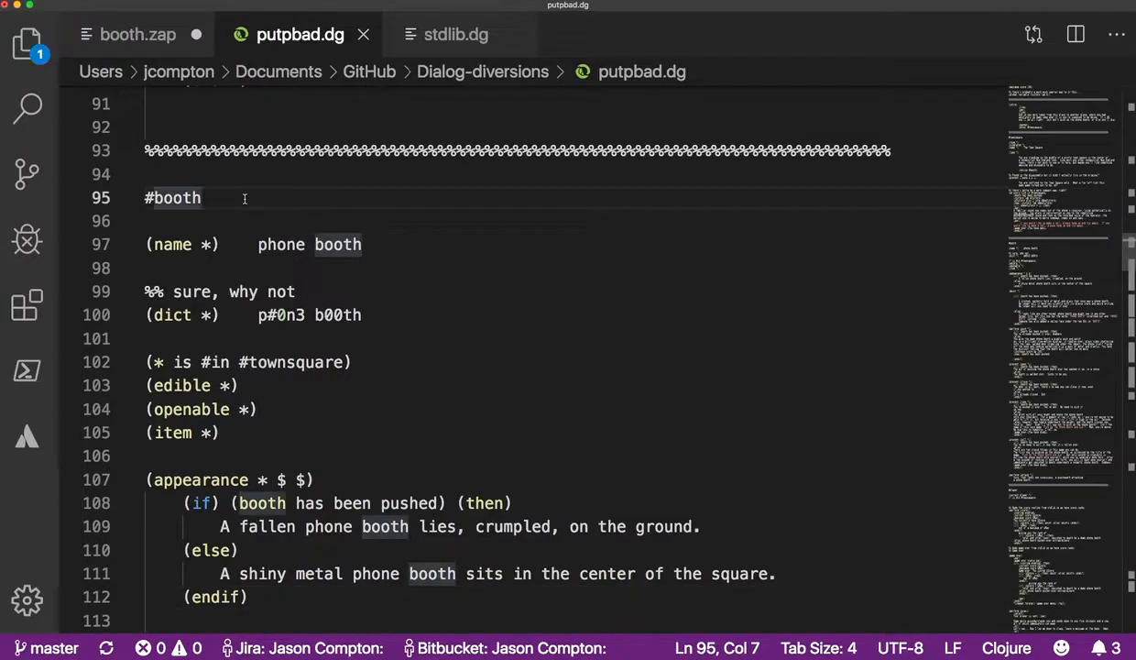
double_click(172, 197)
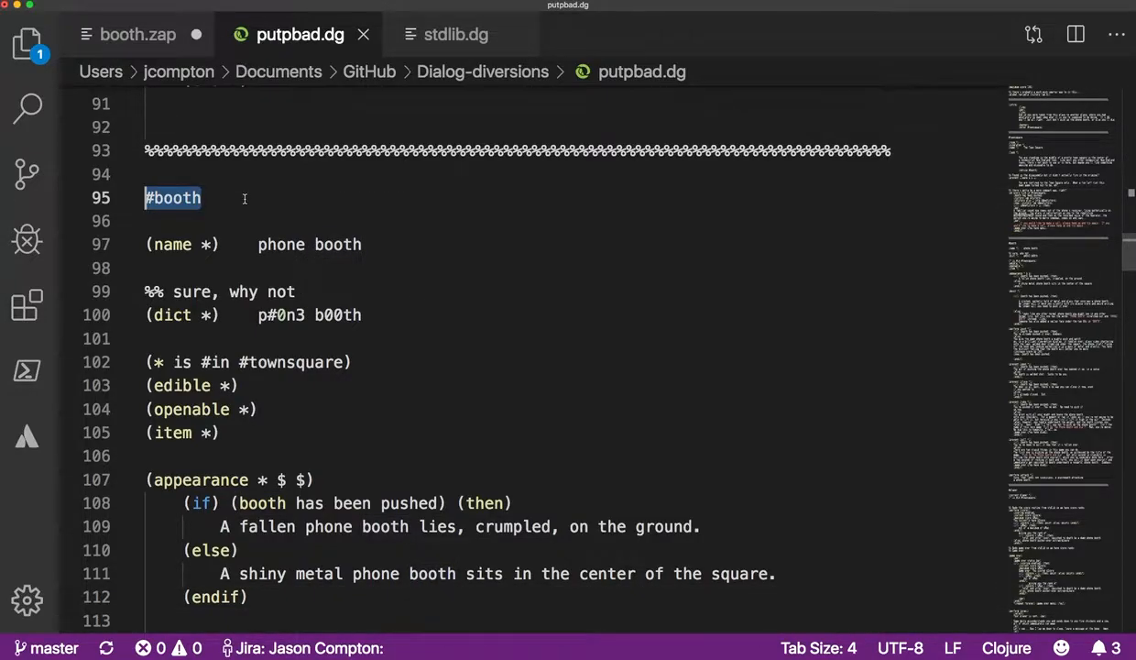
left_click(146, 268)
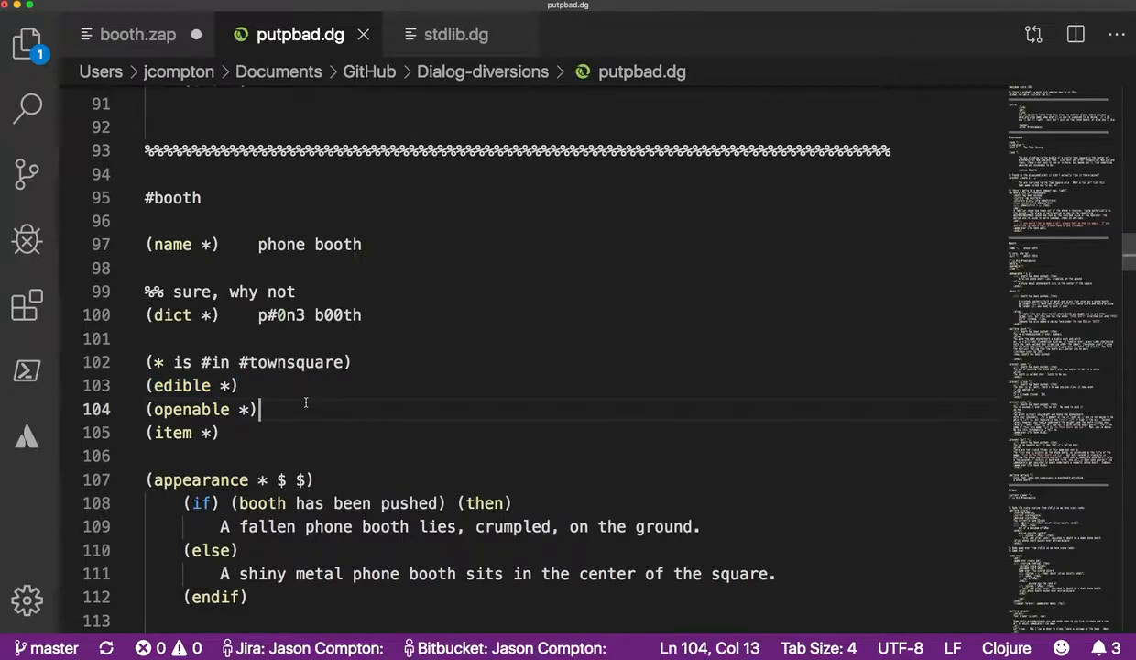
scroll("down", 3)
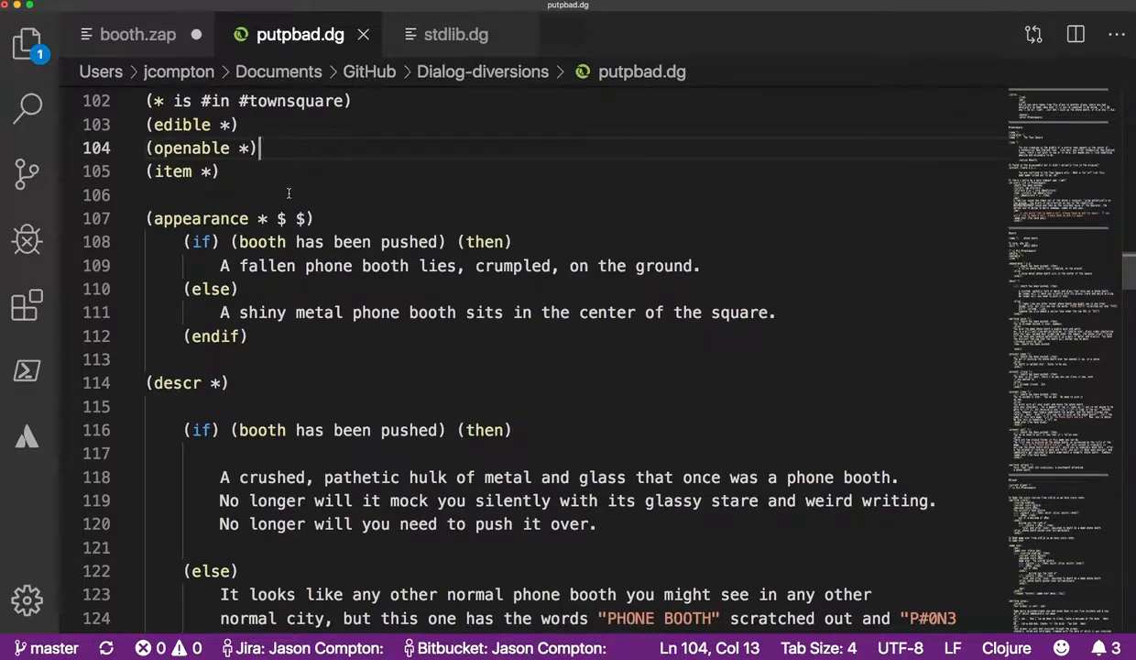
left_click(147, 218)
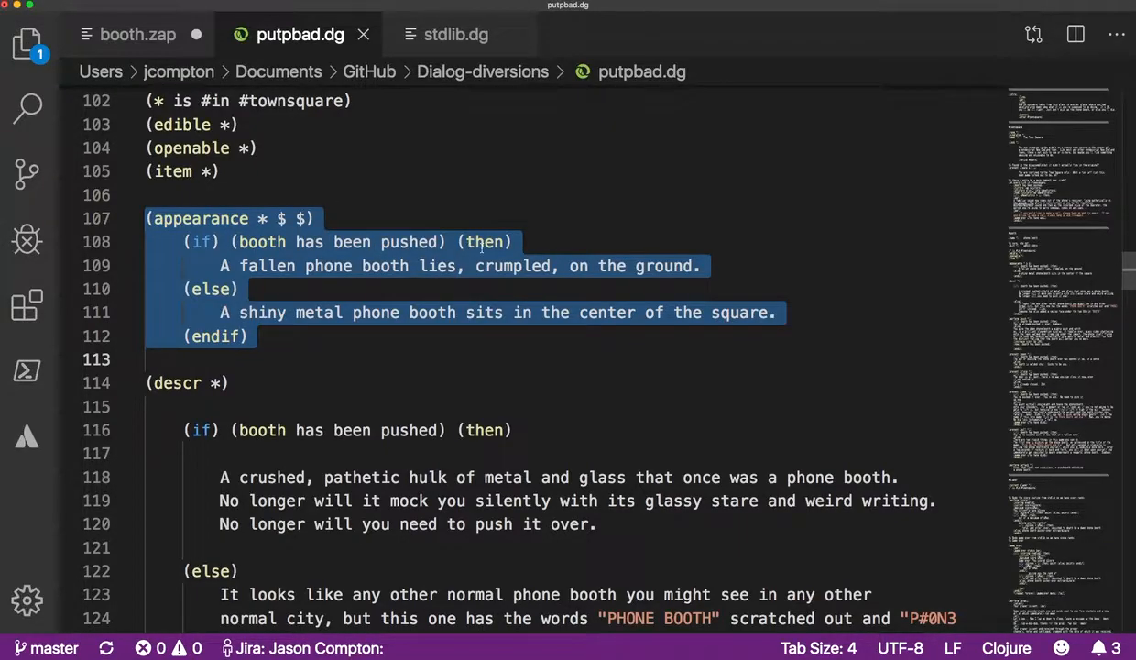
left_click(208, 266)
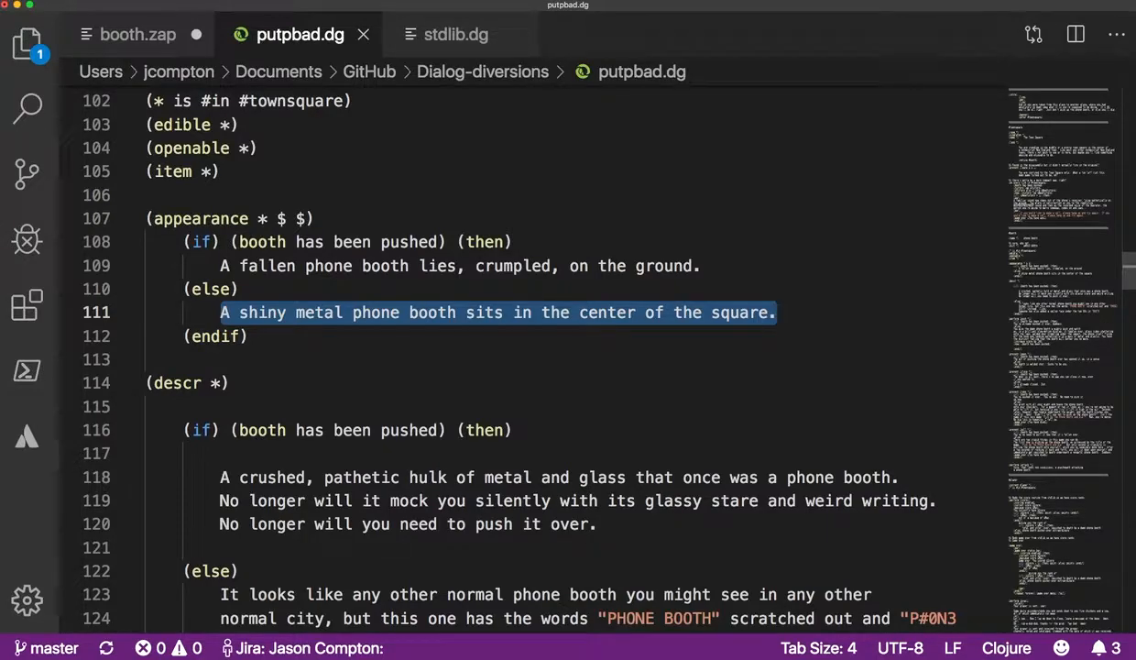
mouse_move(427, 359)
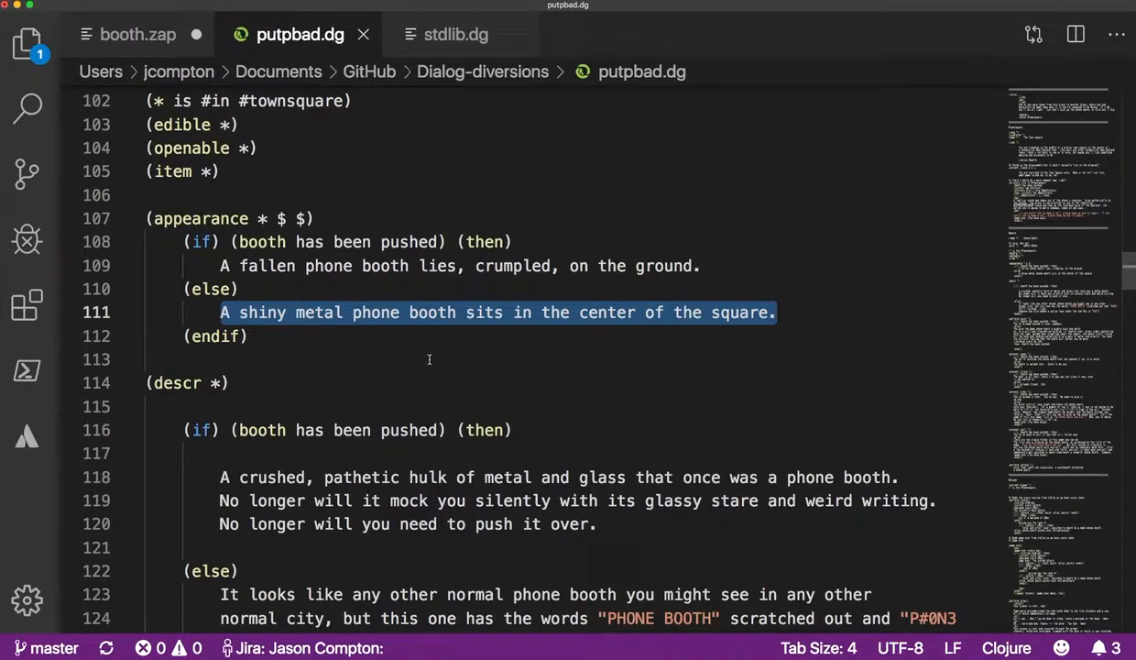
scroll("down", 3)
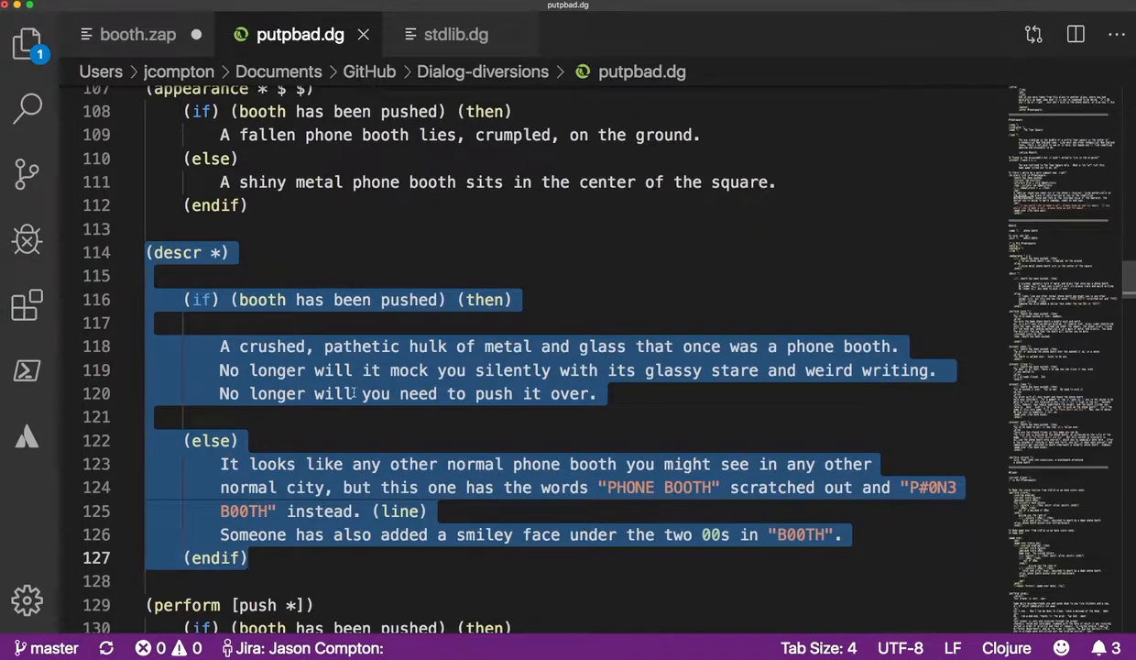
scroll("down", 3)
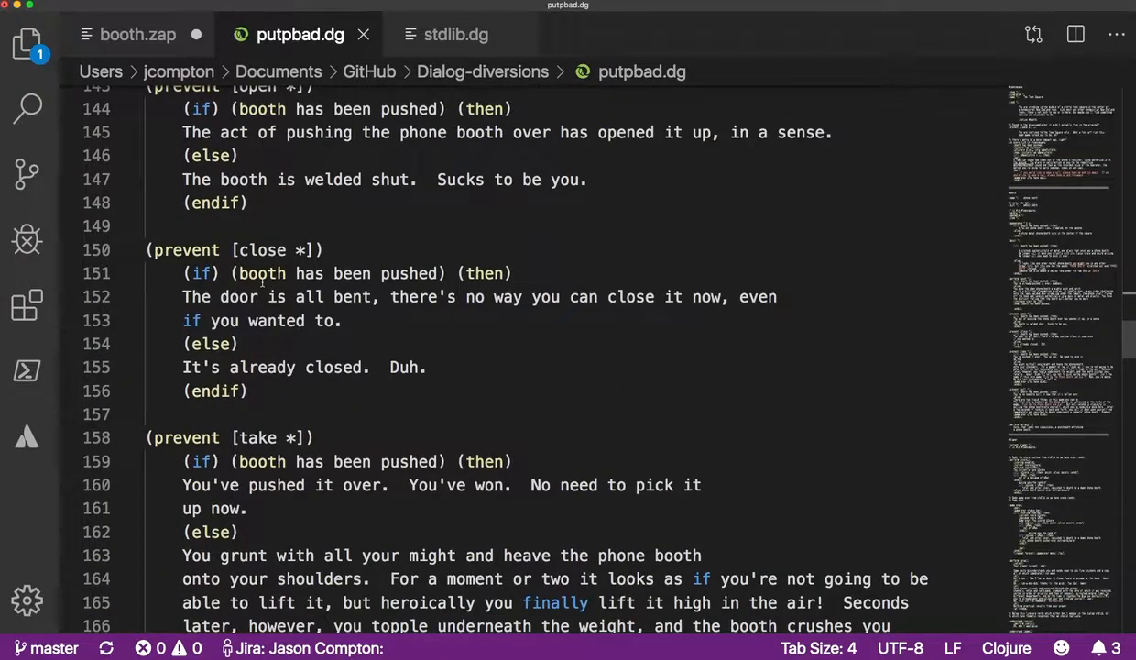
scroll("up", 3)
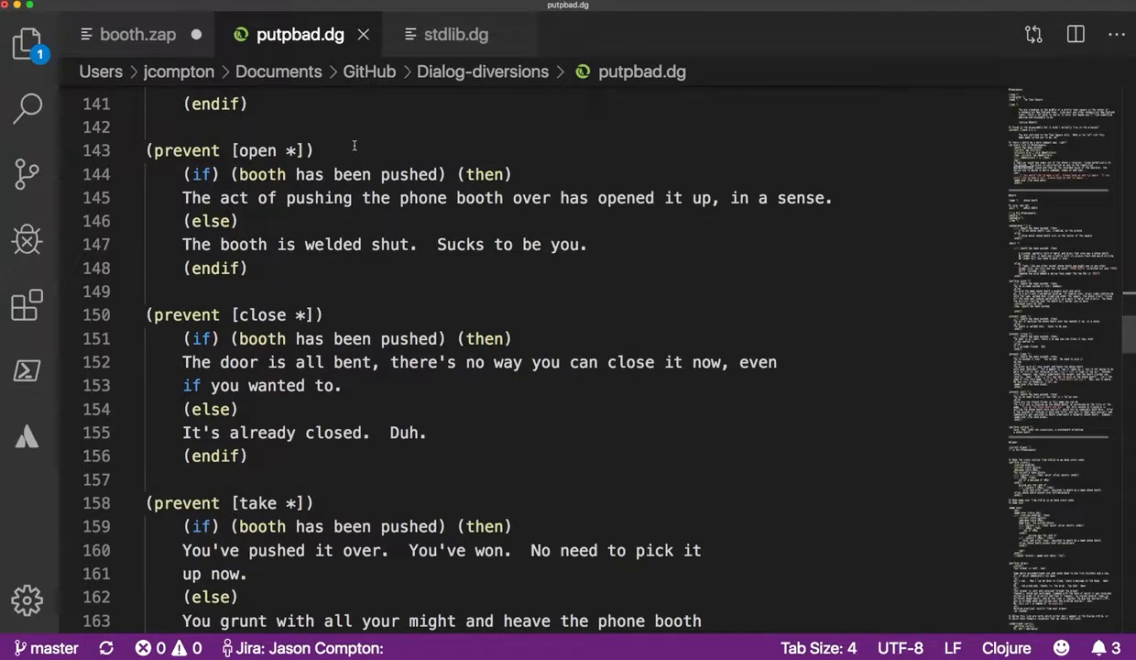
left_click(316, 150)
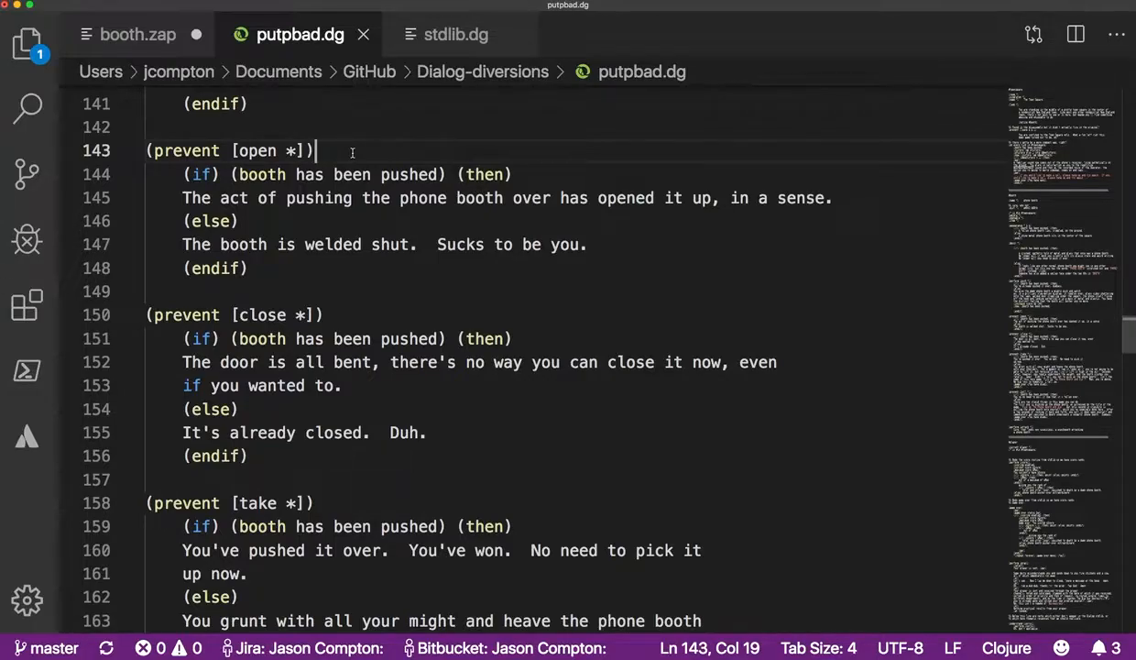
left_click(315, 362)
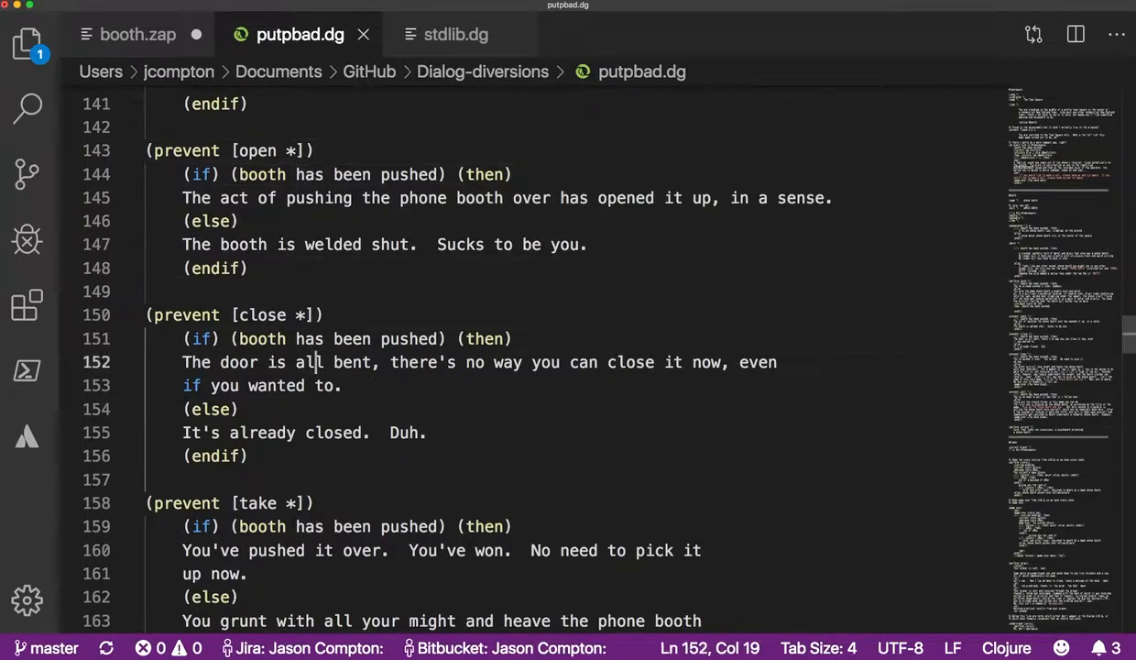
scroll("down", 3)
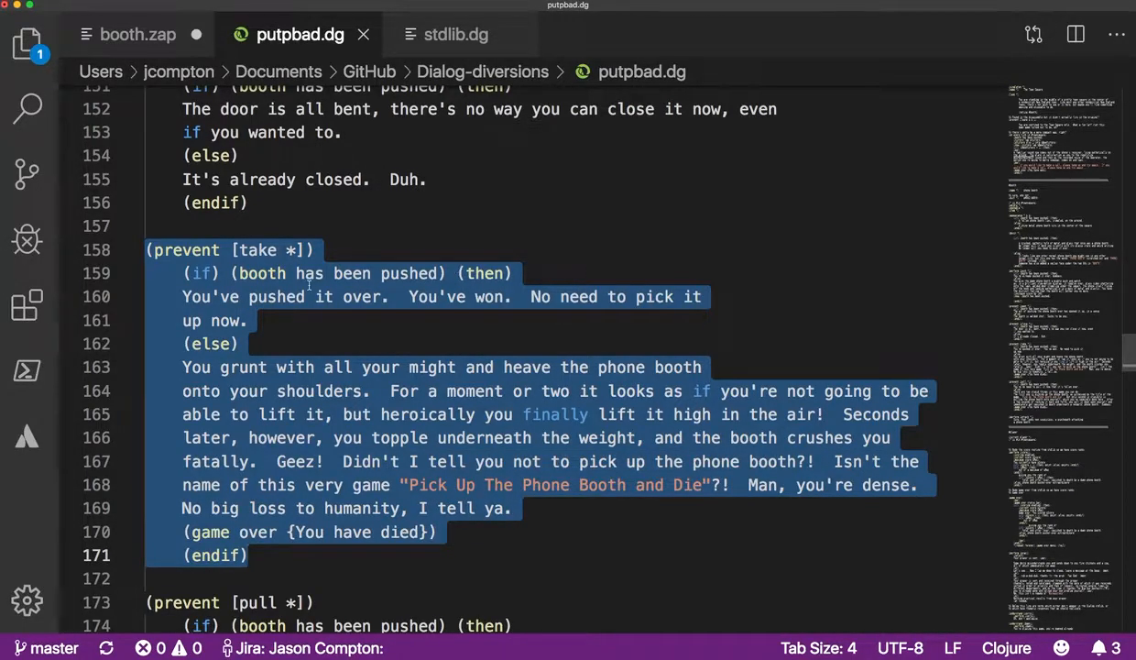
mouse_move(527, 424)
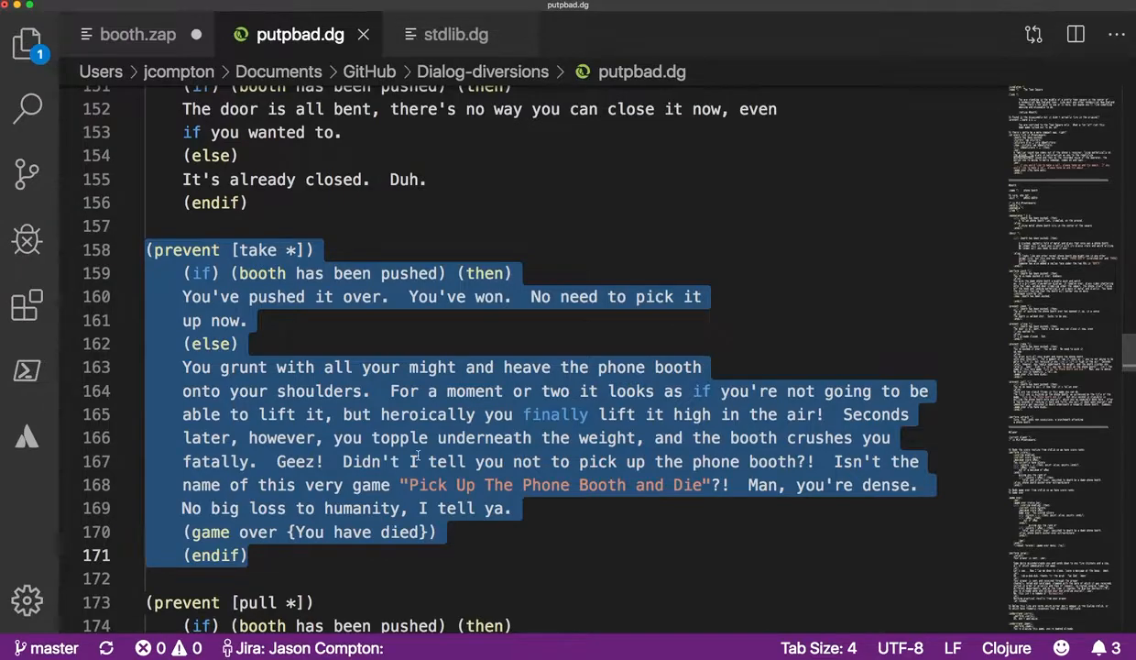
scroll("down", 3)
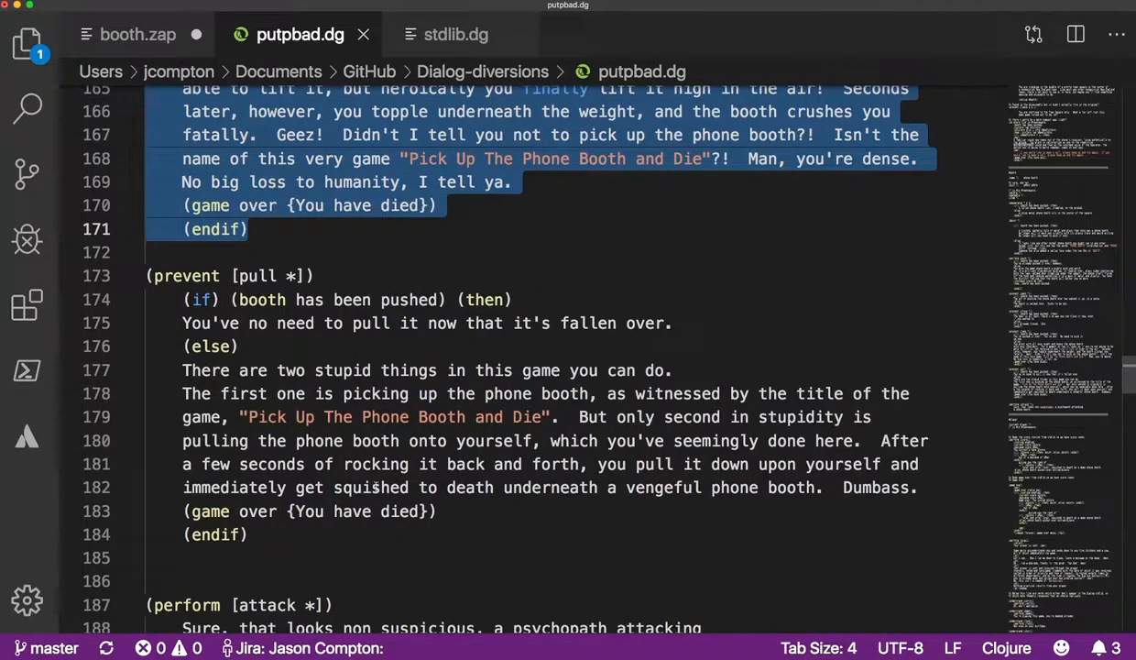
scroll("down", 3)
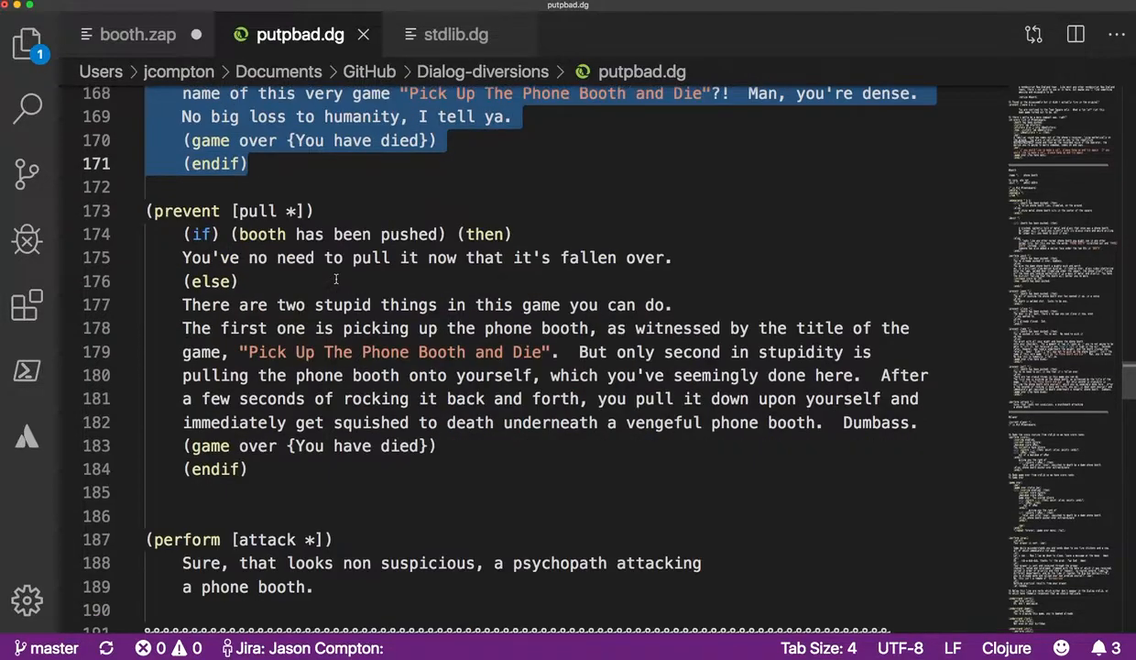
scroll("down", 3)
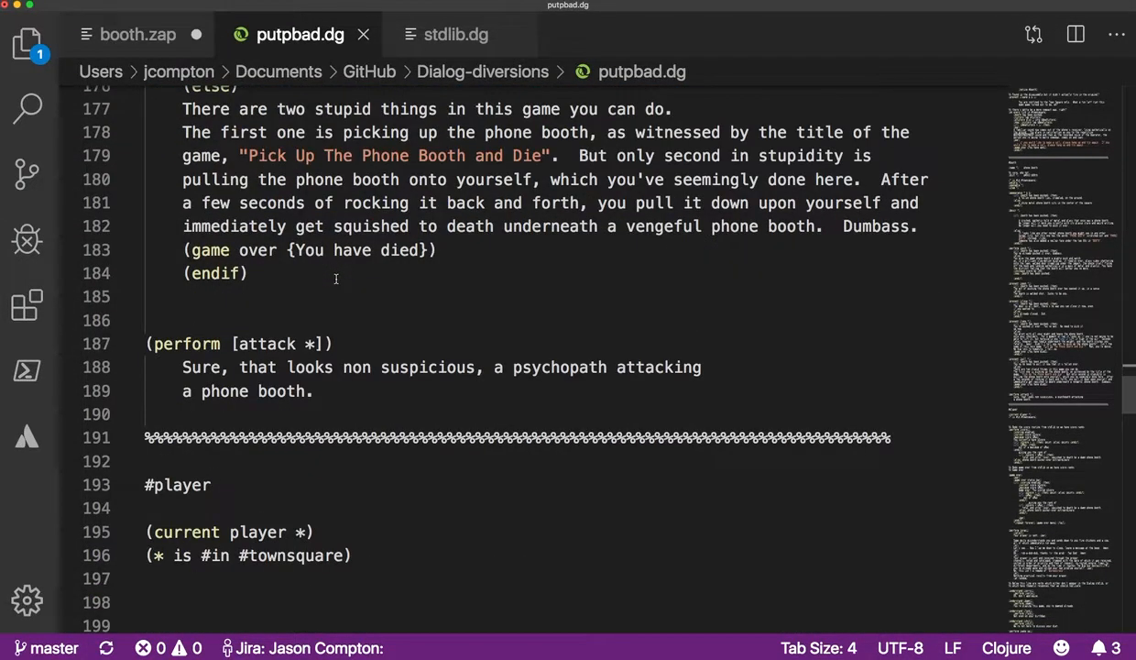
scroll("down", 3)
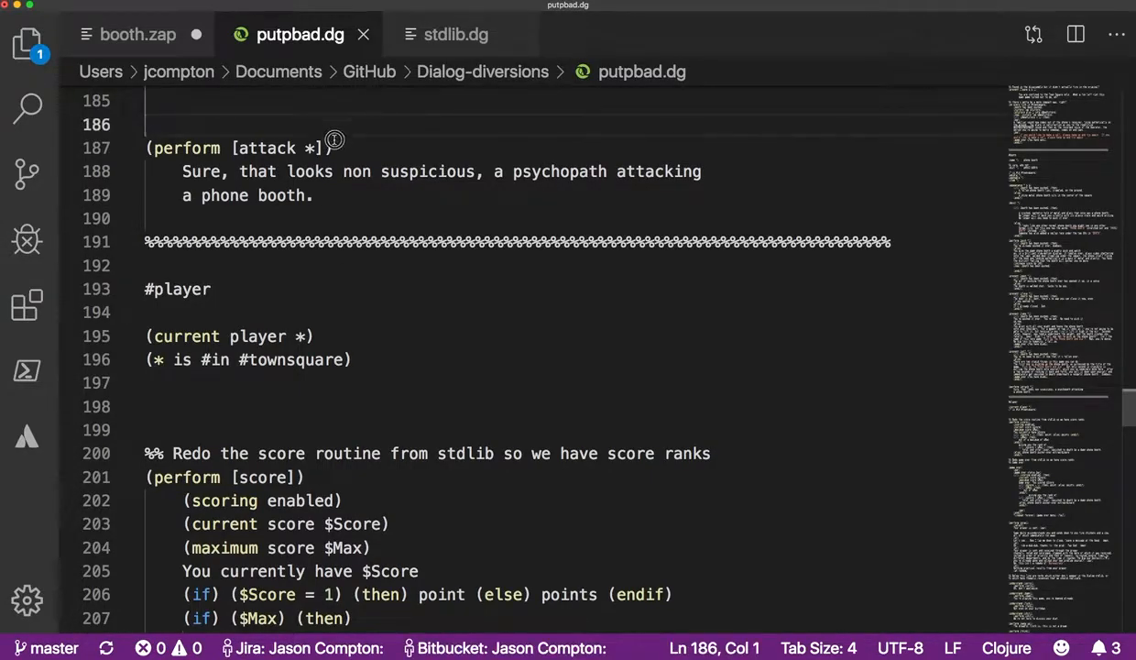
left_click_drag(146, 124, 313, 195)
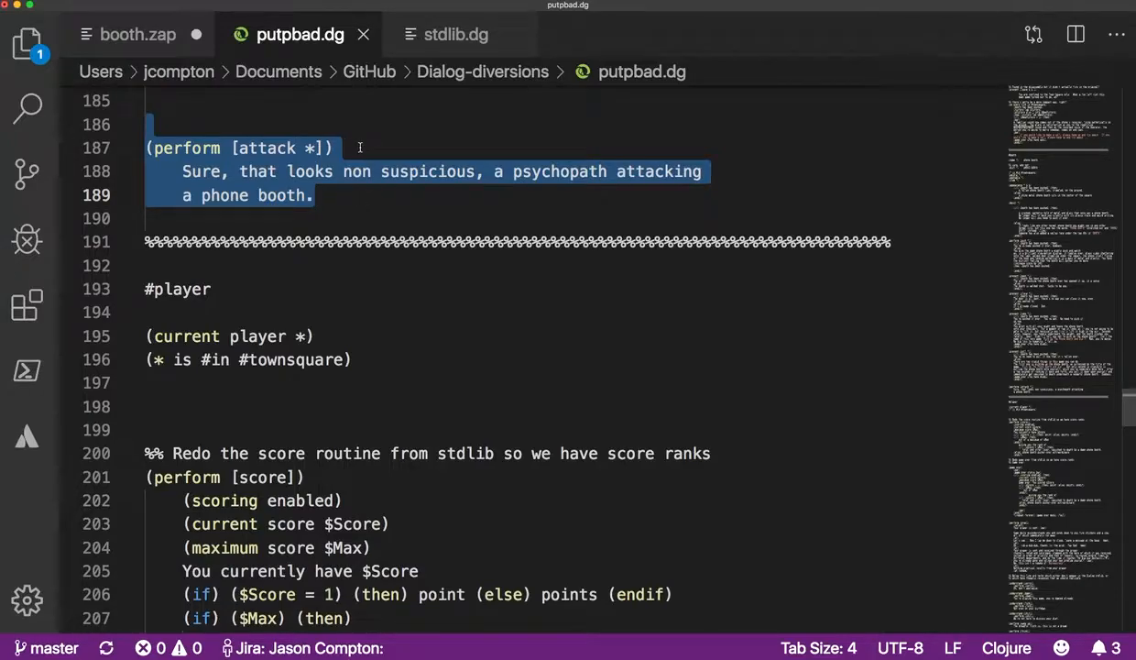
scroll("down", 3)
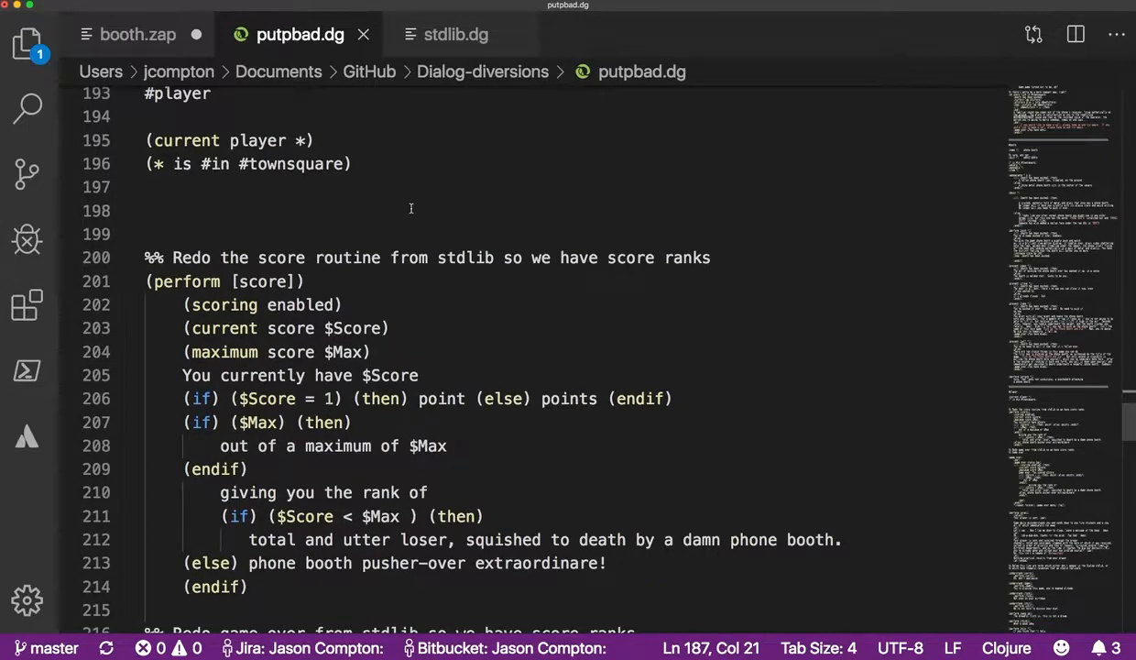
scroll("down", 3)
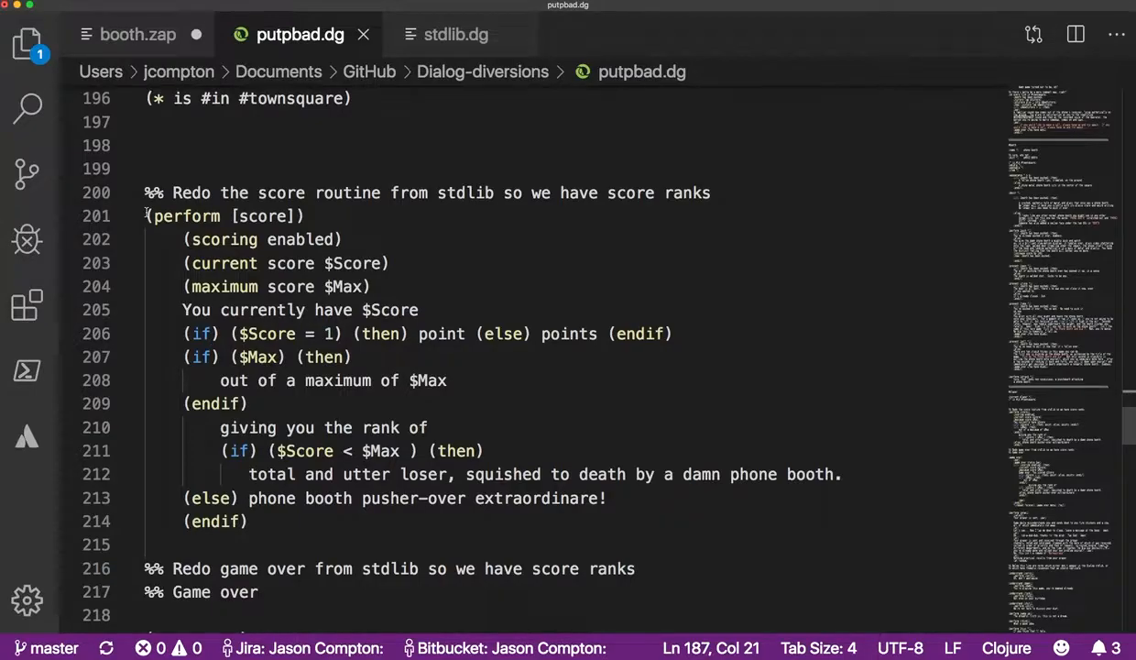
left_click(187, 333)
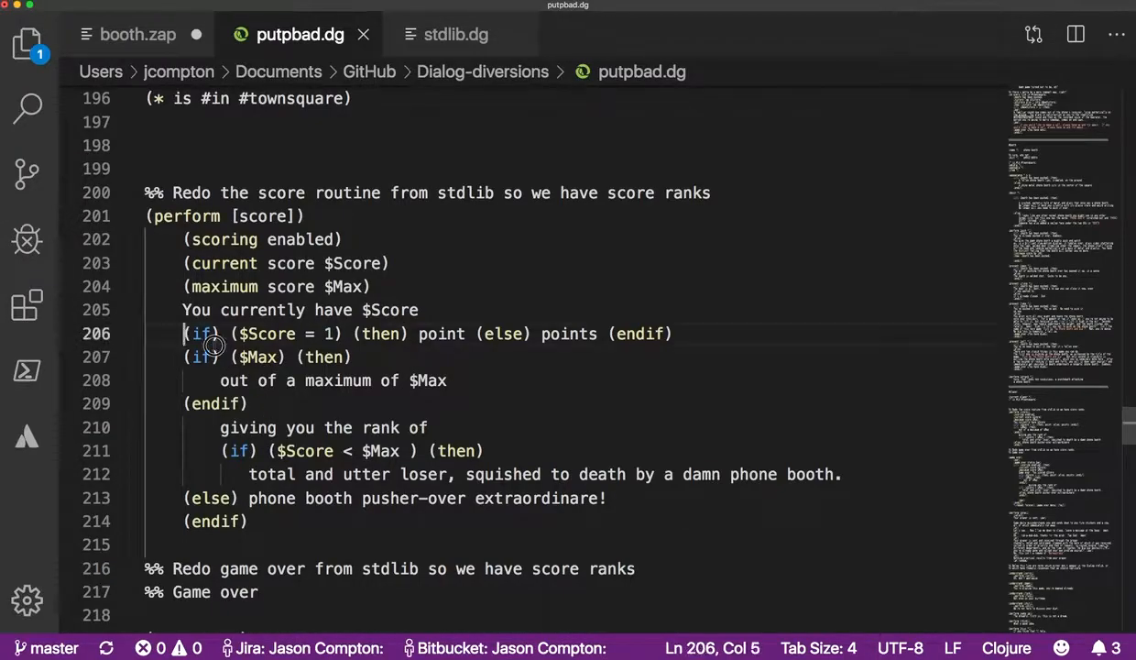
left_click_drag(187, 334, 607, 497)
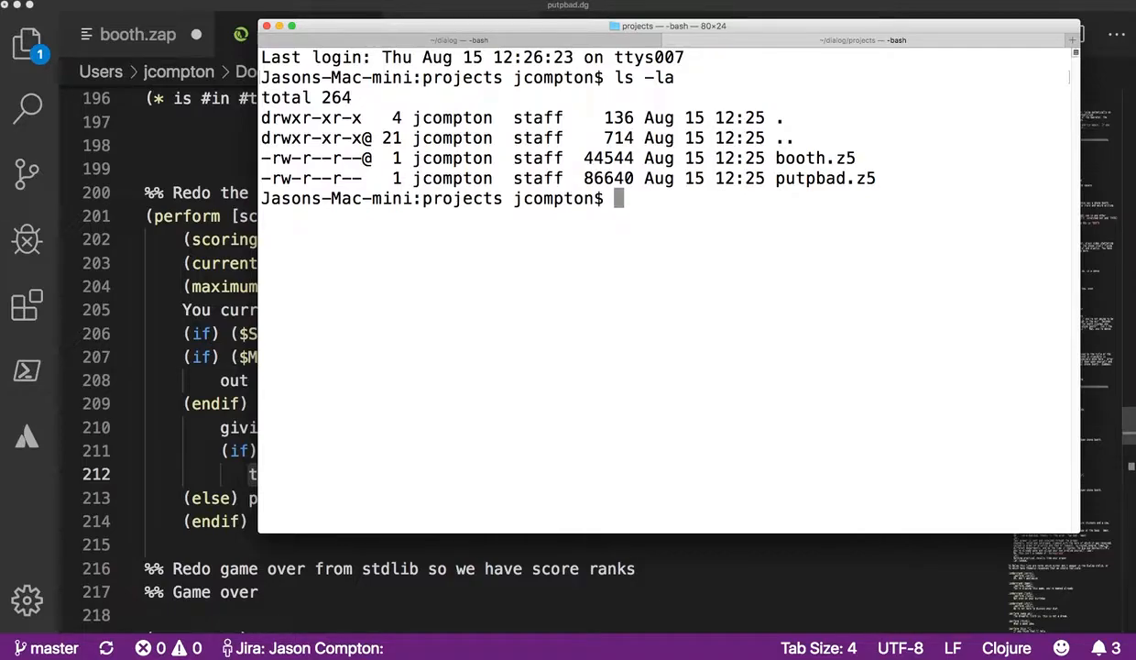
- Run frotz booth.z5 and continue past the more prompt to the Town Square opening
type("frotz")
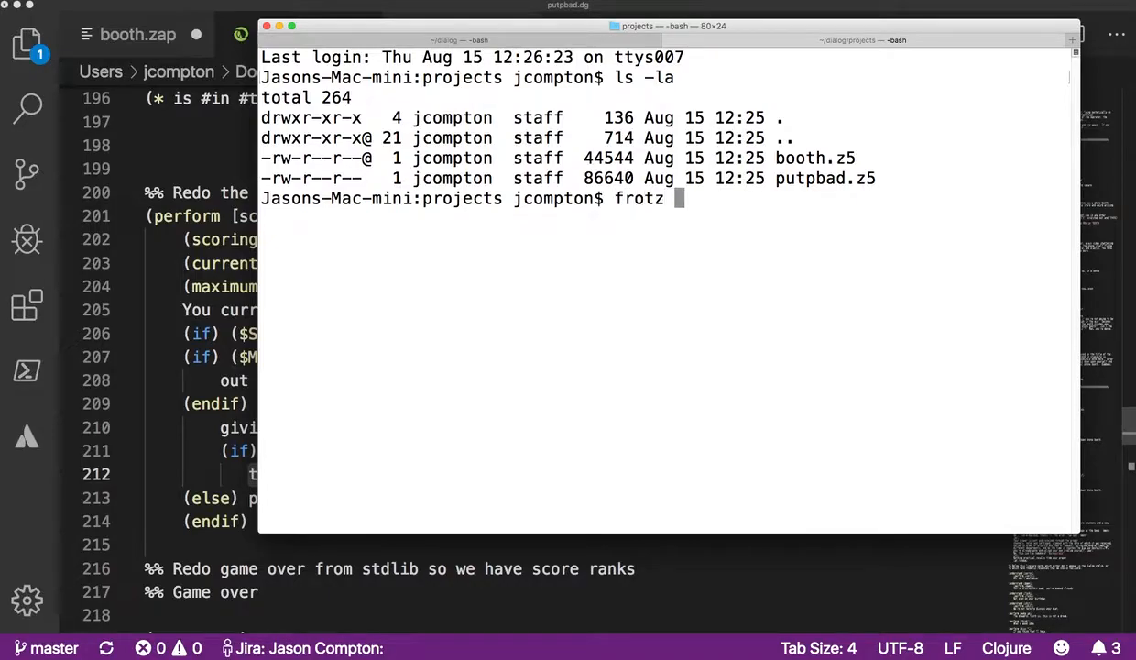
type("booth.z5")
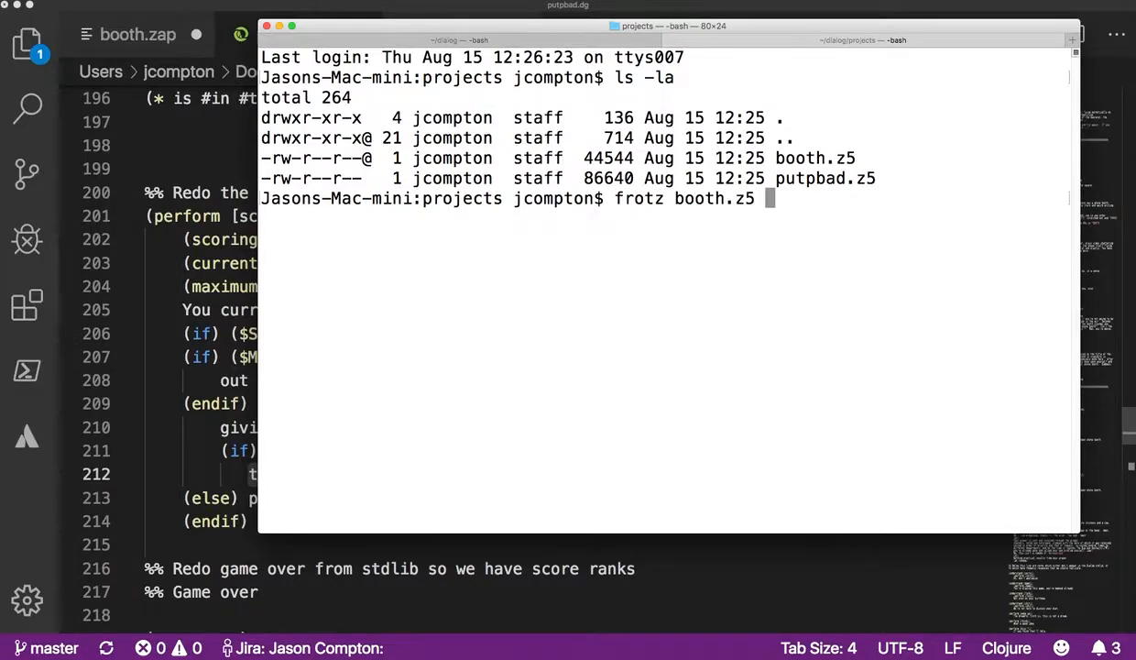
key("Return")
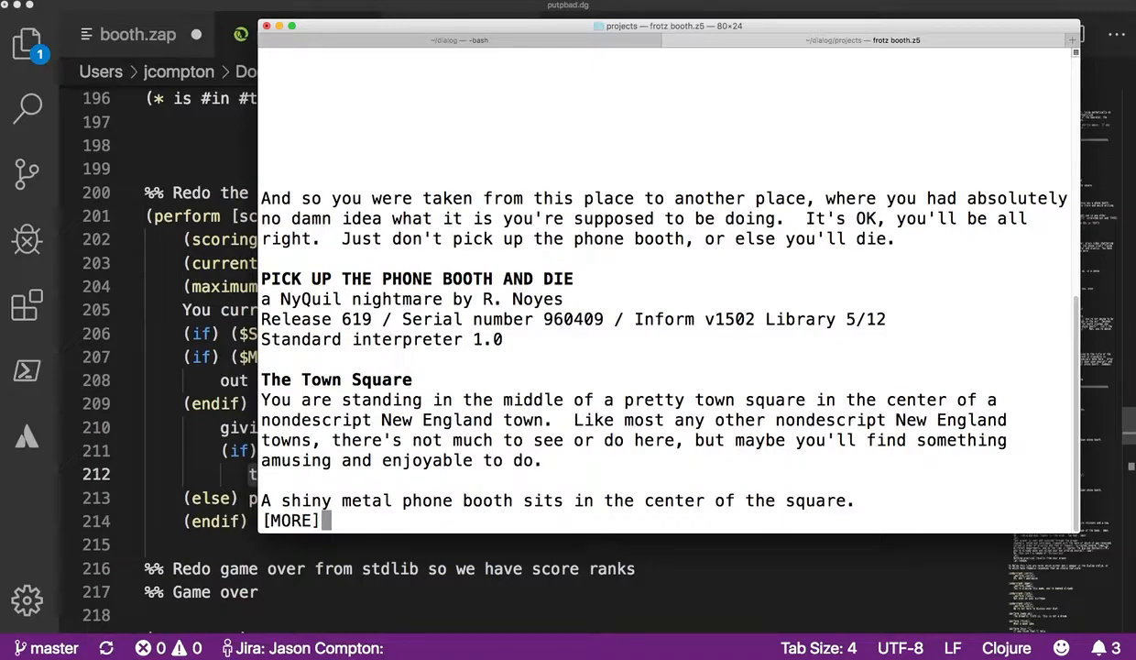
key("space")
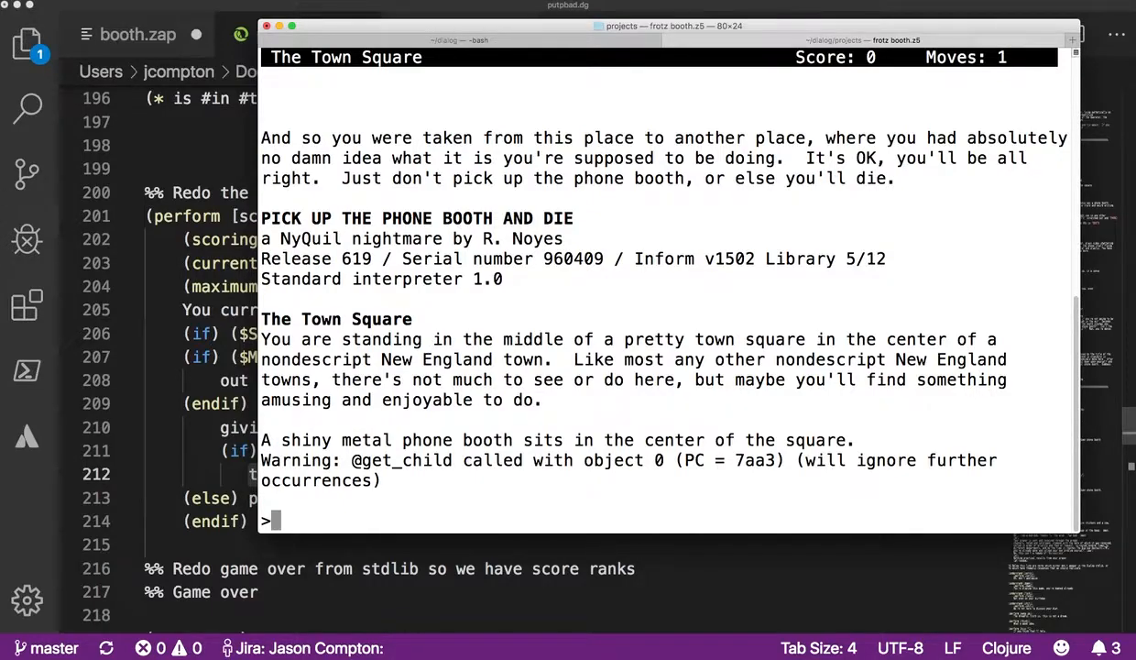
mouse_move(417, 480)
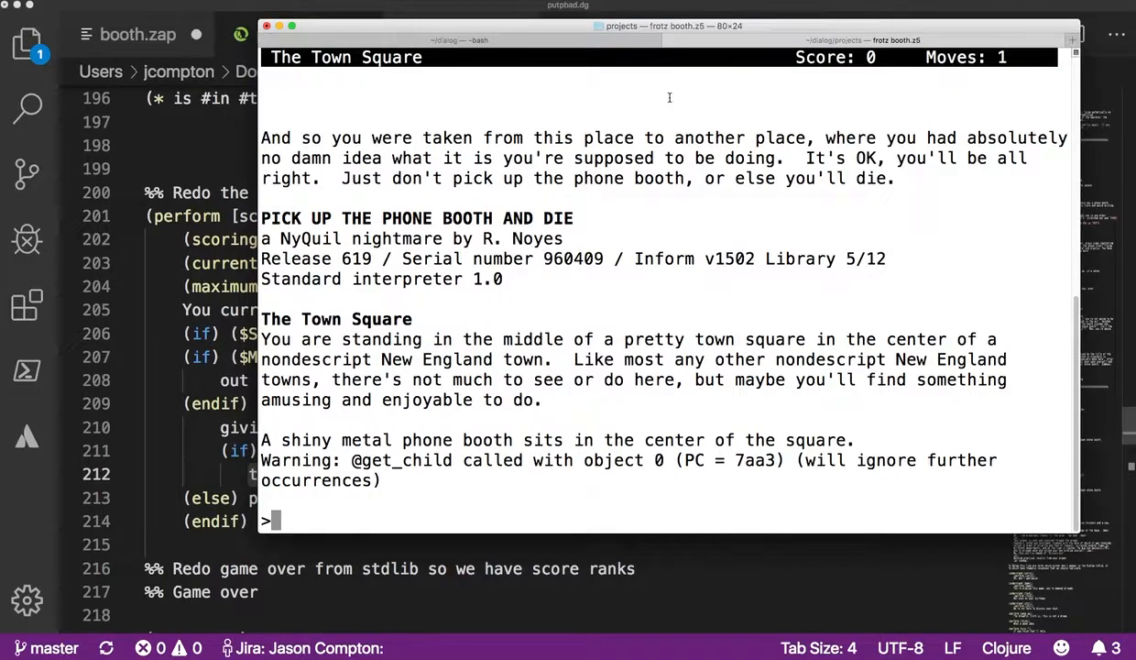
- Check the score, try going e and w, and examine the booth and the b00th graffiti spelling
type("score")
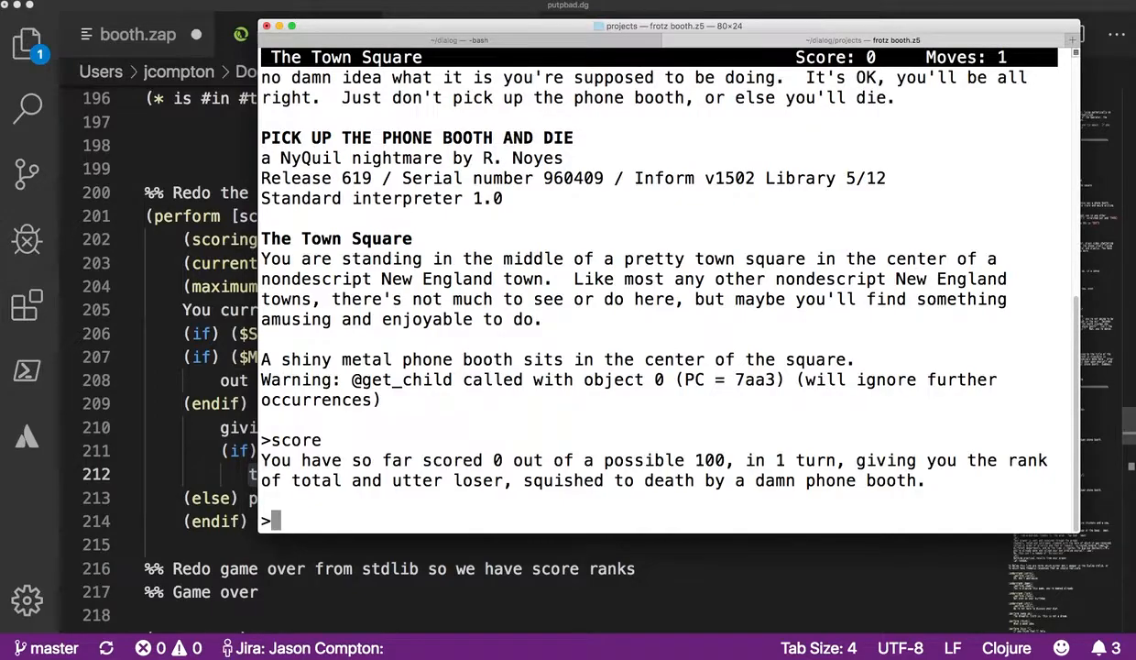
type("e")
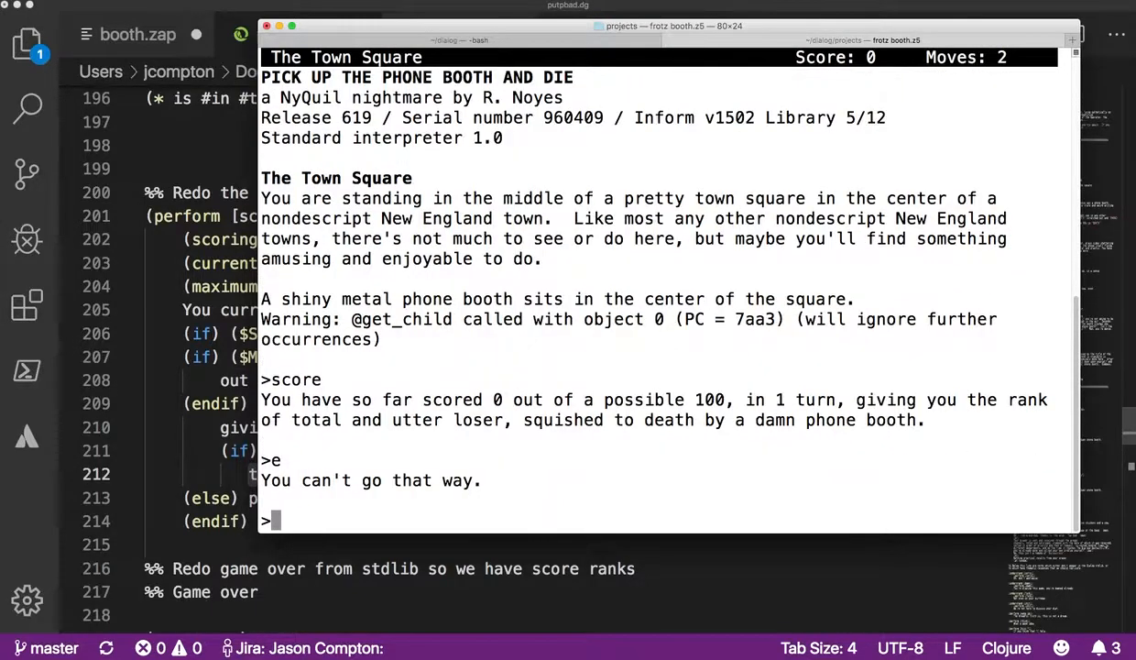
type("w")
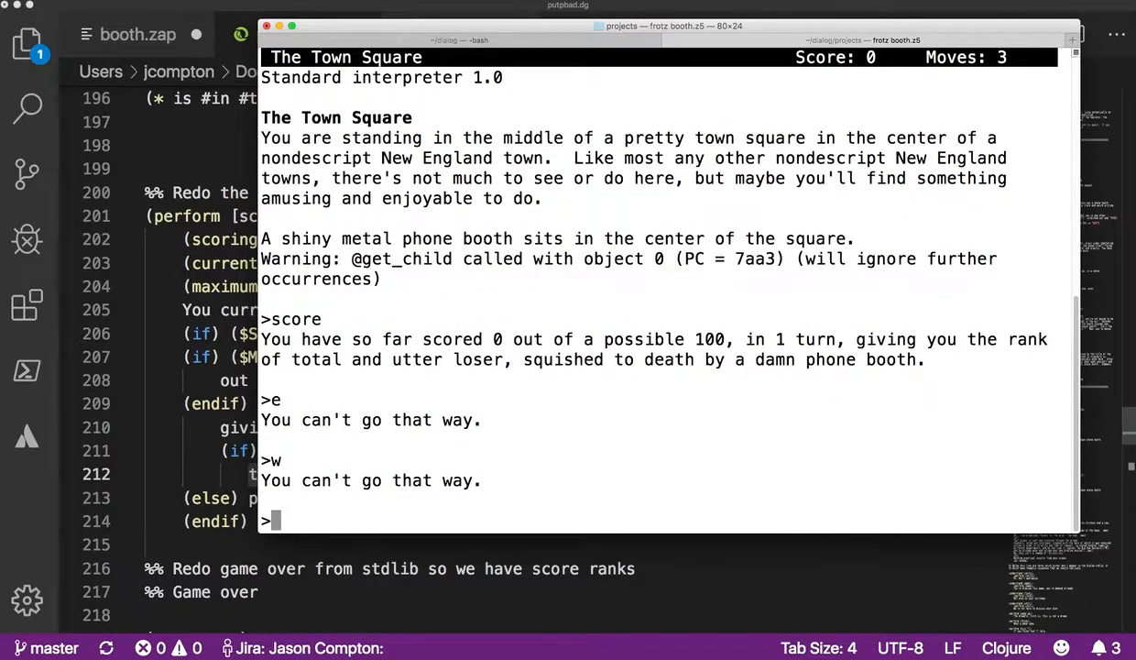
type("exam")
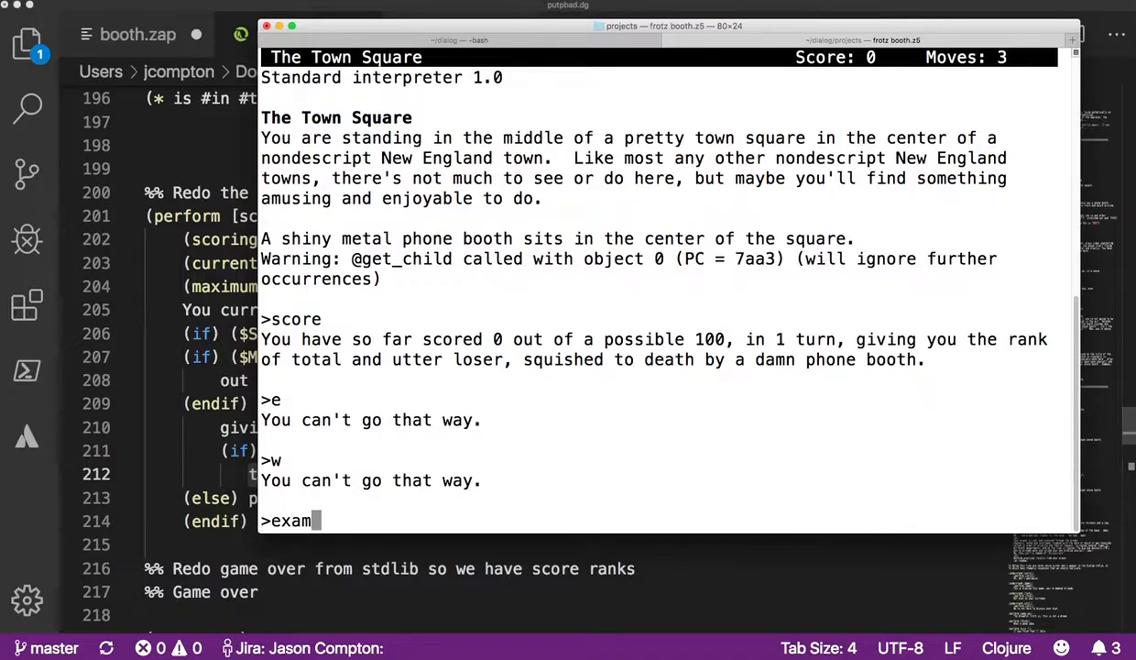
key("Return")
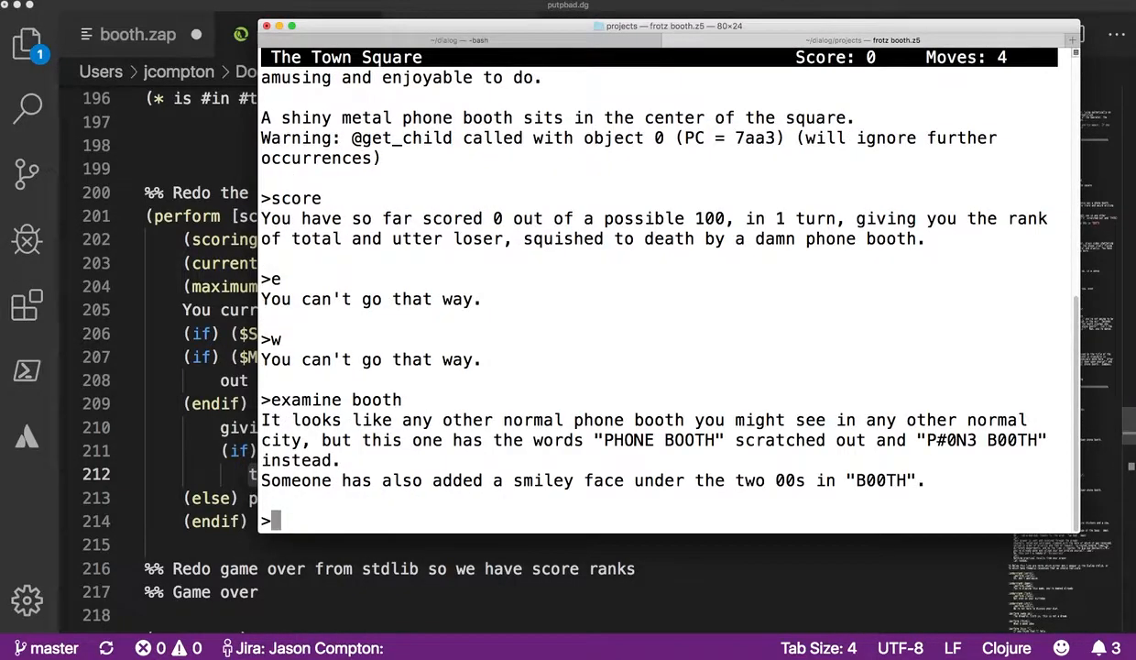
type("examine b00th")
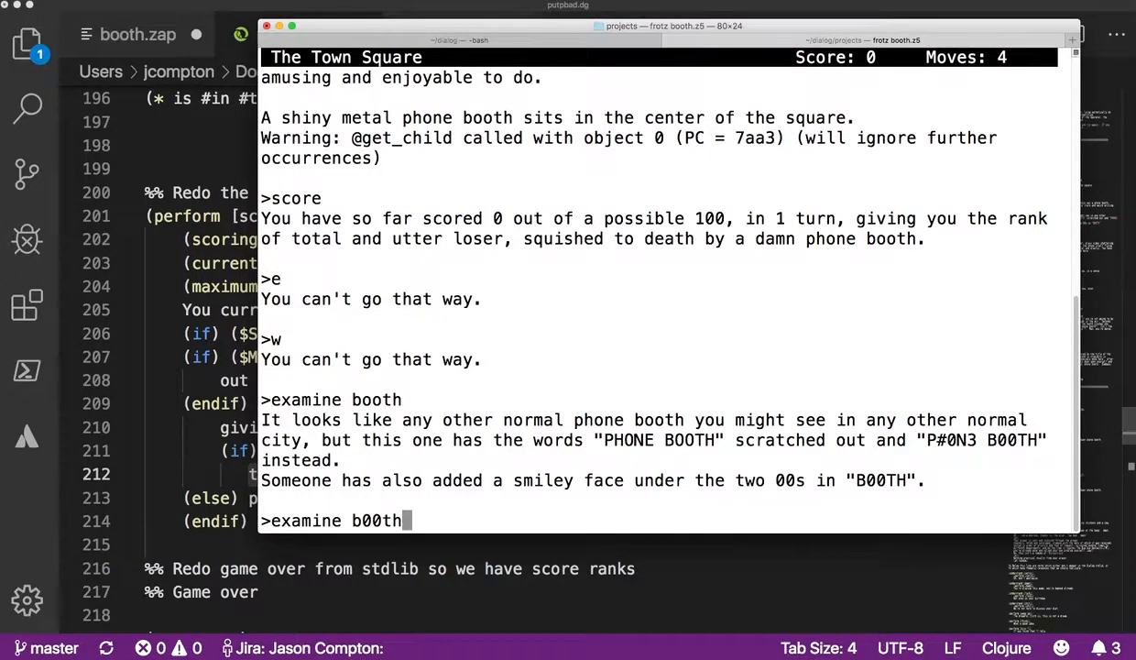
key("Return")
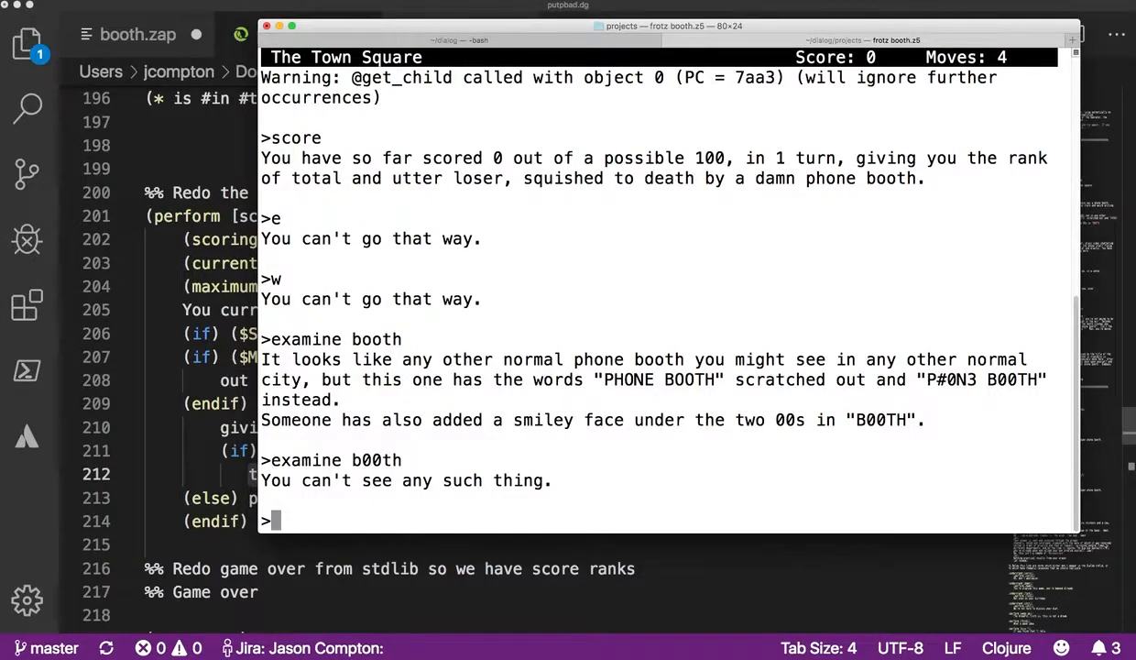
- Push the booth over, check the score, then open it to win with 100 of 100
type("pus")
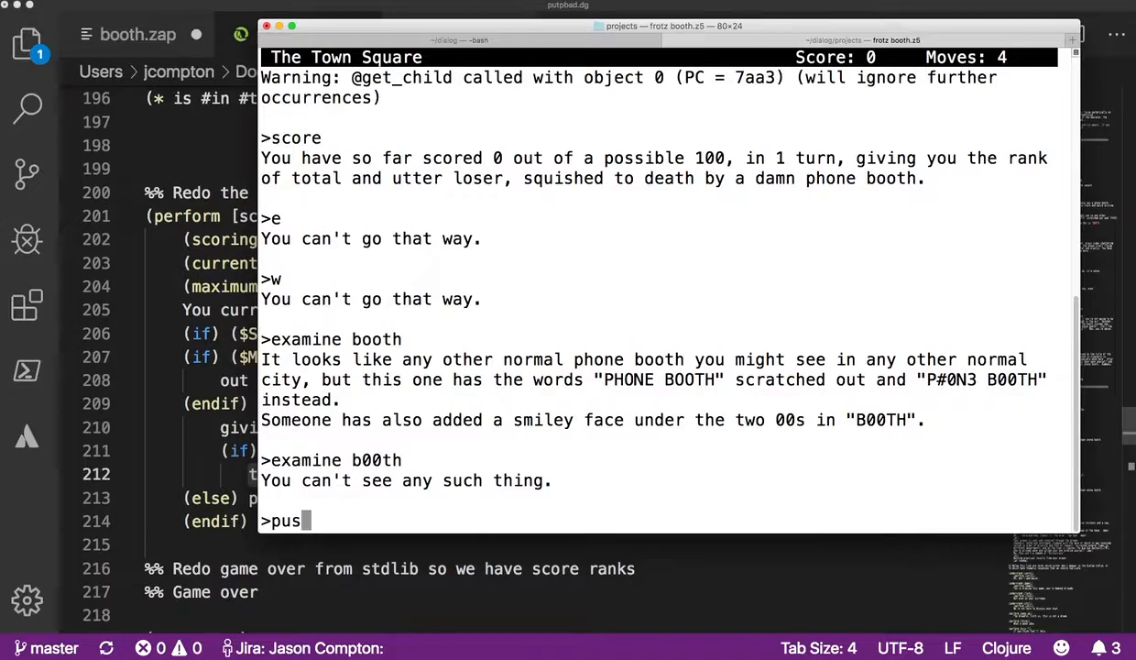
key("Return")
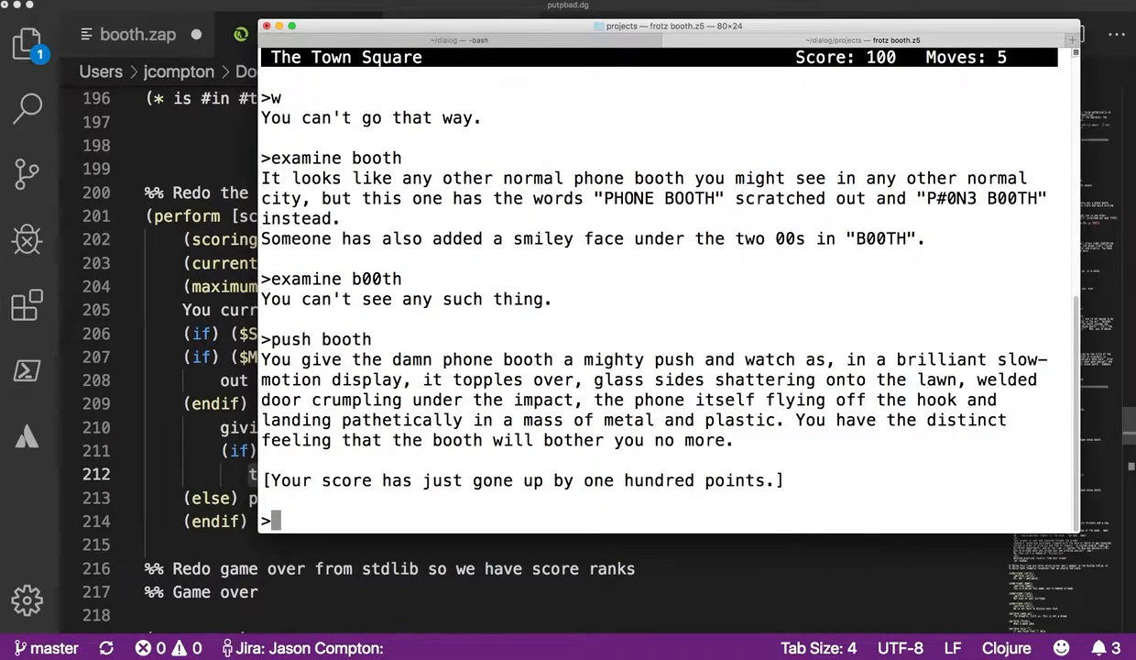
type("sc")
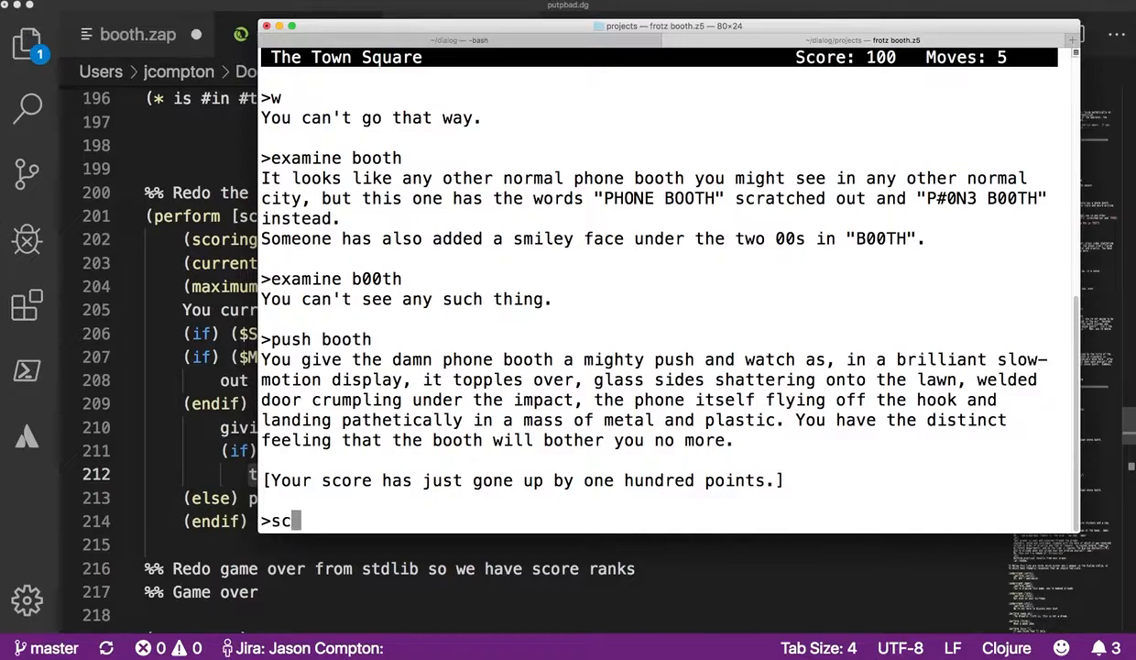
type("examin")
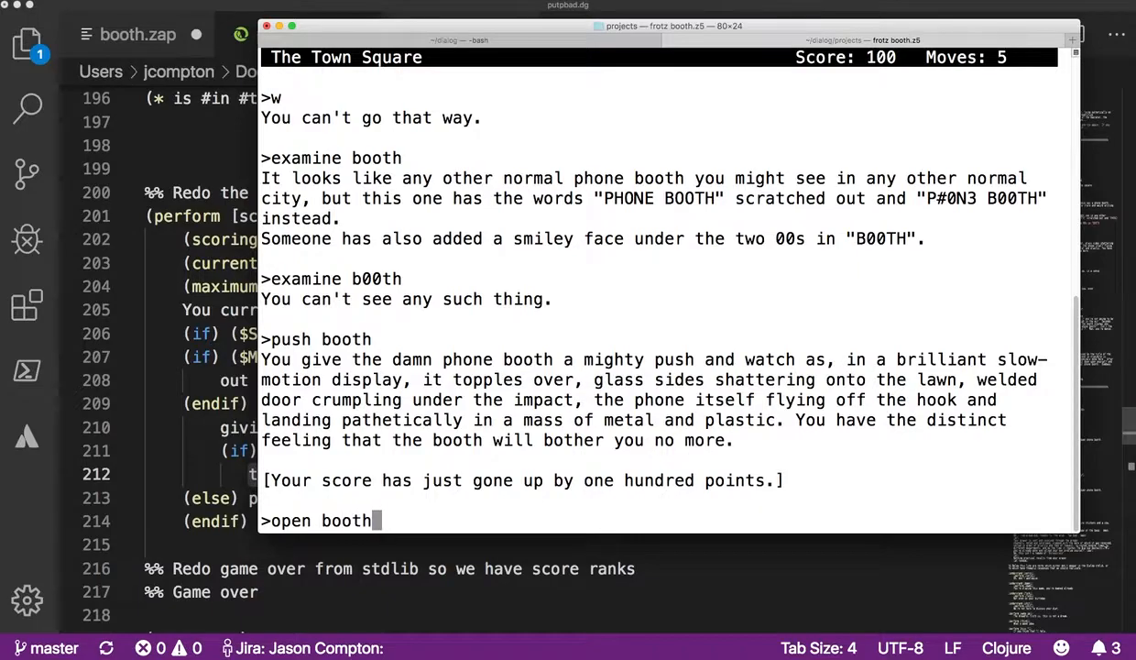
key("Return")
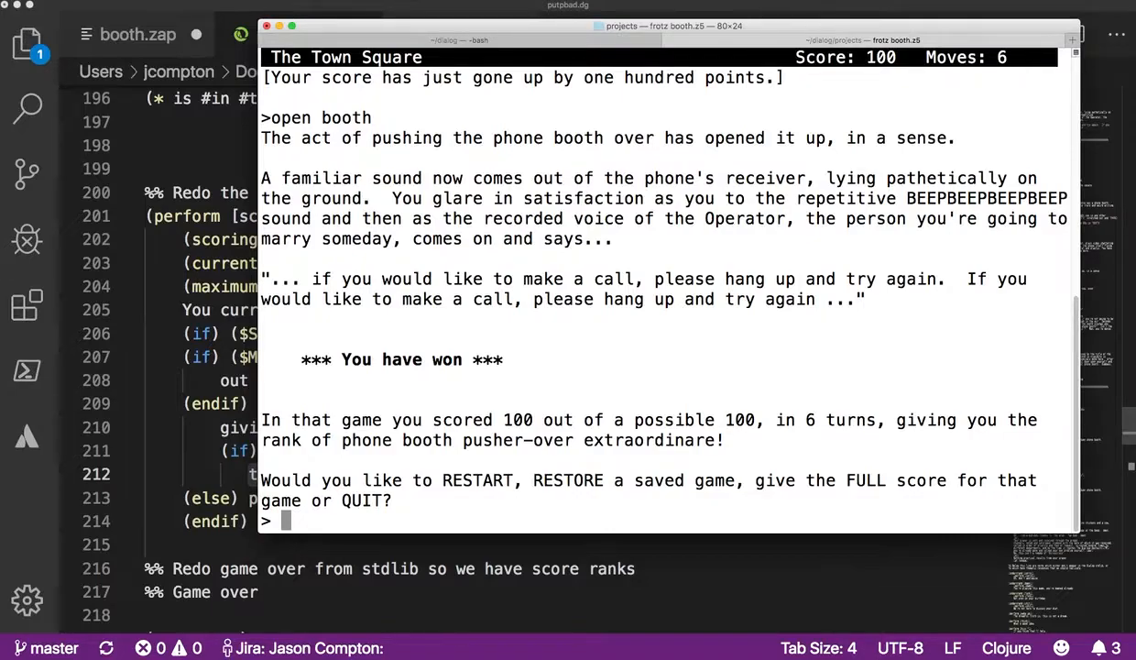
- Request the full score breakdown with 'full', then end the finished booth.z5 game with 'quit'
type("score")
type("full")
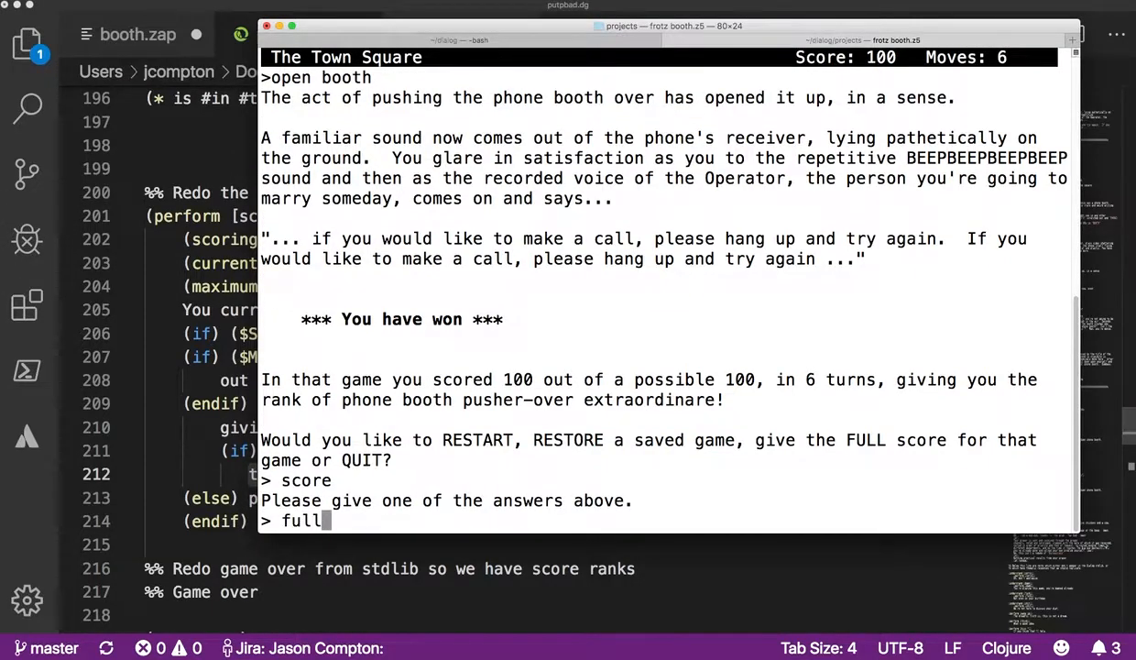
key("Return")
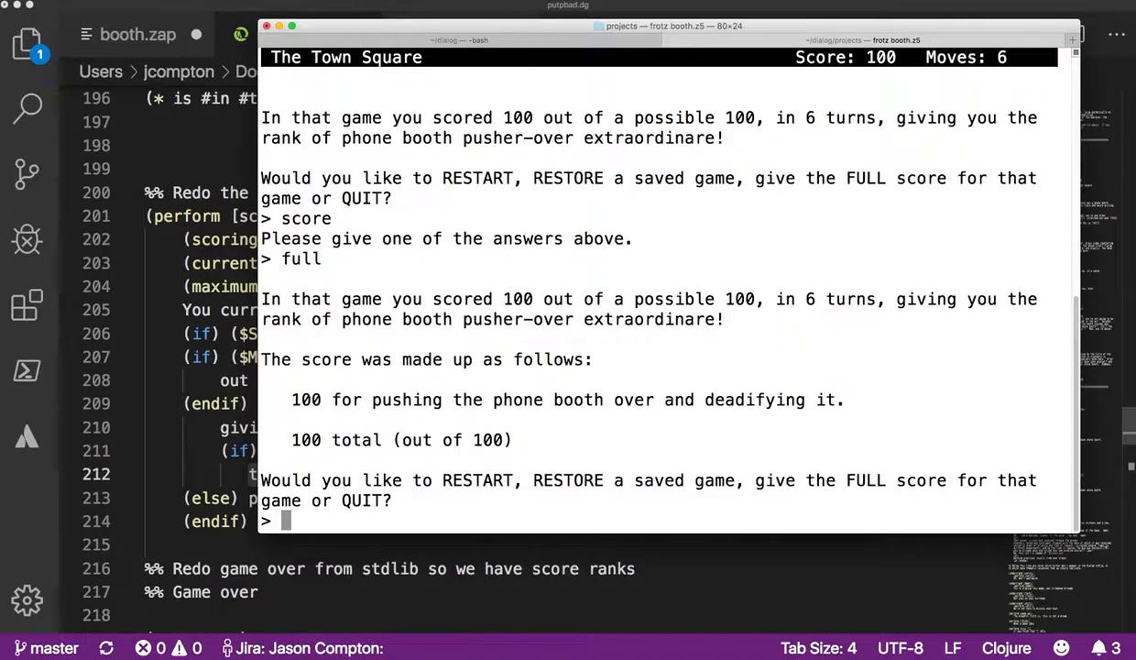
type("q")
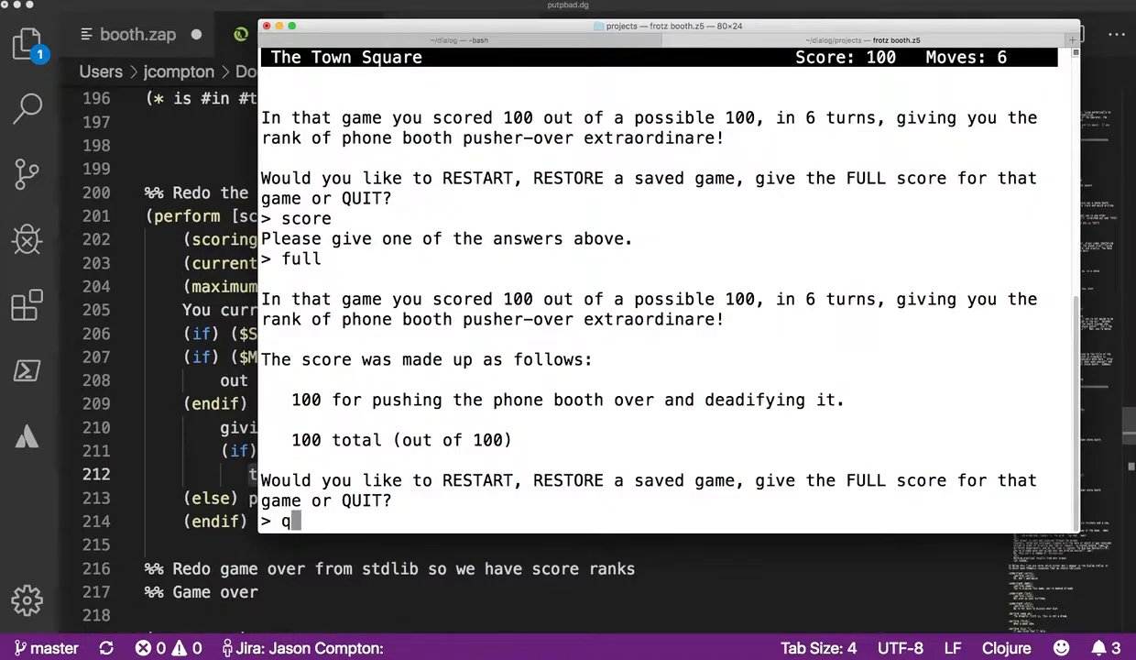
type("uit")
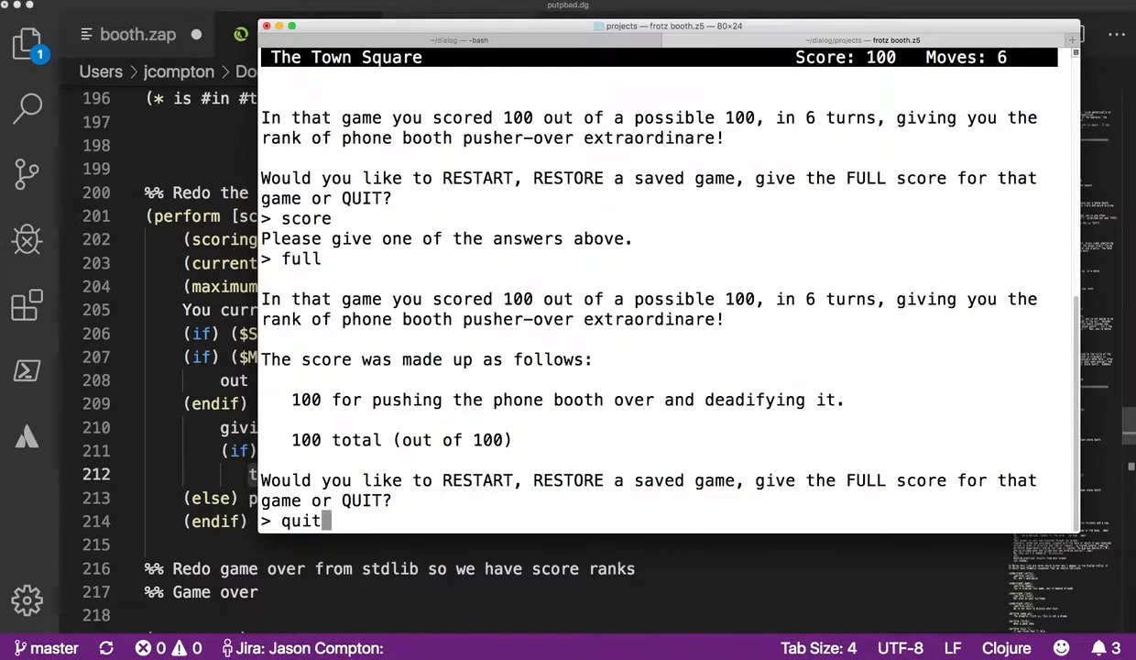
key("Return")
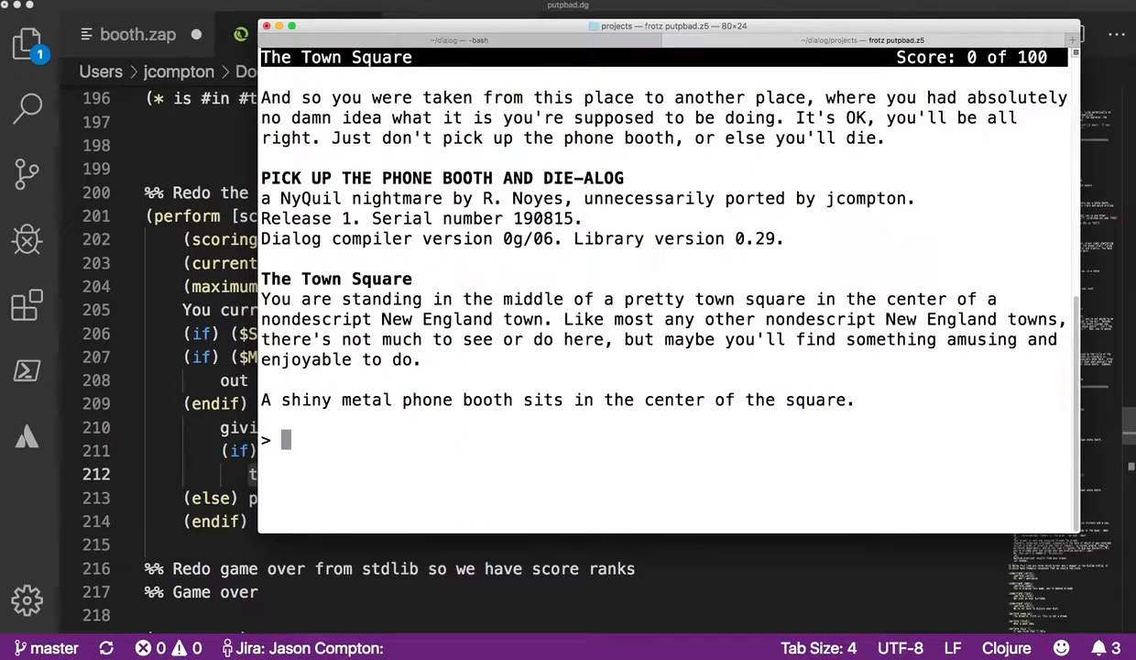
- Examine the phone booth as 'booth' and then by its graffiti spelling 'b00th'
type("e")
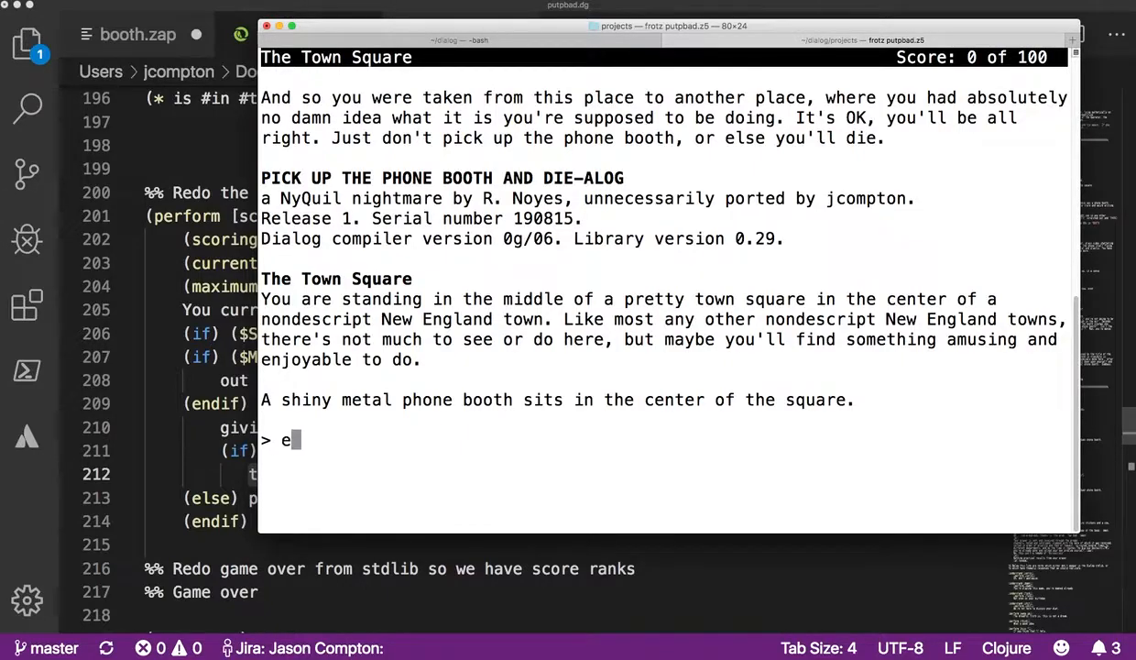
type("xamine booth")
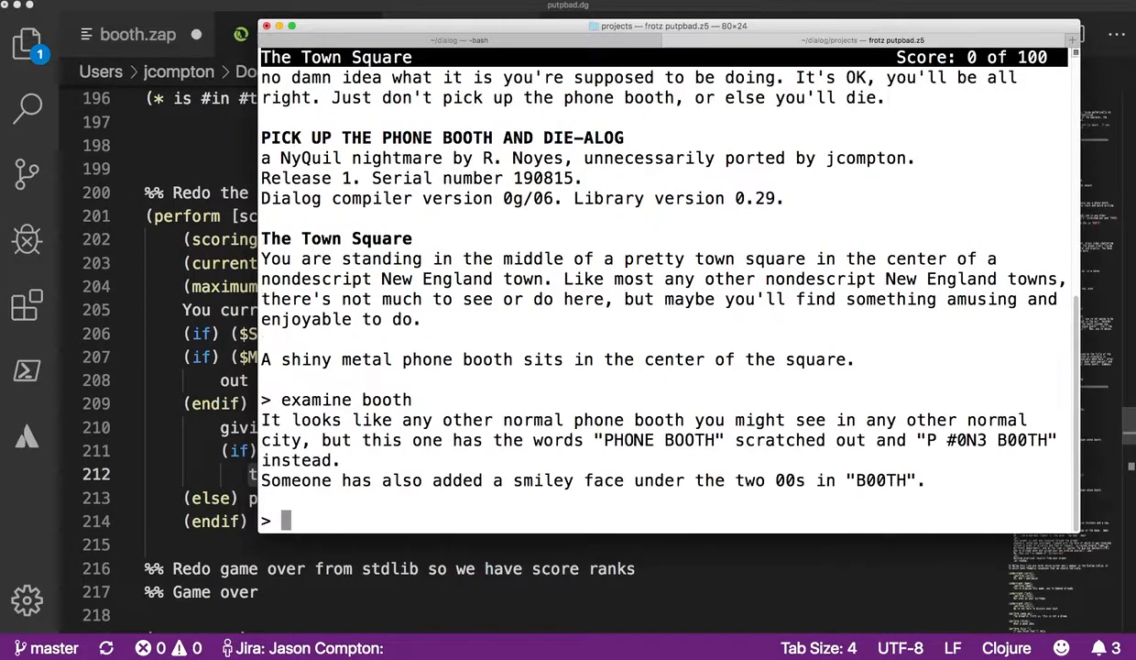
type("examine b")
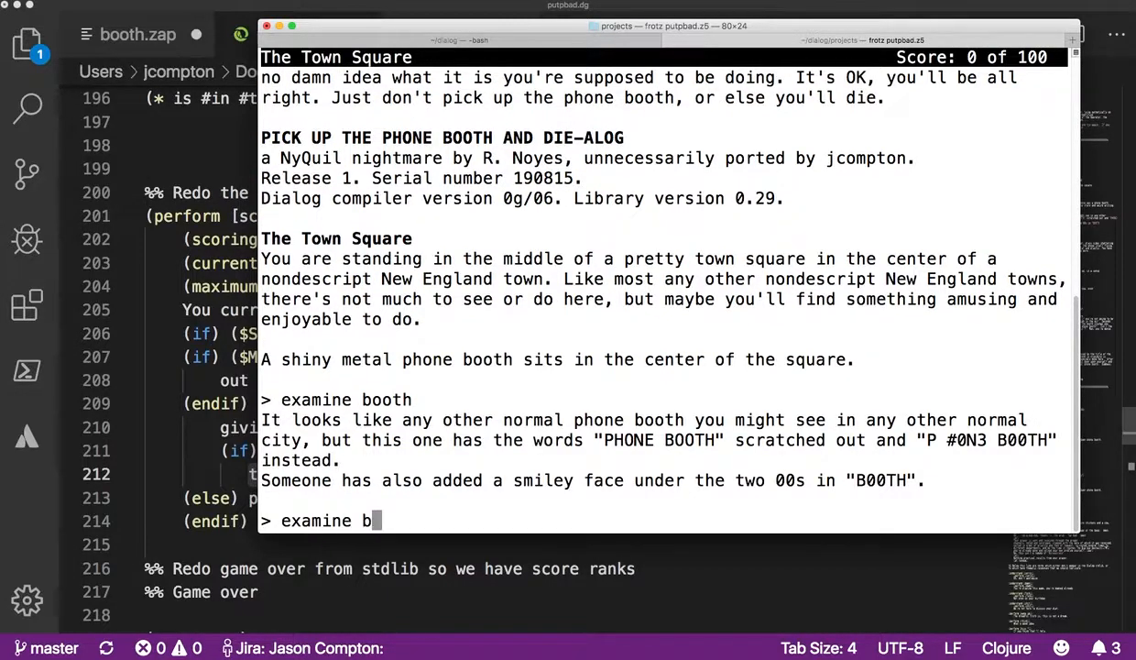
key("Return")
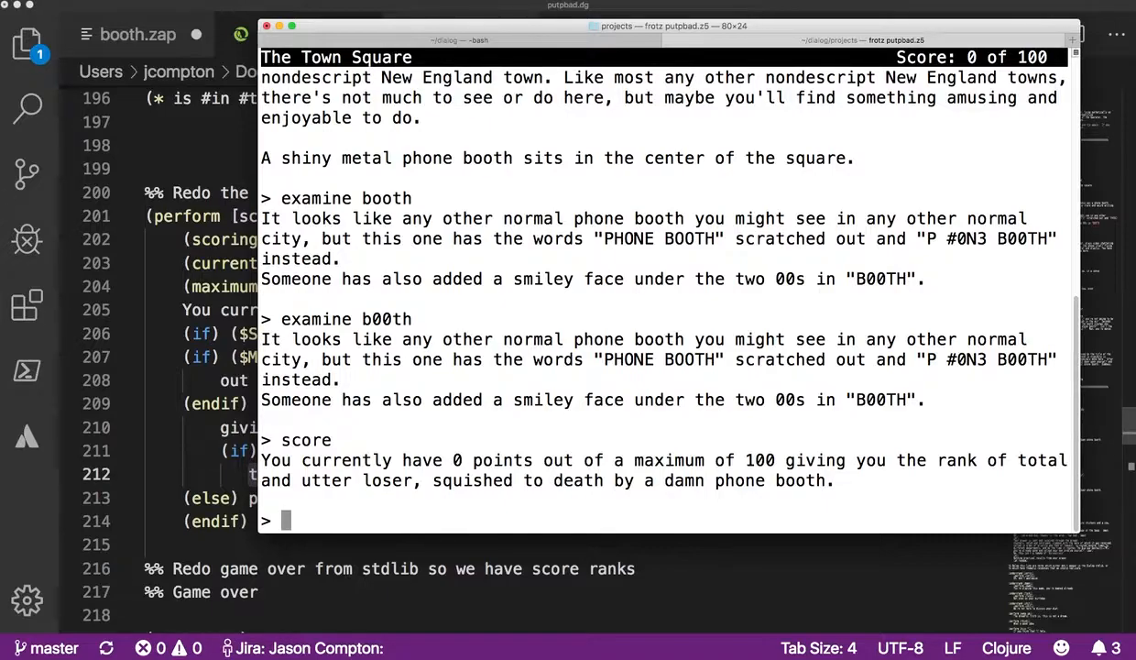
- Try to 'eat b00th', lifting it and dying with 0 of 100
type("eat b")
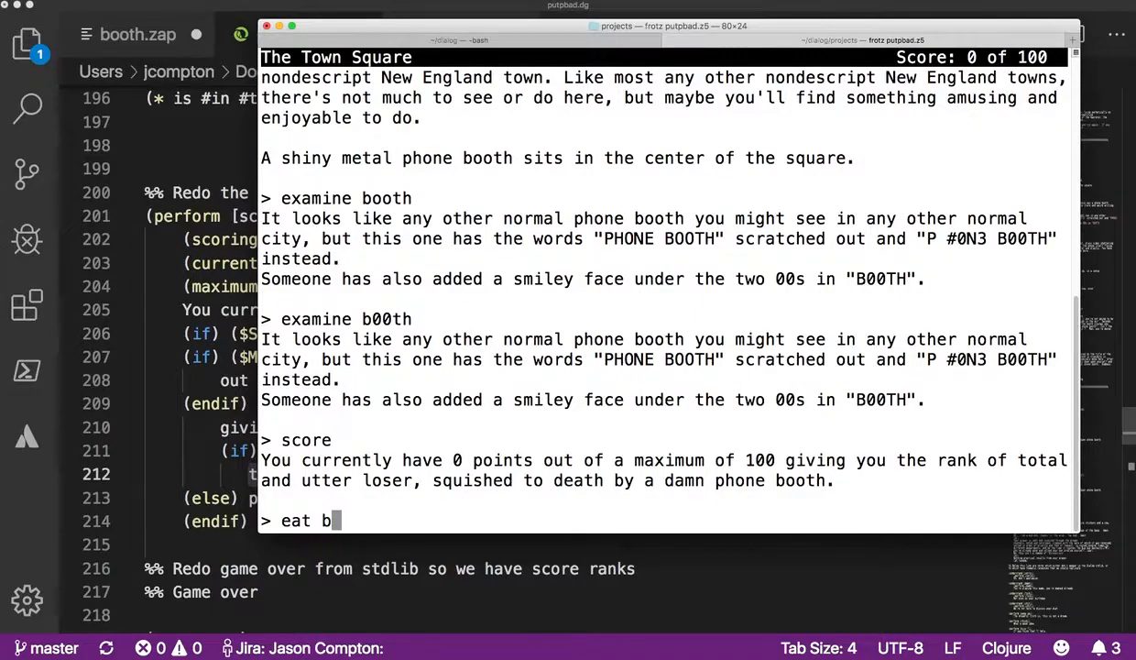
key("Return")
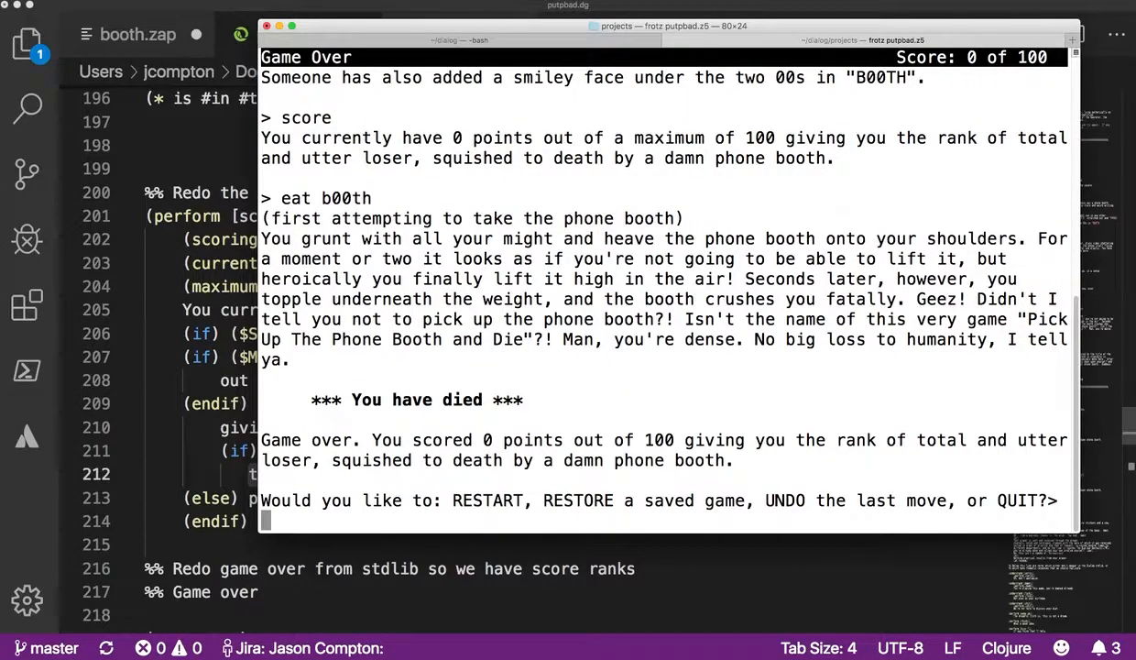